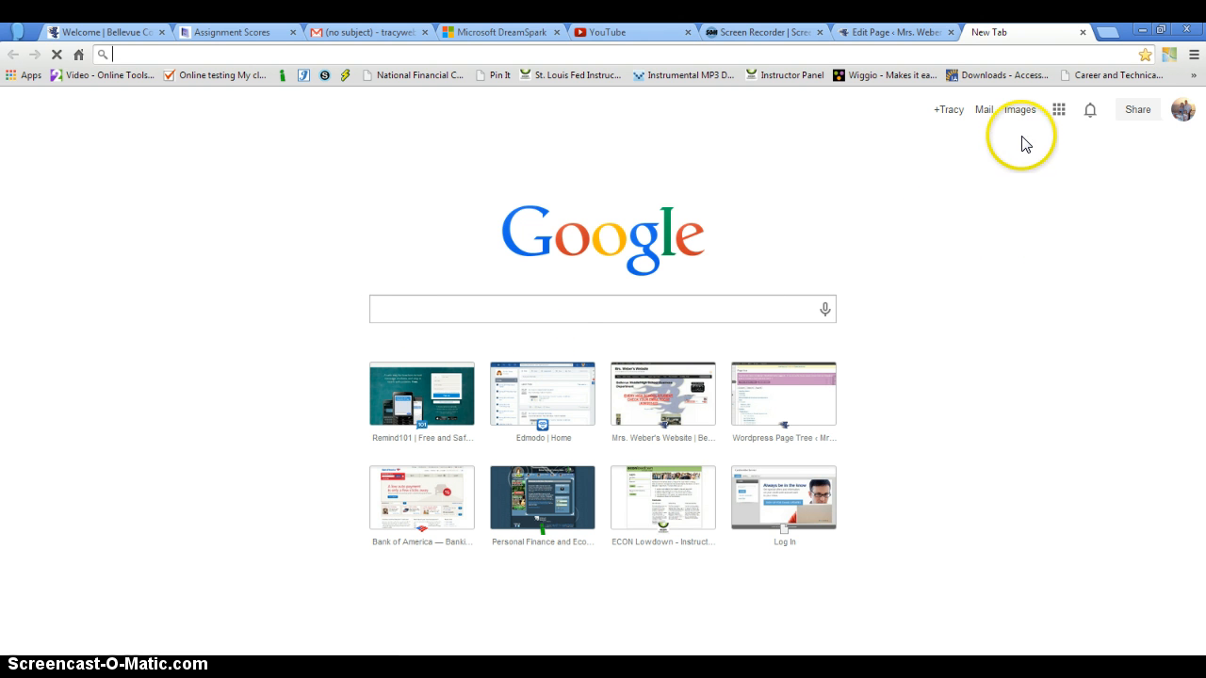
pyautogui.moveTo(1058, 109)
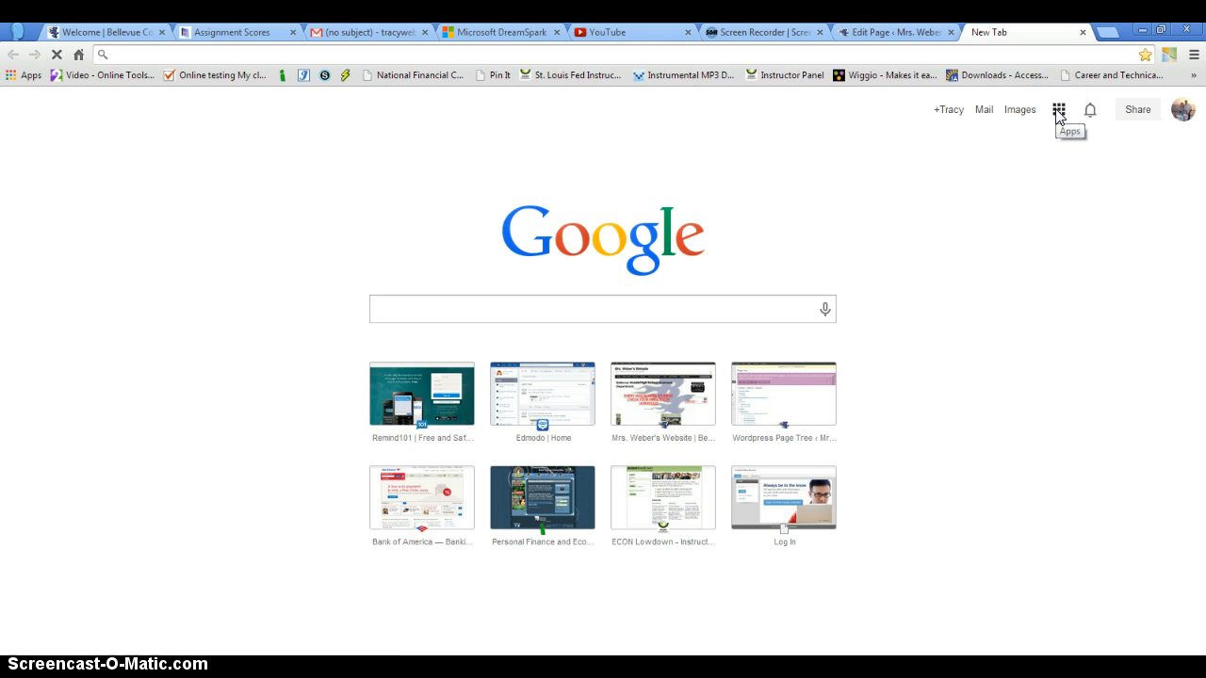
# Step: Open the Google apps launcher from the new tab's Google page
pyautogui.click(1057, 109)
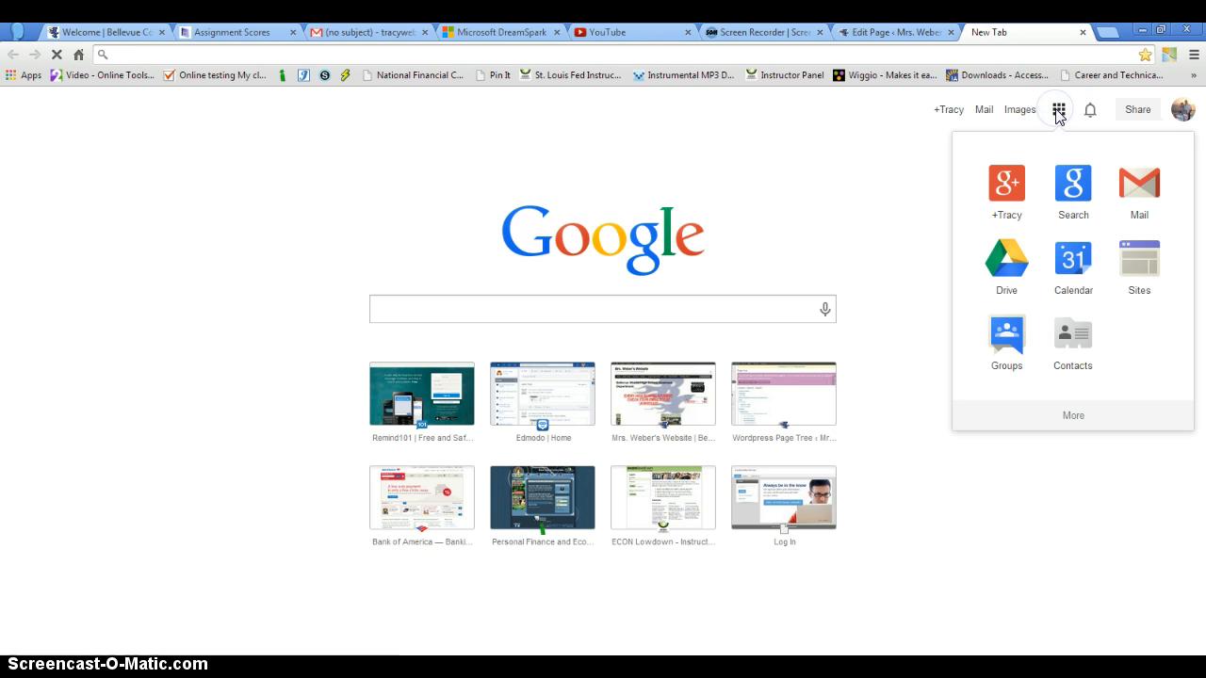
pyautogui.moveTo(1139, 264)
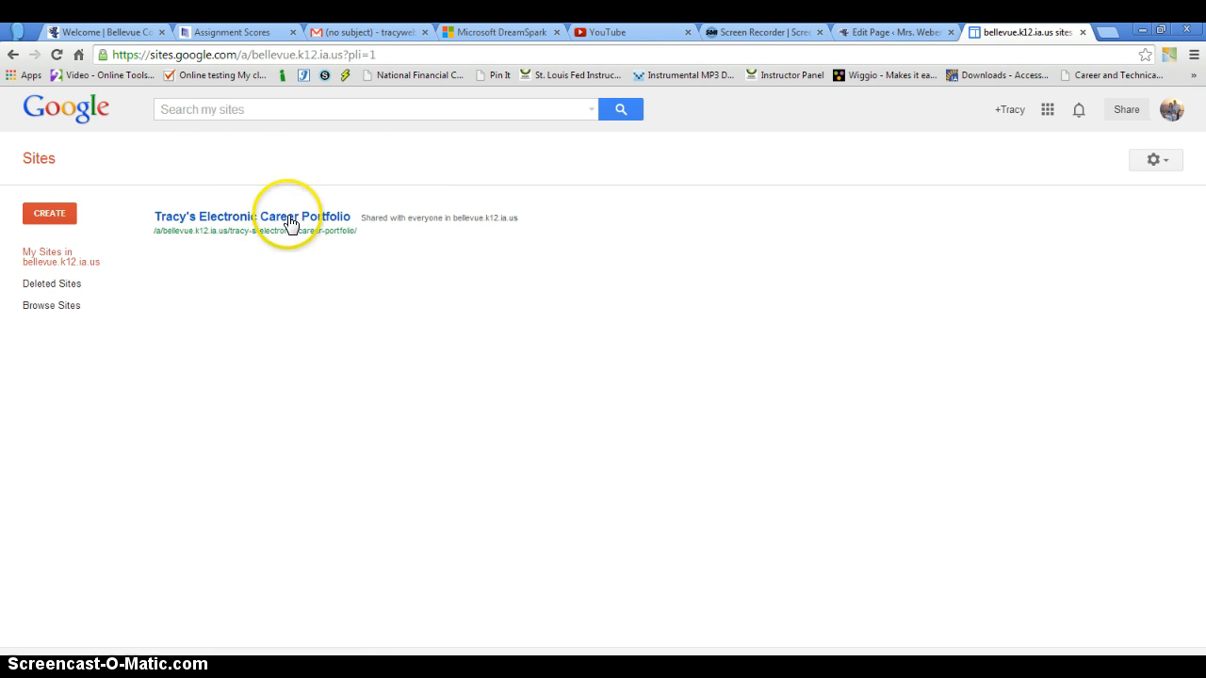
pyautogui.moveTo(49, 213)
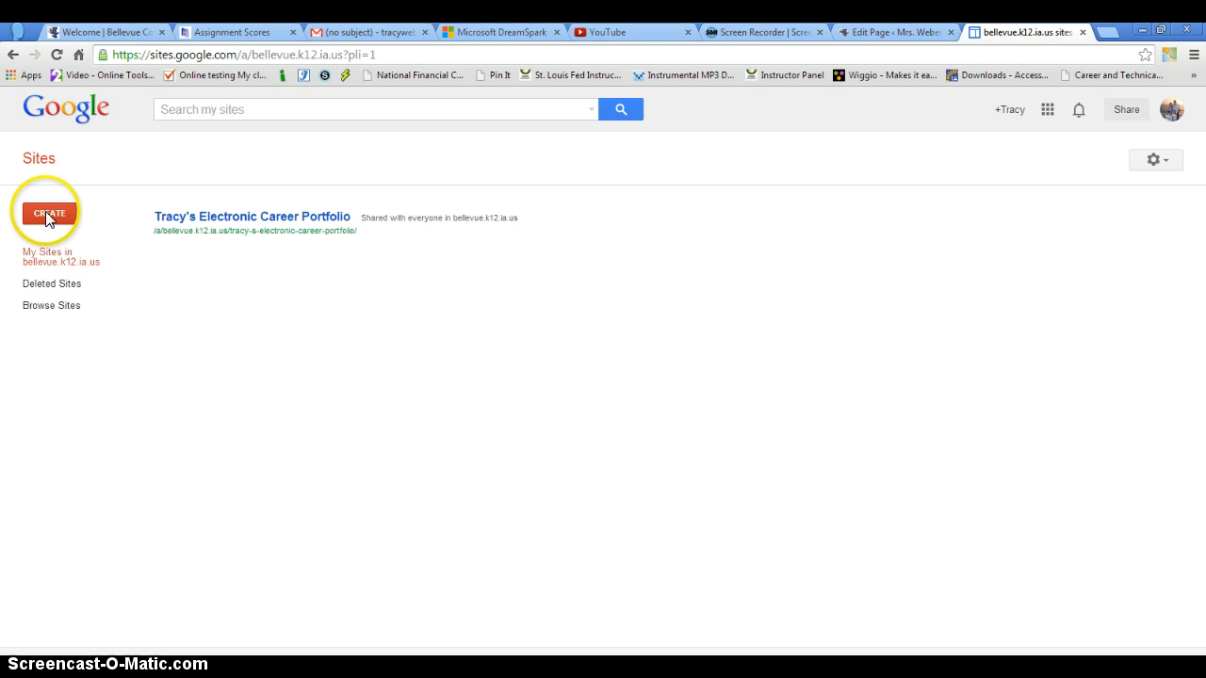
# Step: Start a new blank-template site and name it Tracy's E-Portfolio
pyautogui.click(49, 213)
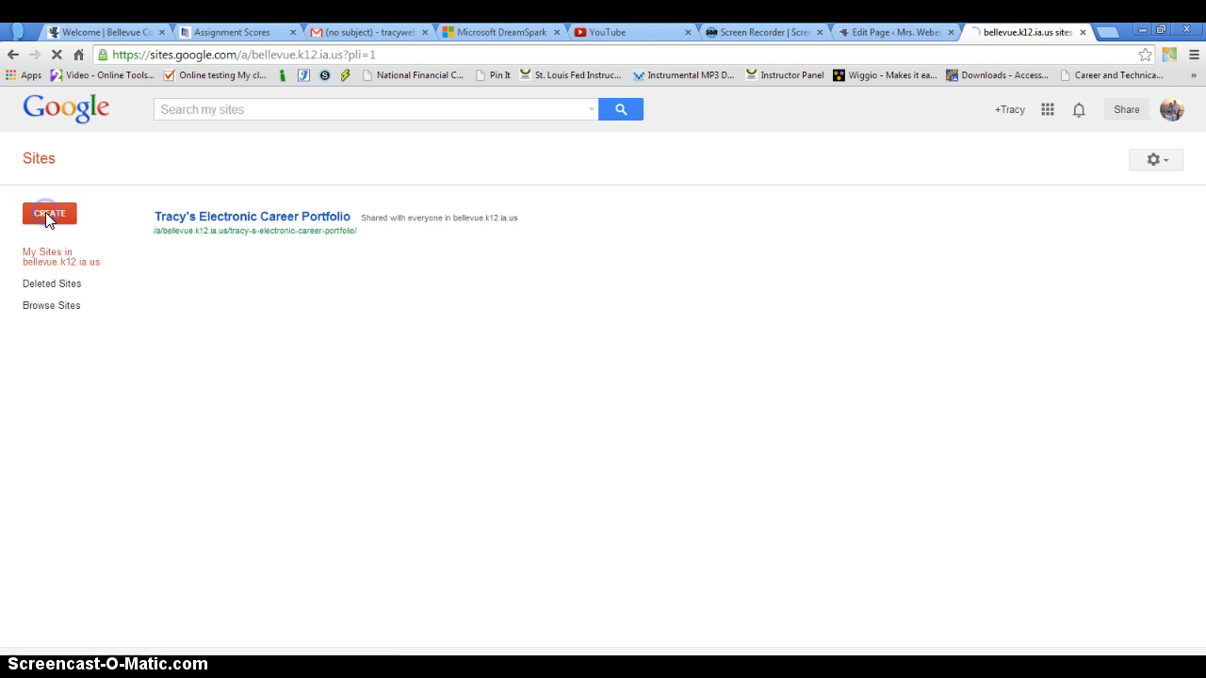
pyautogui.click(49, 213)
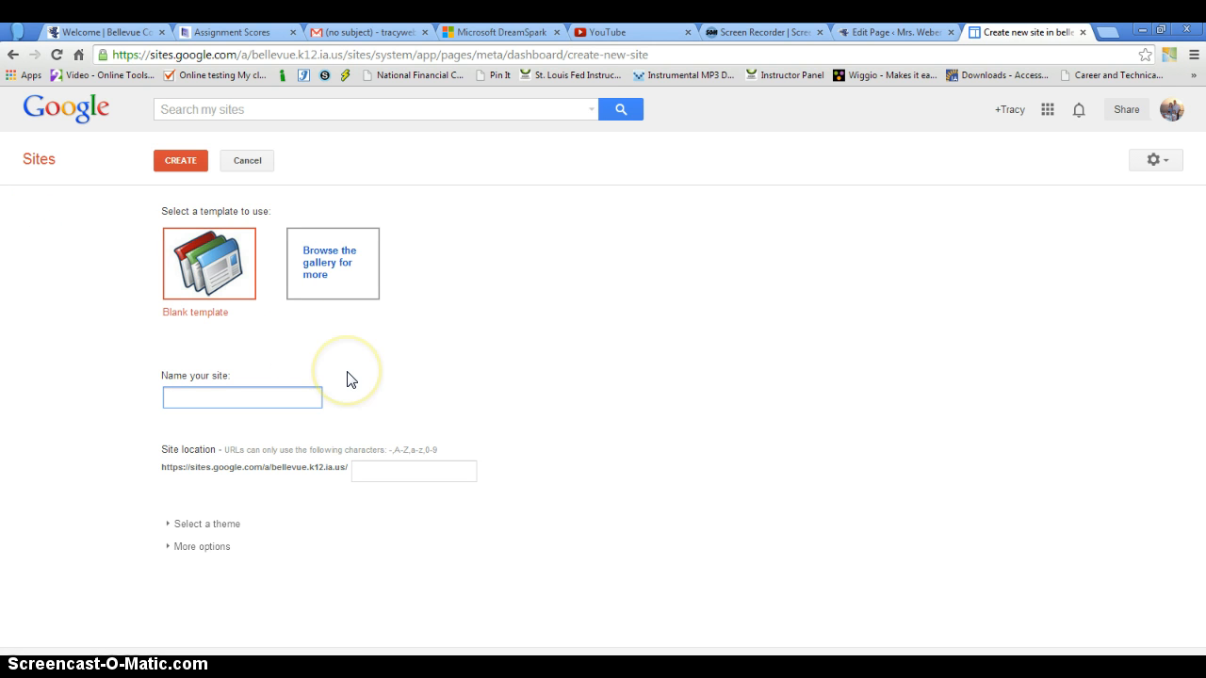
pyautogui.click(242, 397)
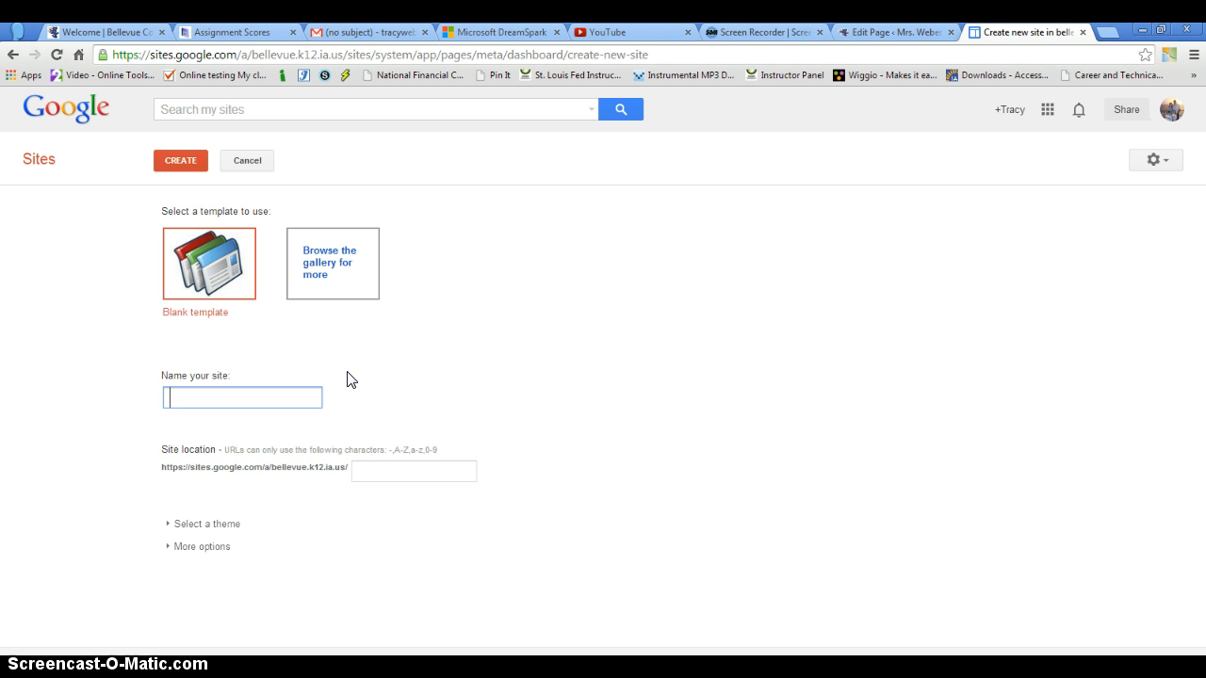
pyautogui.write("Tracy's E")
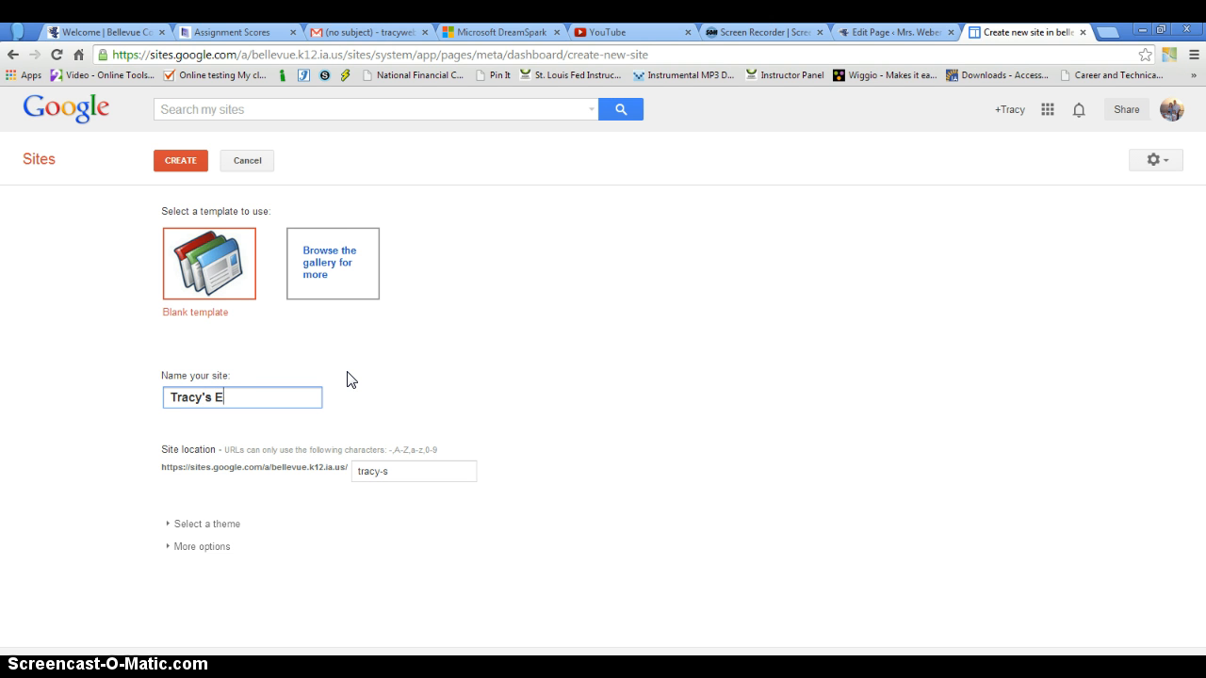
pyautogui.write('-Portfolio')
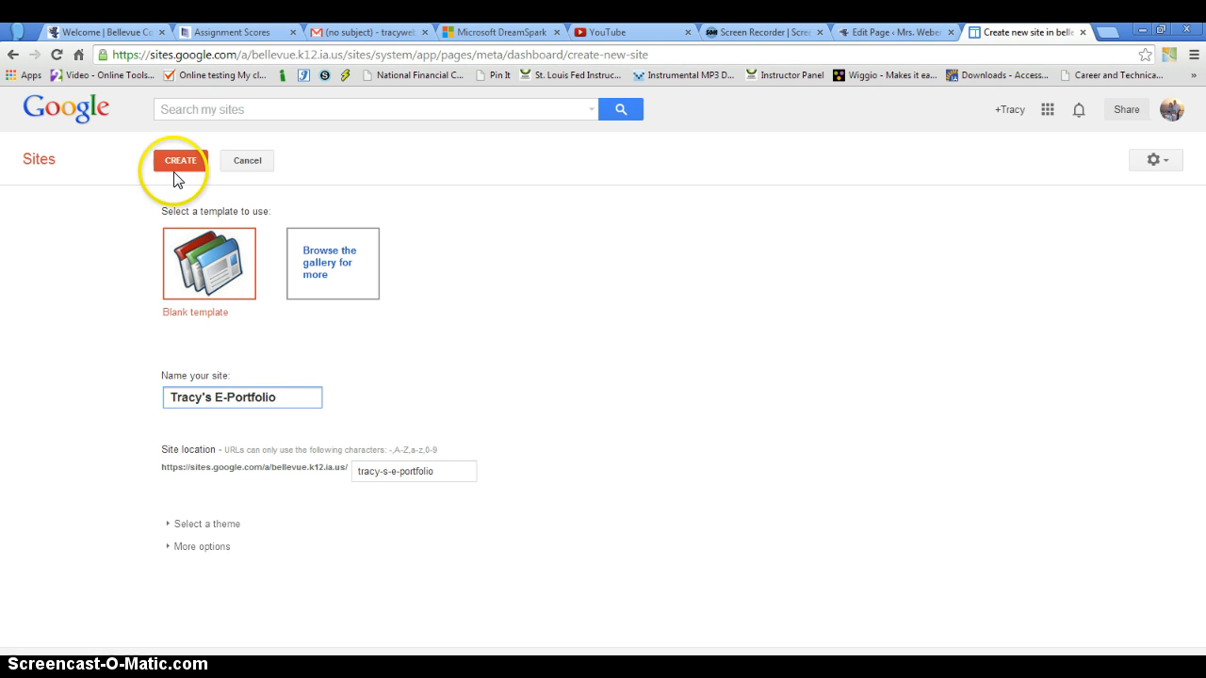
# Step: Create the site so its new empty Home page loads
pyautogui.click(180, 160)
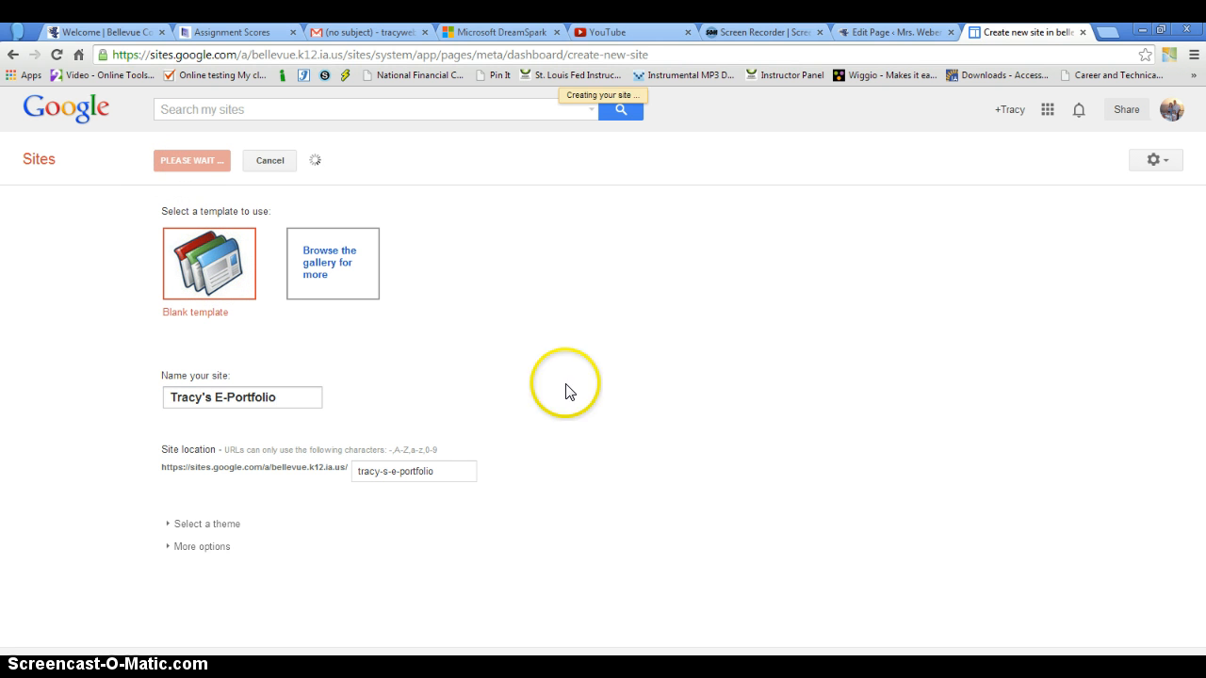
pyautogui.moveTo(765, 487)
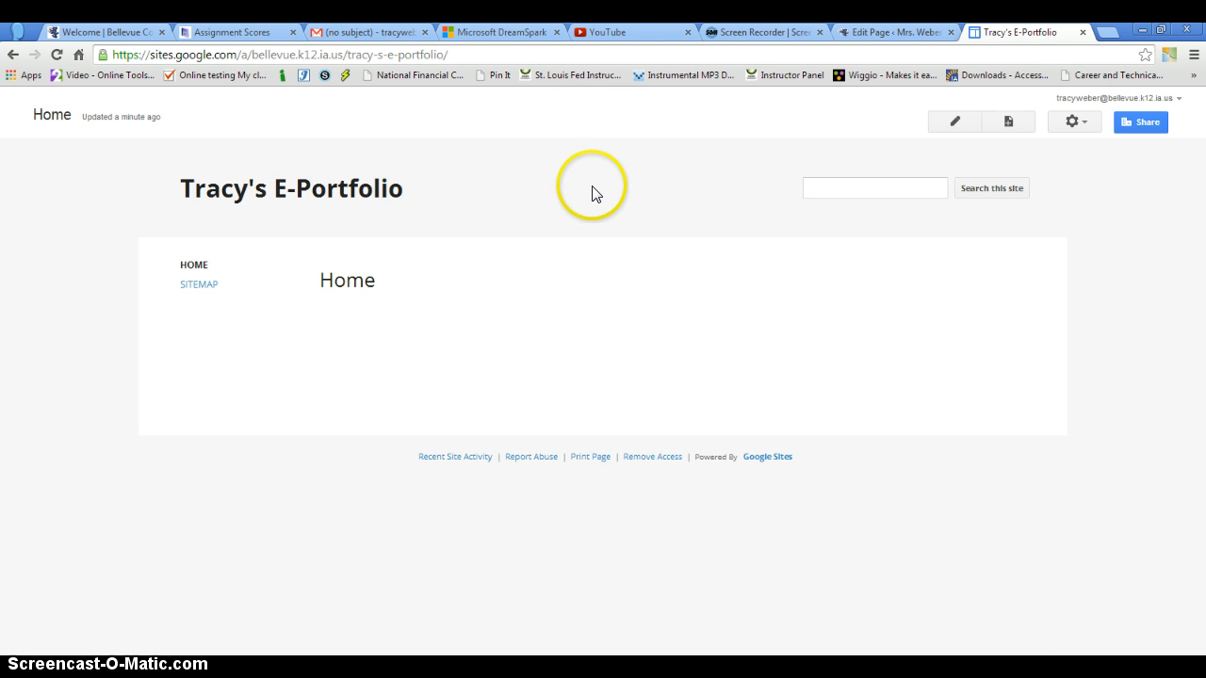
pyautogui.moveTo(411, 252)
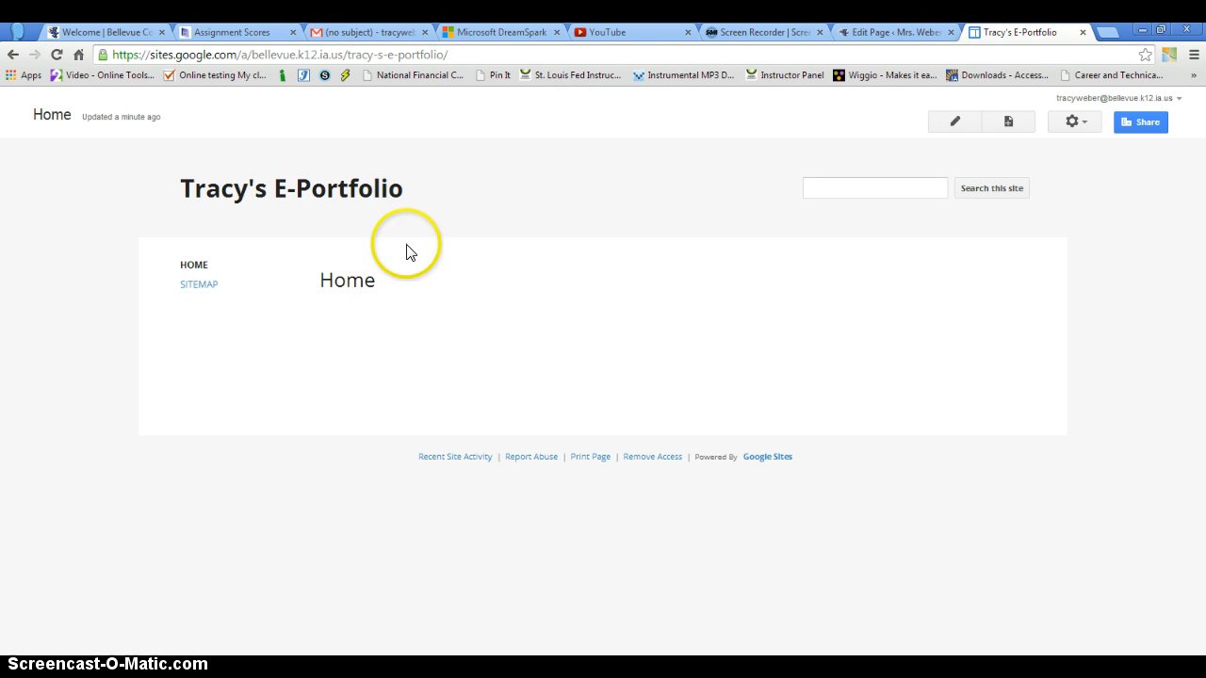
pyautogui.moveTo(497, 214)
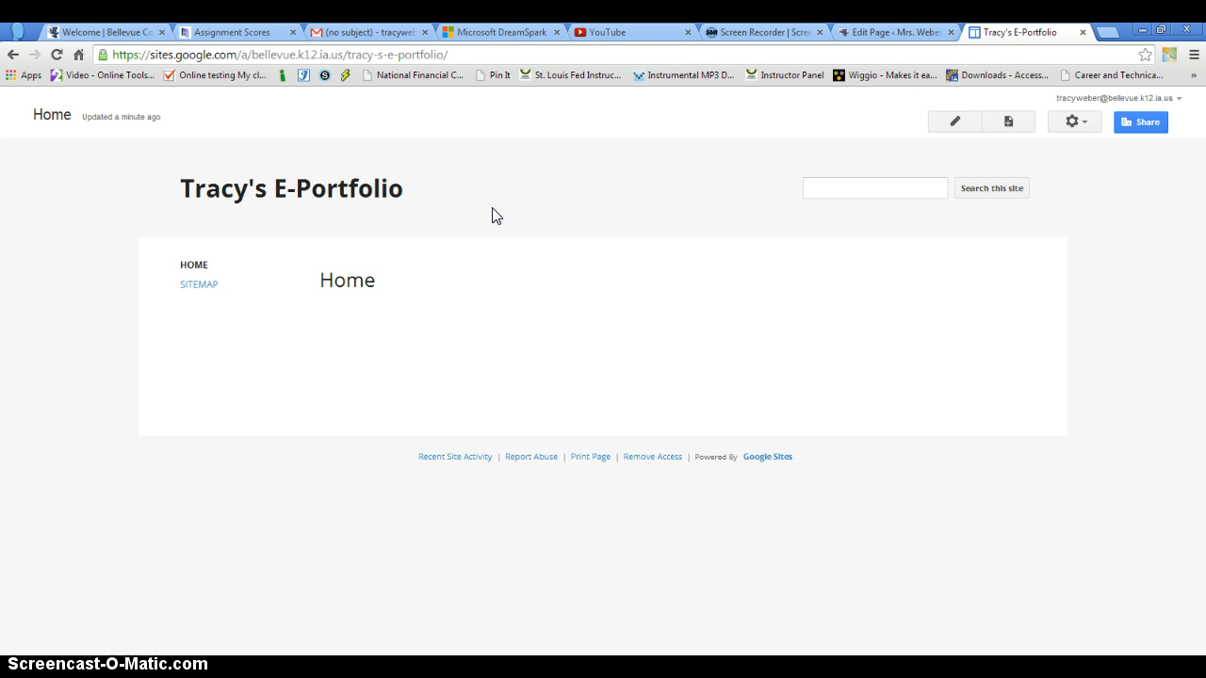
pyautogui.click(565, 325)
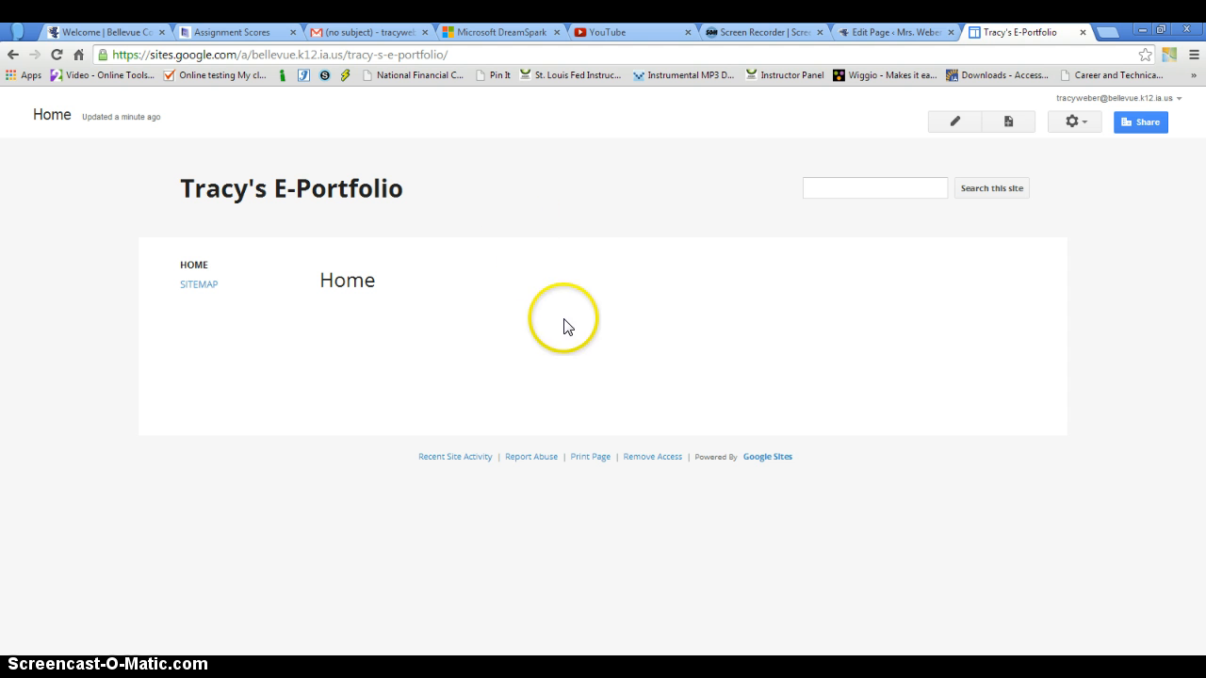
pyautogui.moveTo(540, 289)
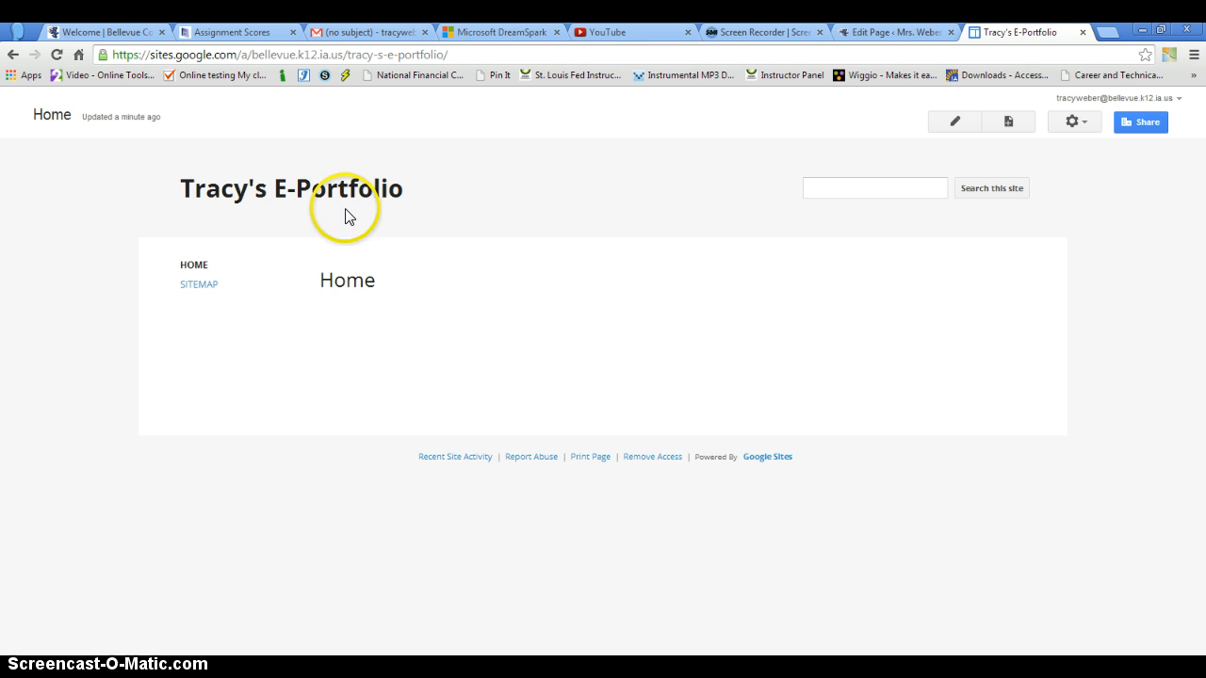
pyautogui.moveTo(573, 315)
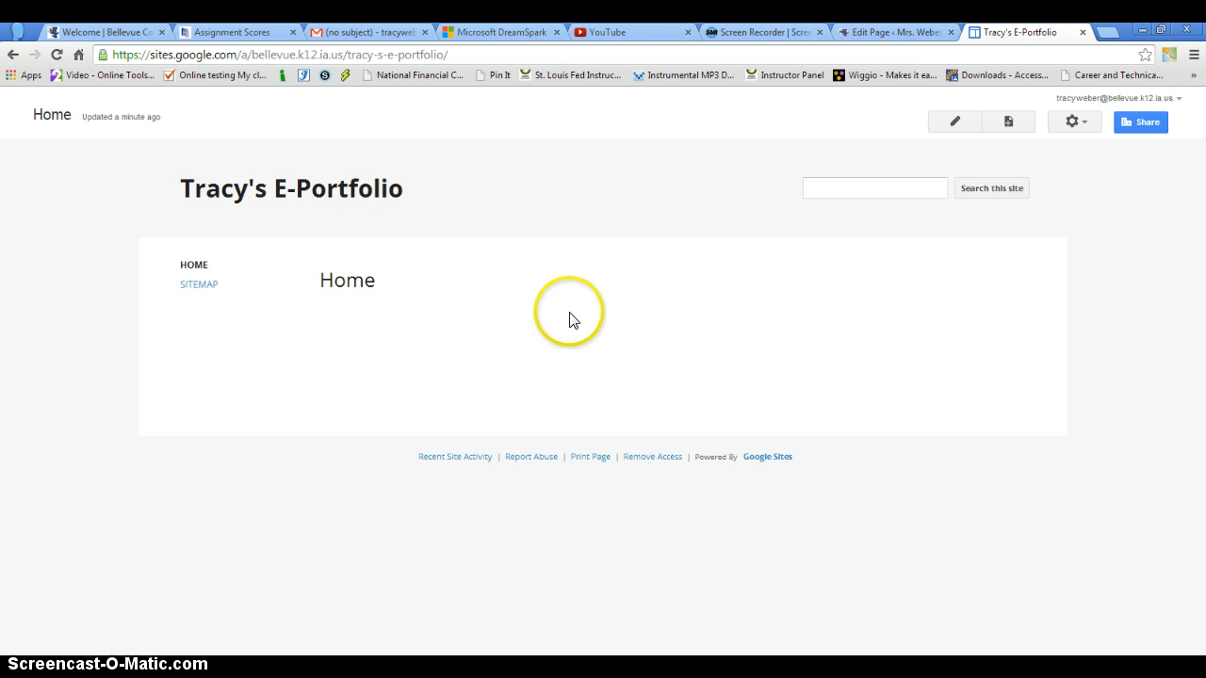
pyautogui.moveTo(619, 376)
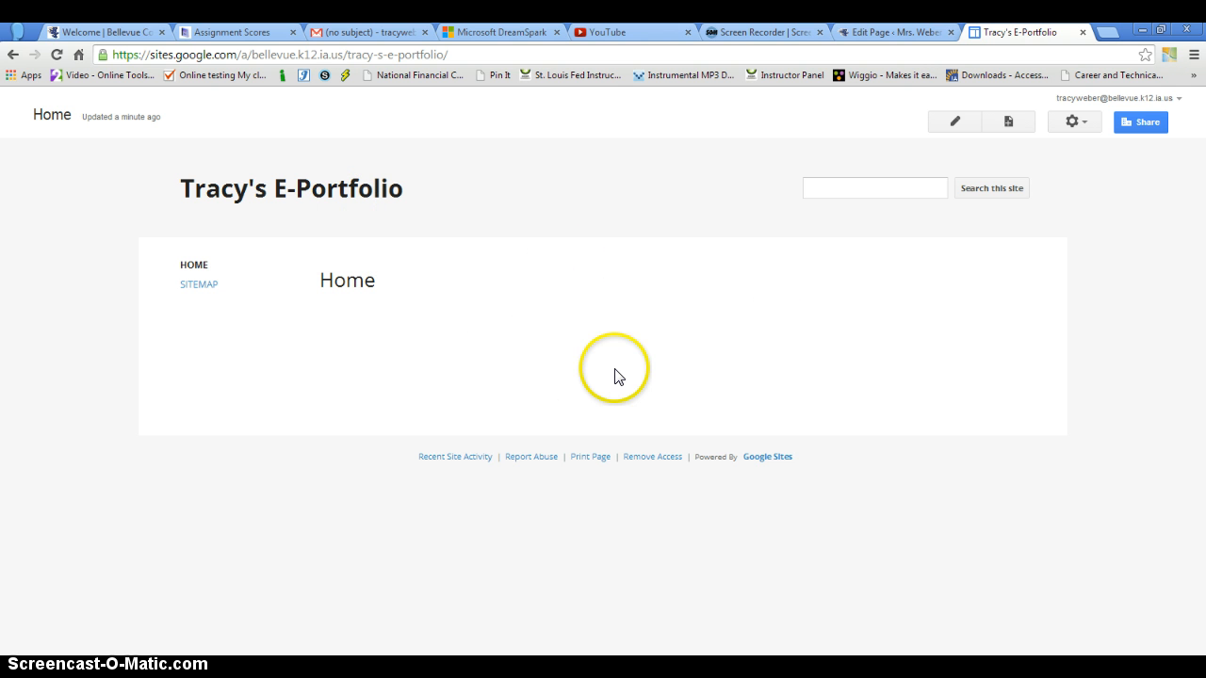
pyautogui.moveTo(341, 278)
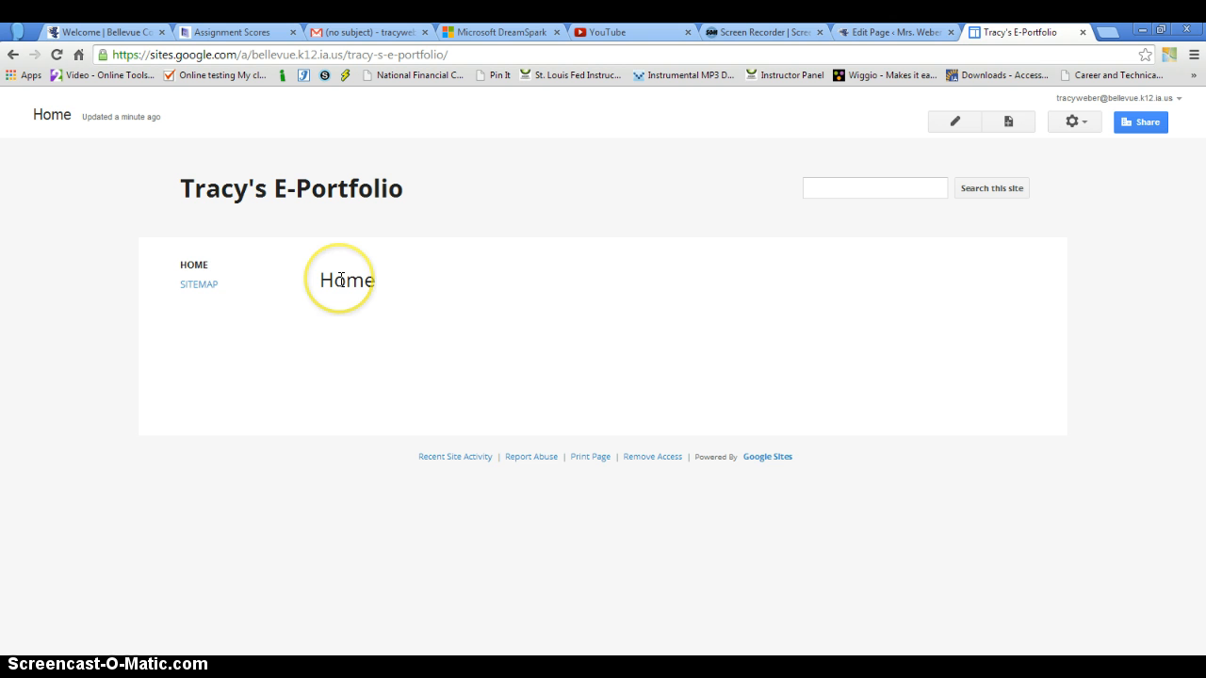
pyautogui.moveTo(191, 263)
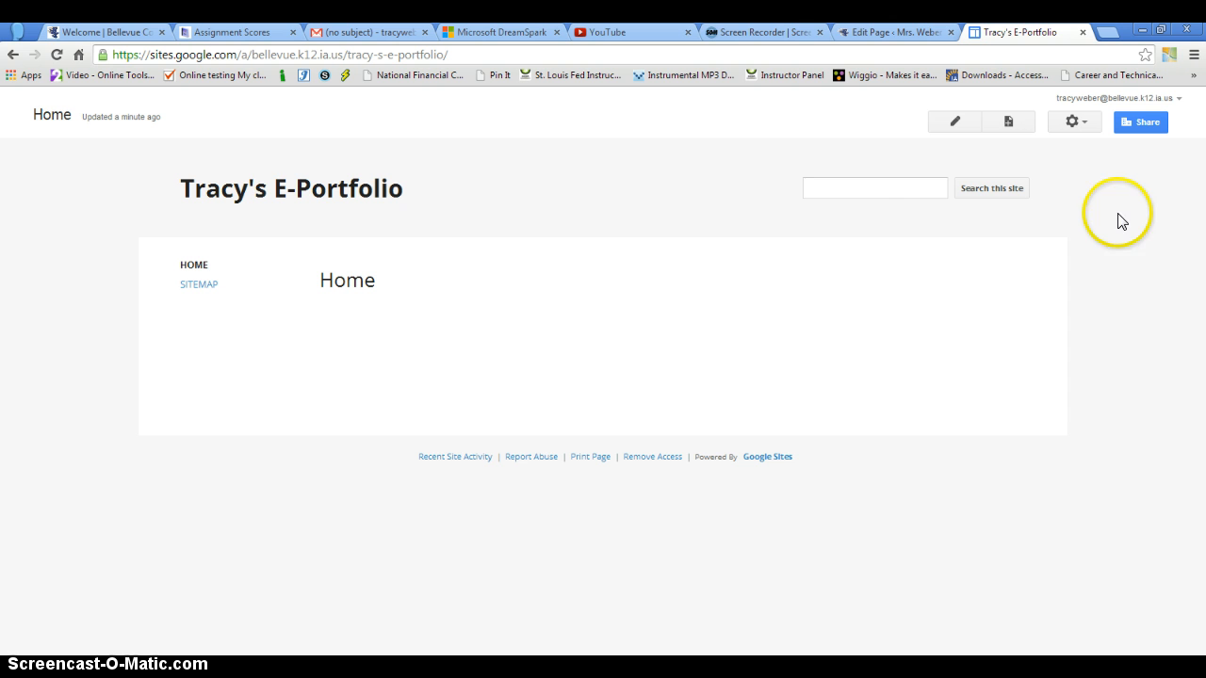
pyautogui.moveTo(782, 118)
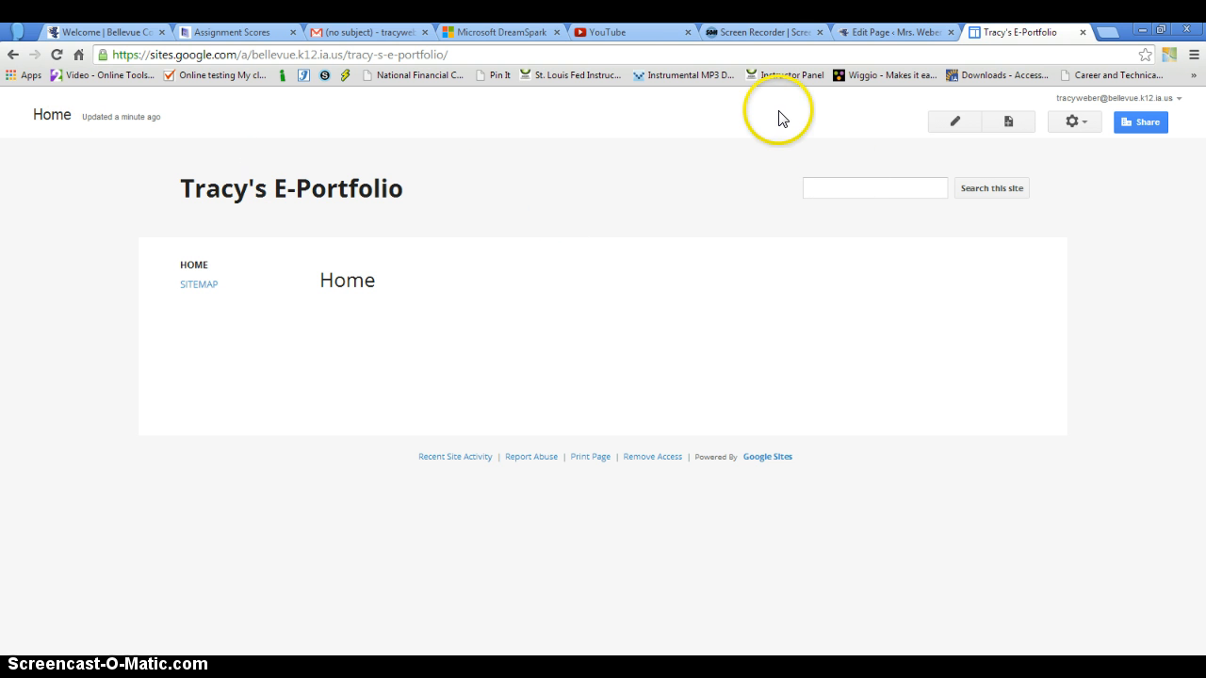
pyautogui.moveTo(953, 122)
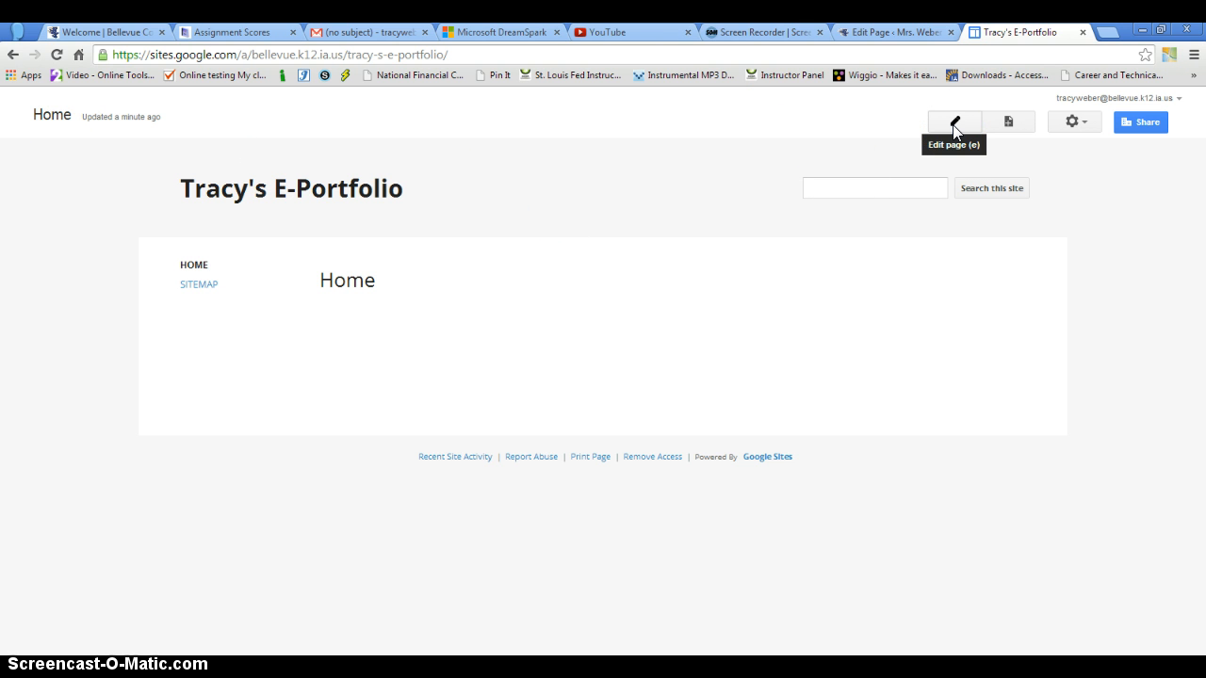
# Step: Edit the Home page body to read 'Welcome to my website!' with a new line below
pyautogui.click(953, 121)
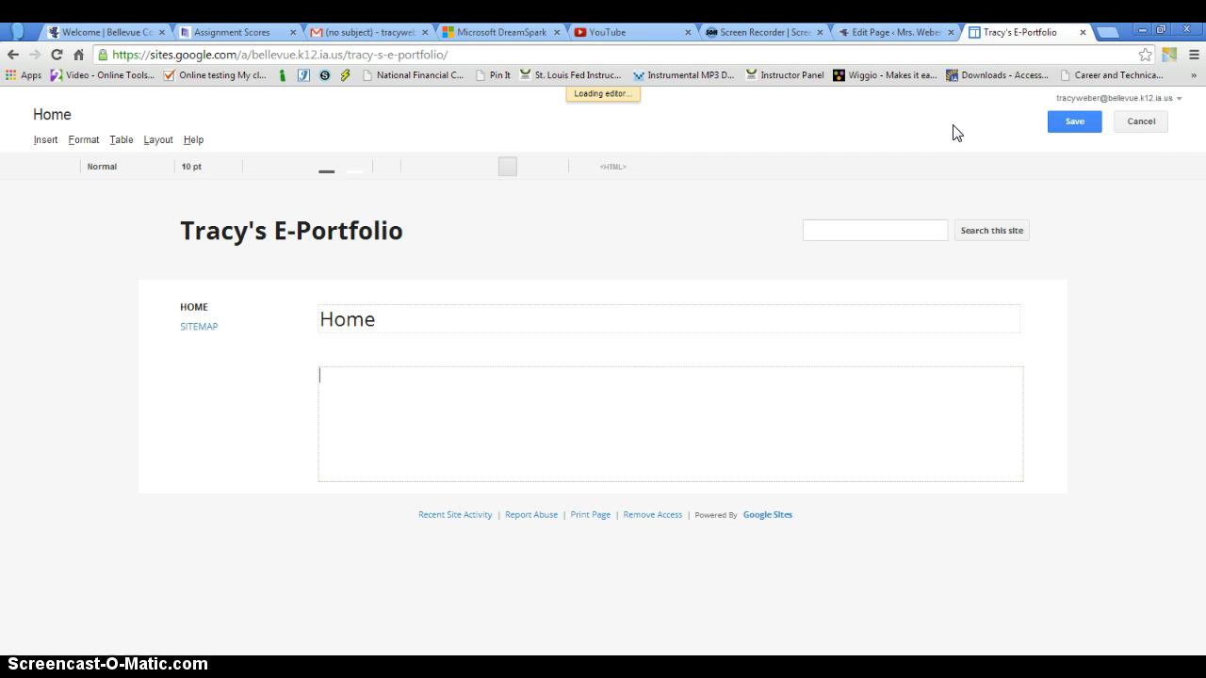
pyautogui.click(584, 427)
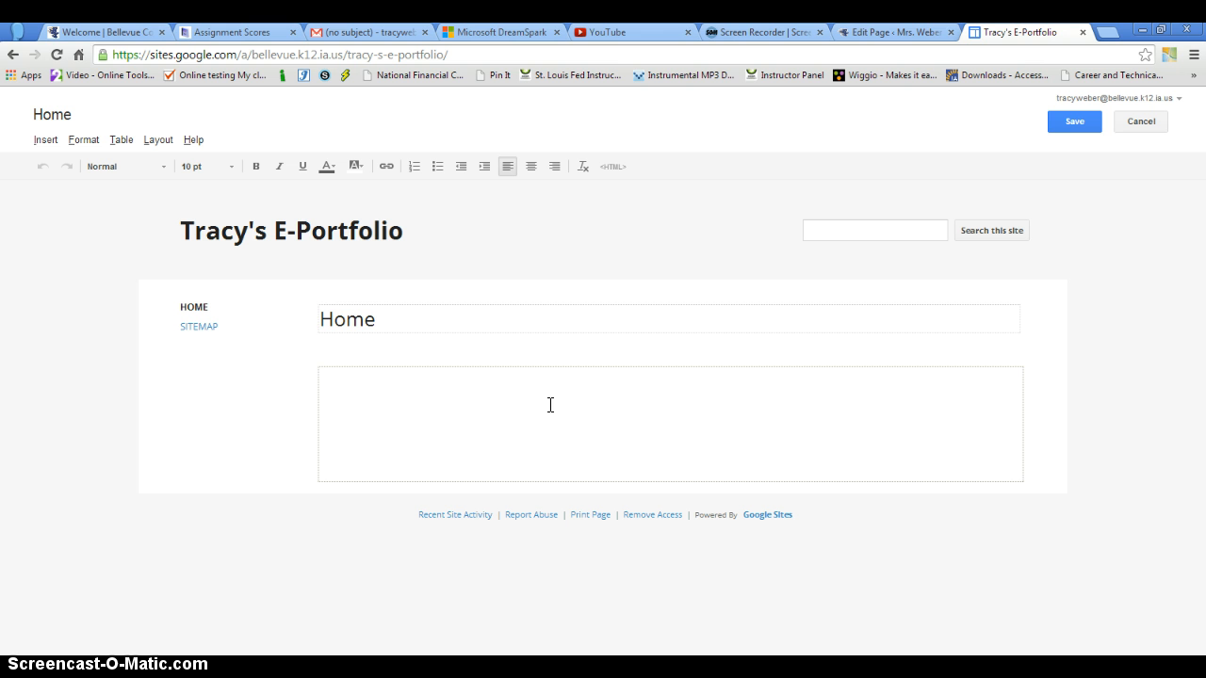
pyautogui.write('Welcome to my webs')
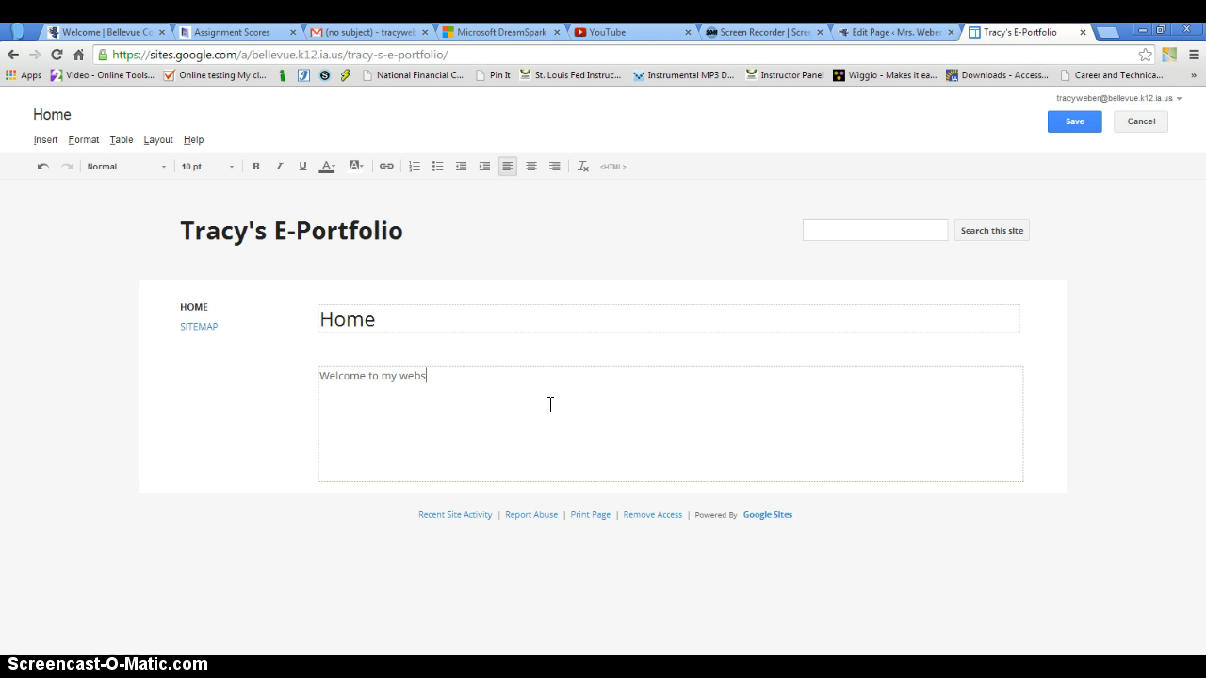
pyautogui.write('ite!')
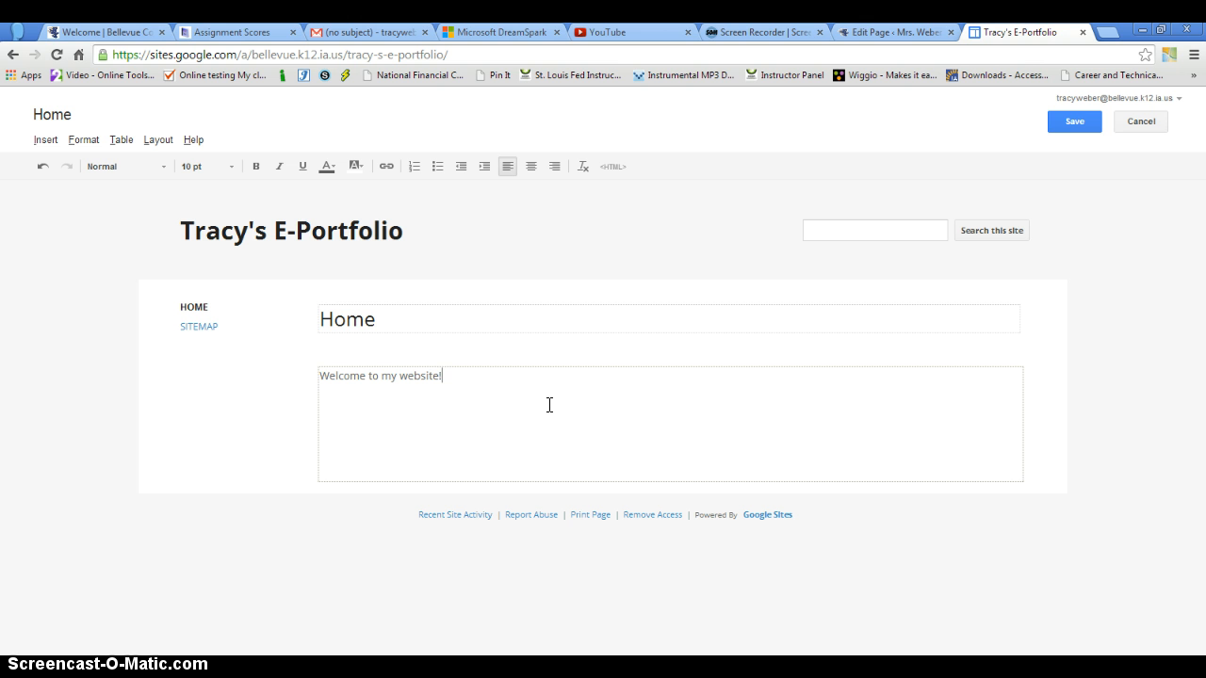
pyautogui.click(494, 416)
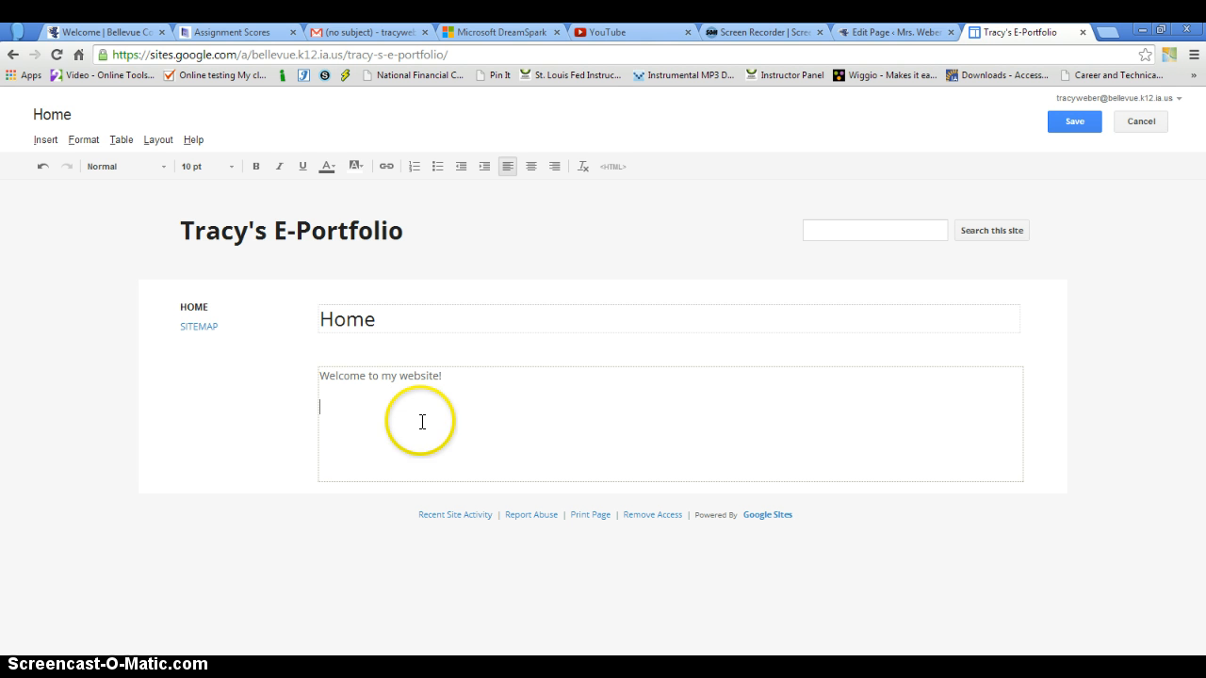
pyautogui.moveTo(517, 403)
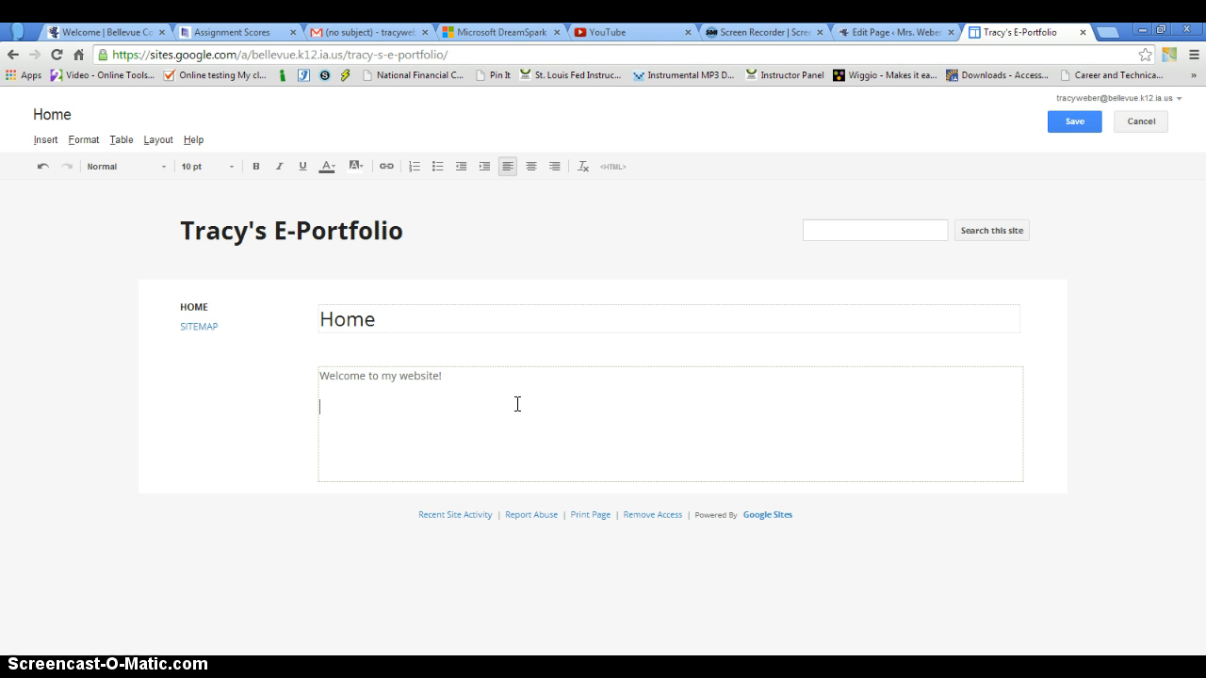
pyautogui.moveTo(357, 416)
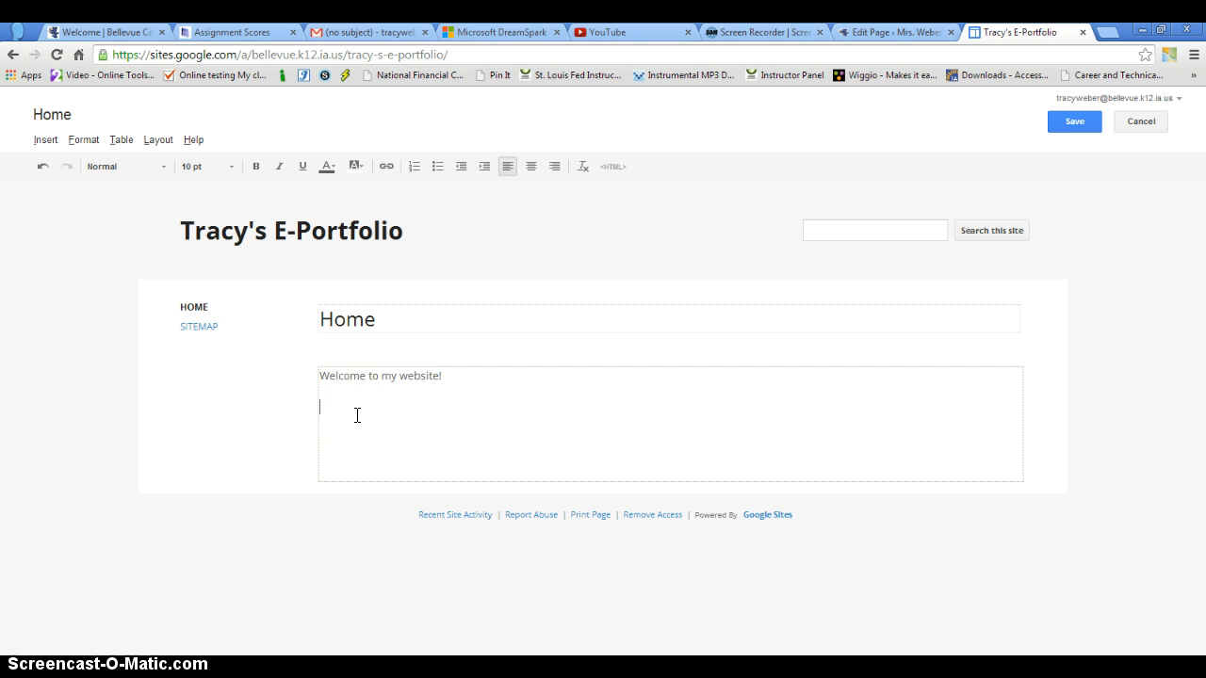
pyautogui.moveTo(273, 302)
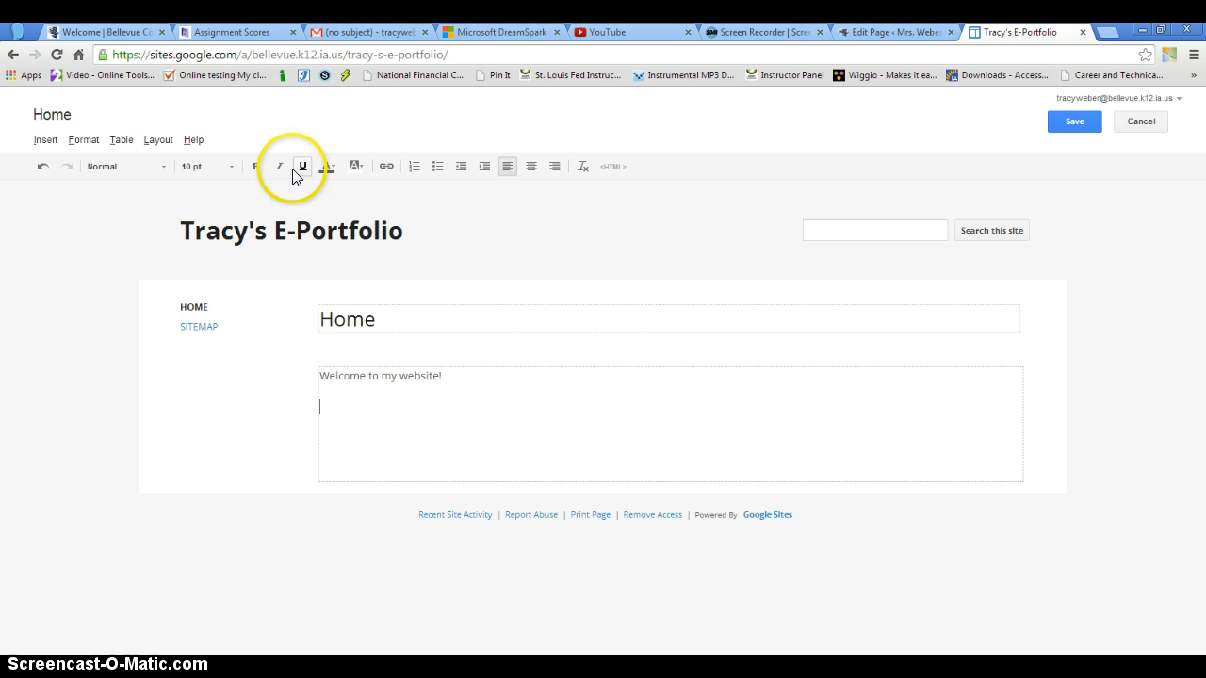
# Step: Insert an image into the Home page via upload from the computer
pyautogui.click(45, 139)
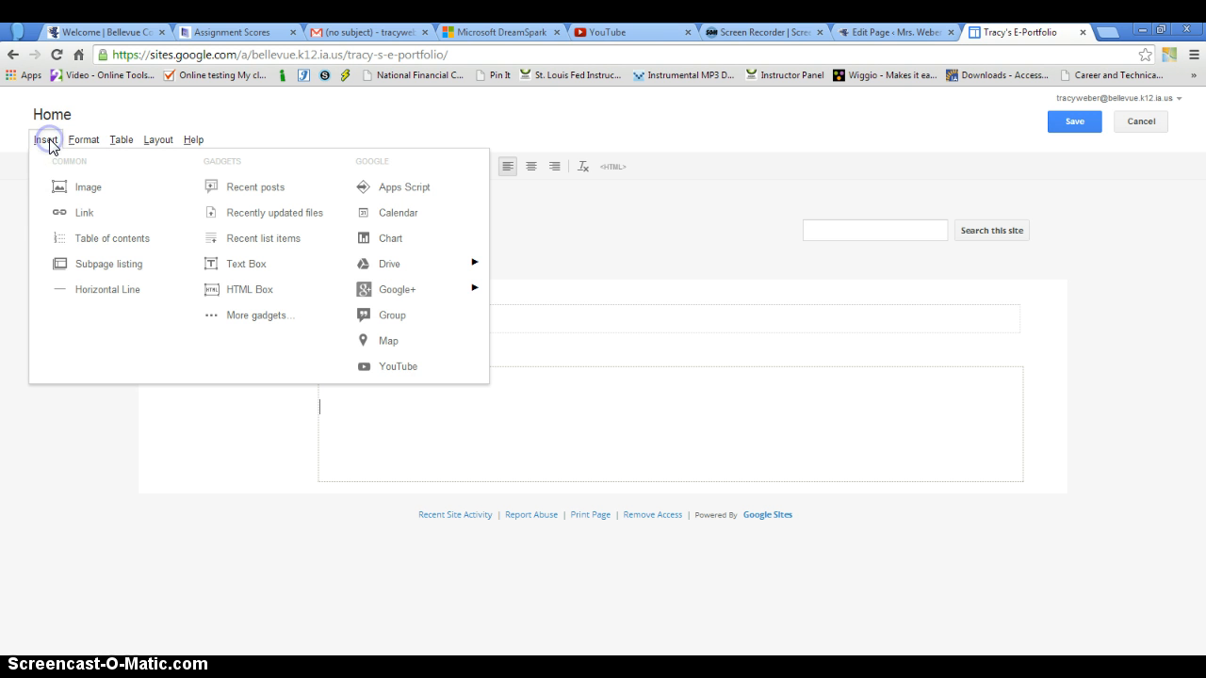
pyautogui.click(88, 187)
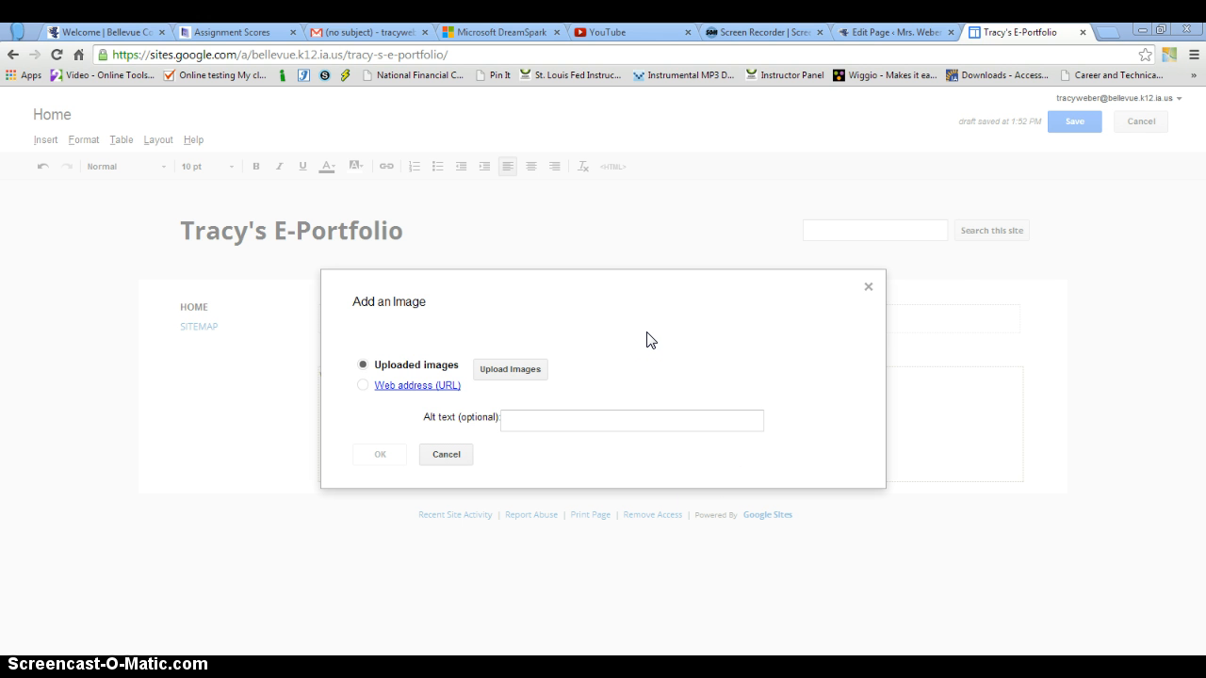
pyautogui.click(509, 368)
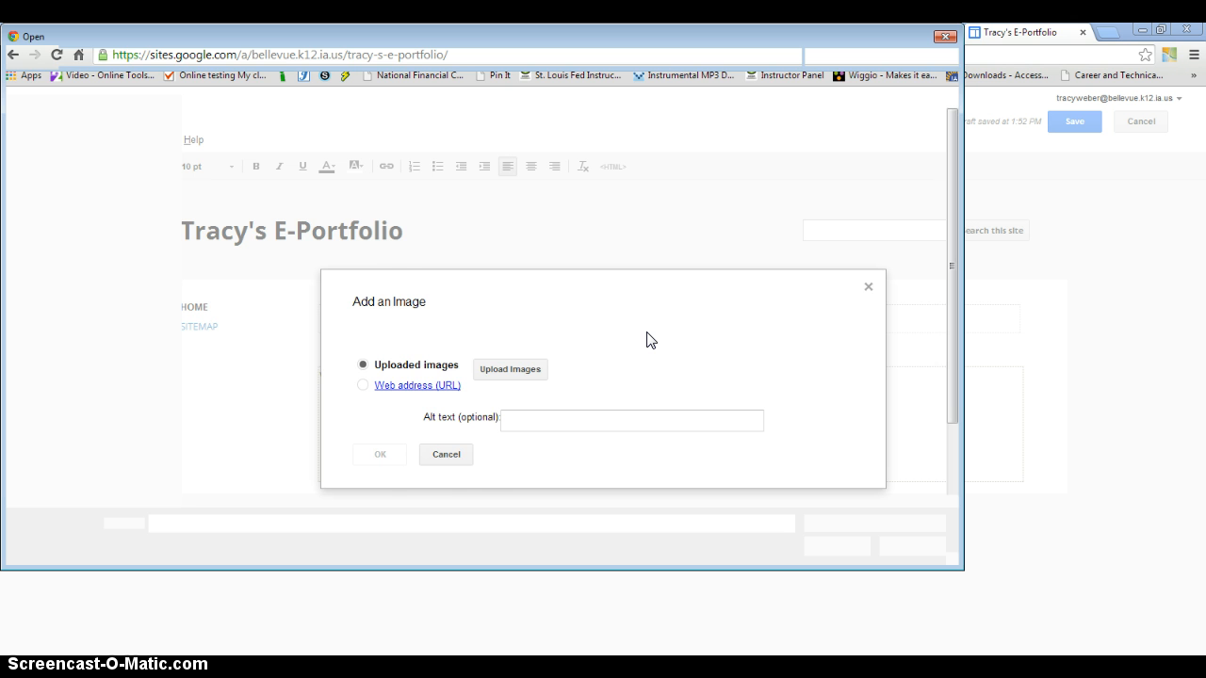
# Step: Browse from Desktop into Google Drive and look through its Pictures folder
pyautogui.click(510, 369)
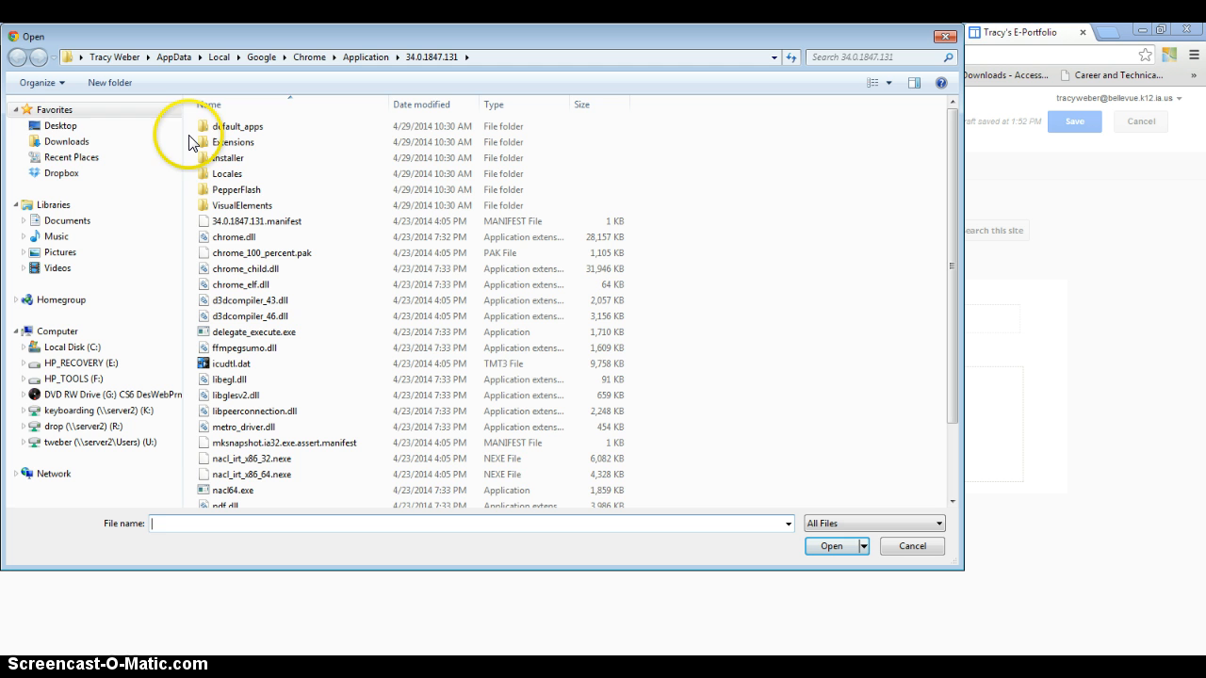
pyautogui.click(59, 126)
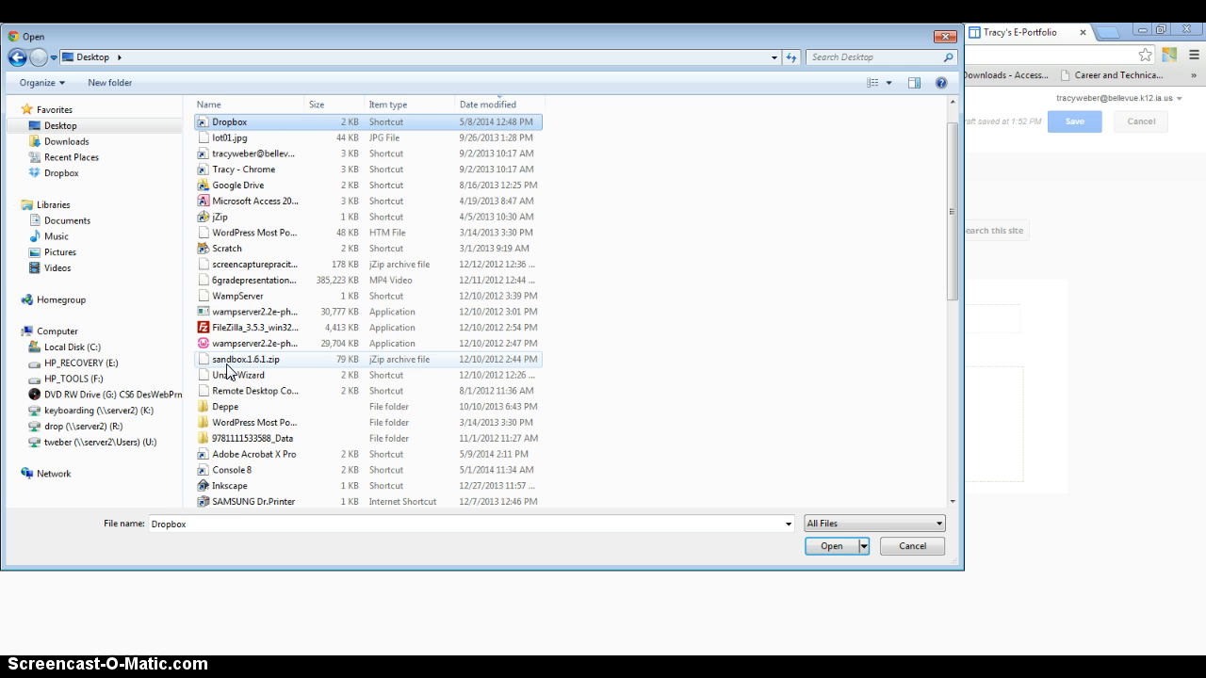
pyautogui.click(238, 185)
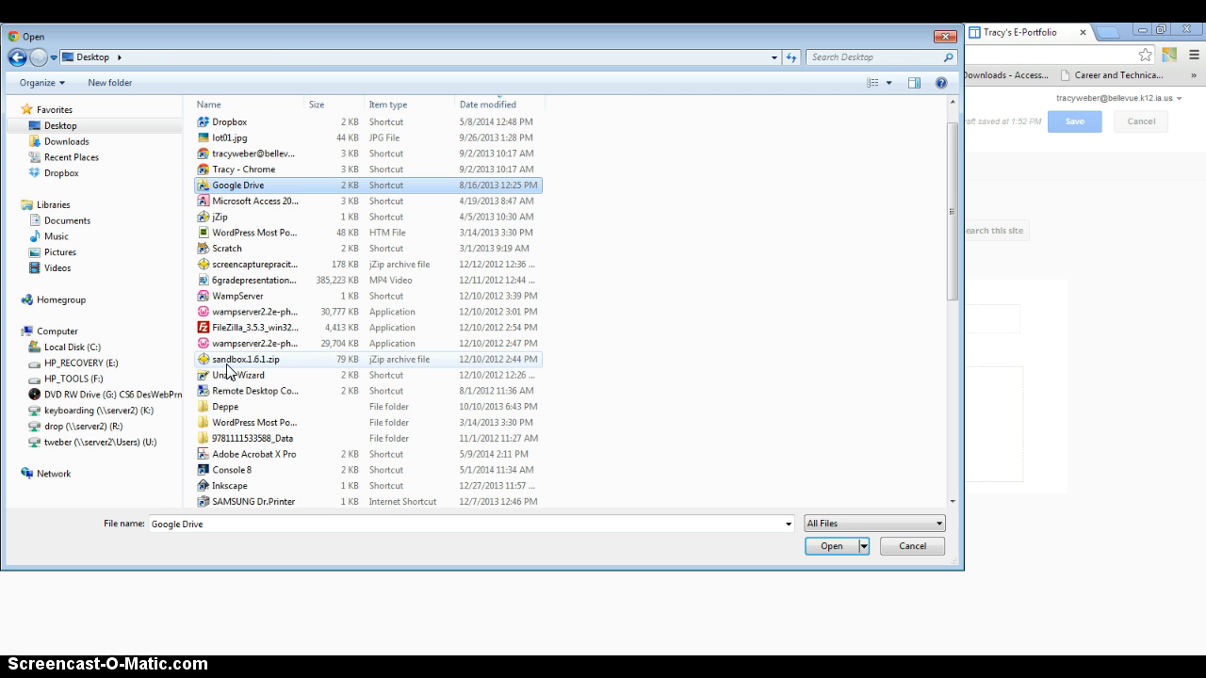
pyautogui.doubleClick(238, 184)
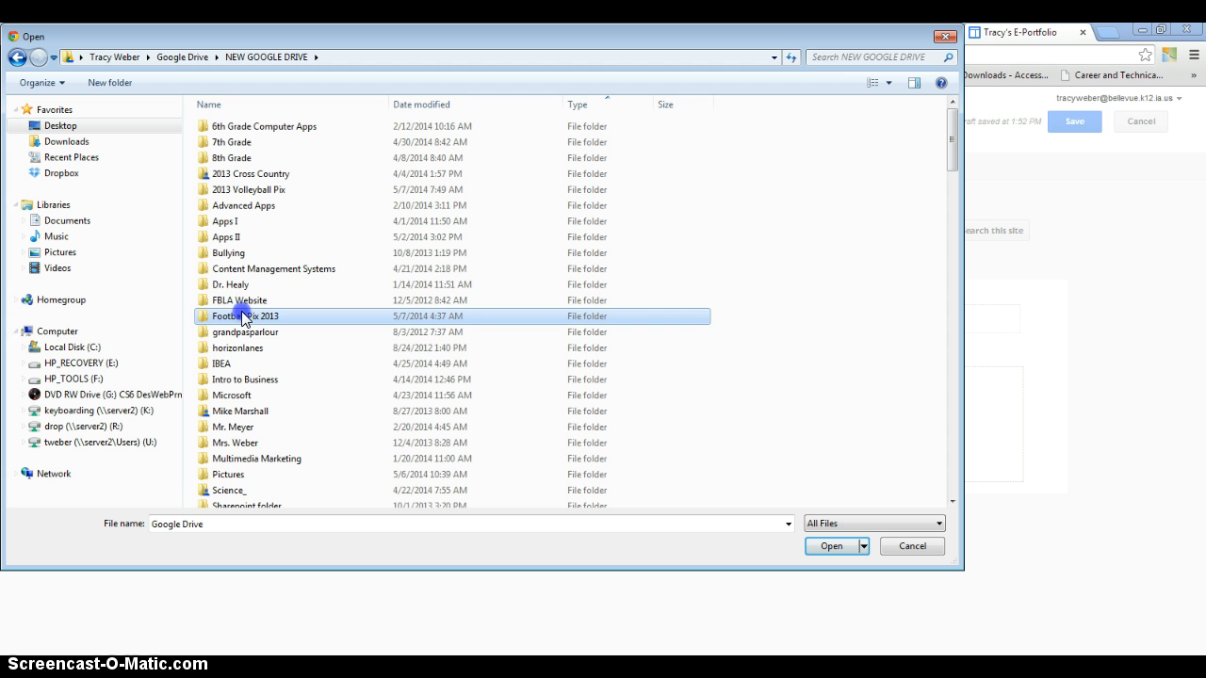
pyautogui.doubleClick(228, 474)
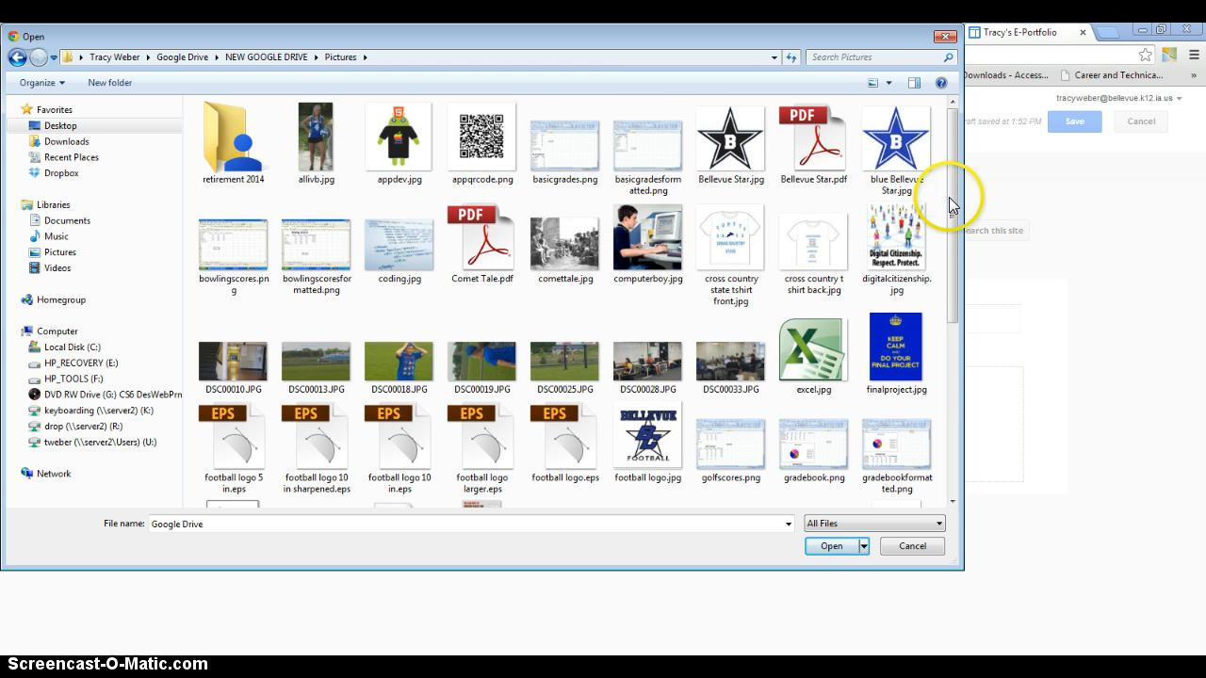
pyautogui.scroll(-3)
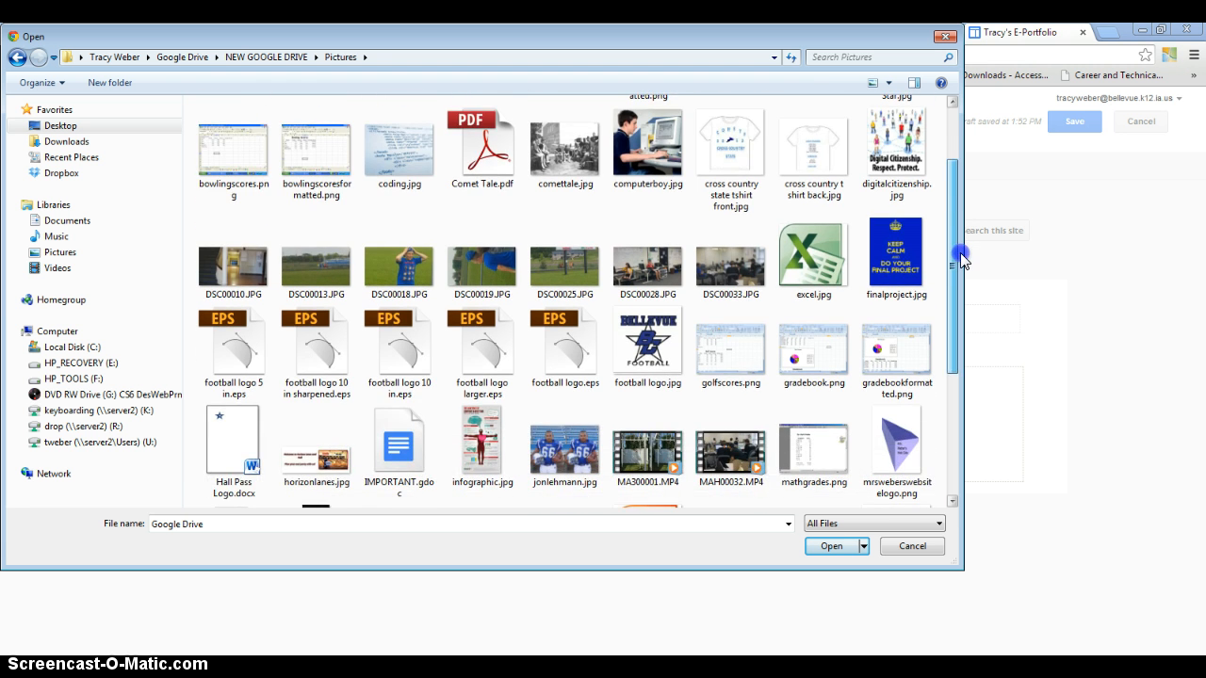
pyautogui.scroll(-3)
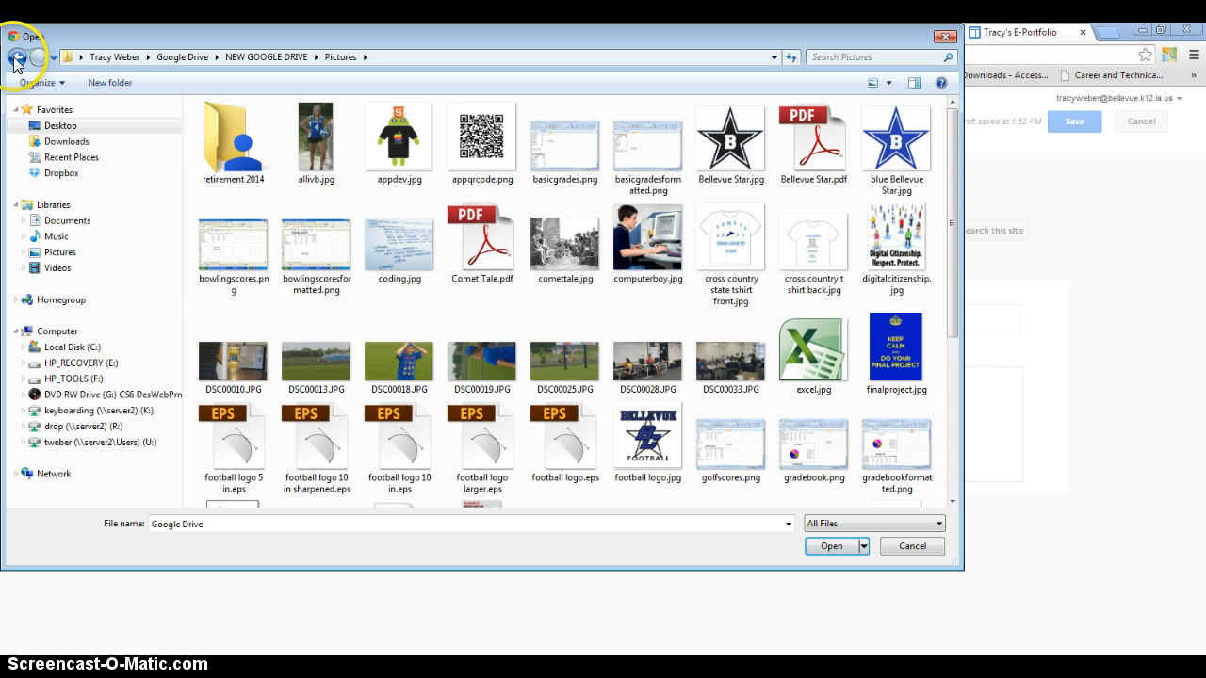
# Step: Go to the teacher's Google Drive Backup folder and choose BCS STAR LOGO[1].jpg for upload
pyautogui.click(17, 56)
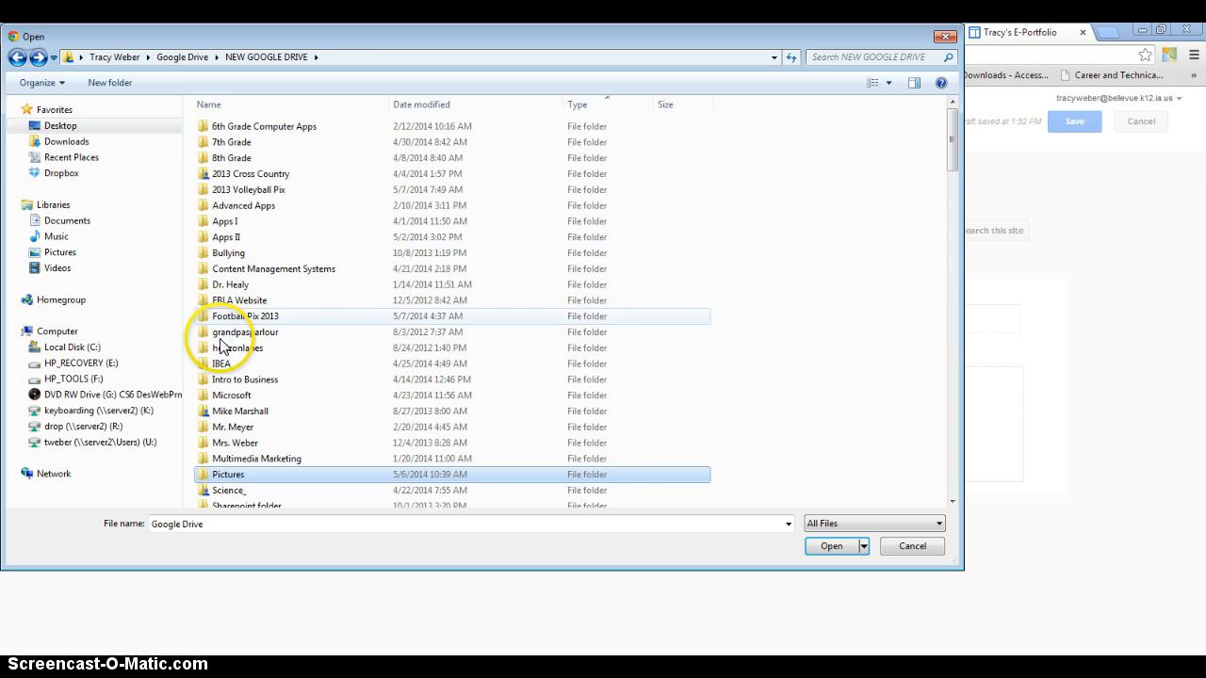
pyautogui.doubleClick(235, 442)
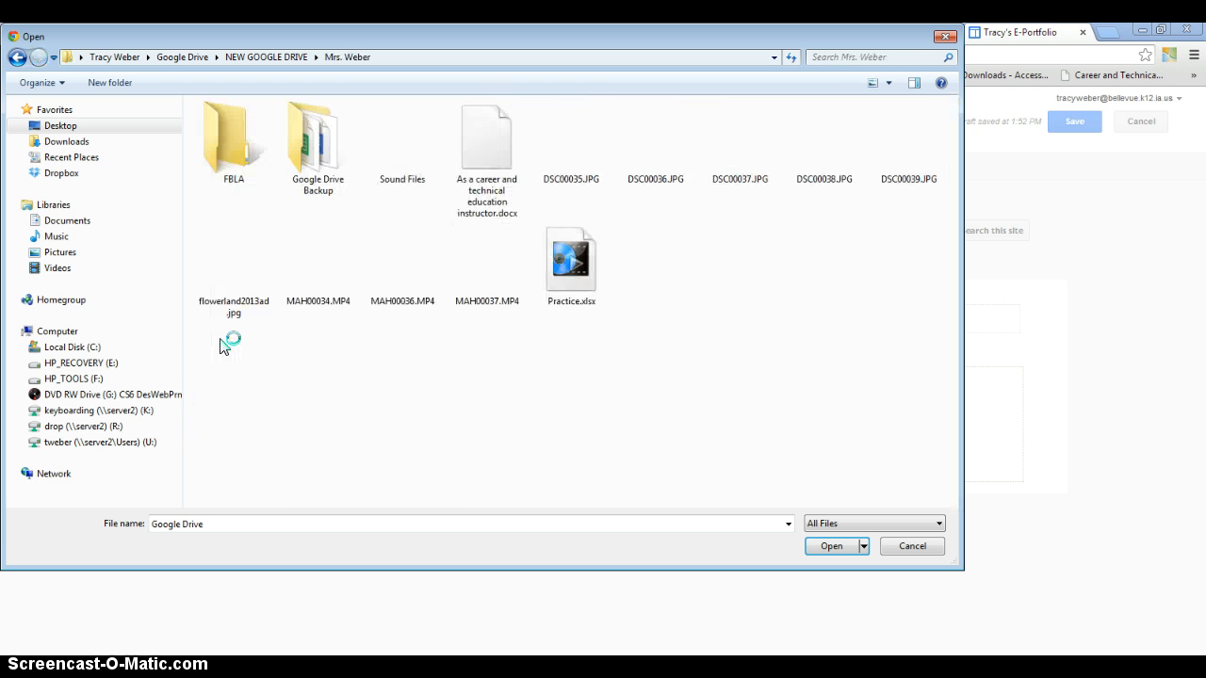
pyautogui.doubleClick(318, 136)
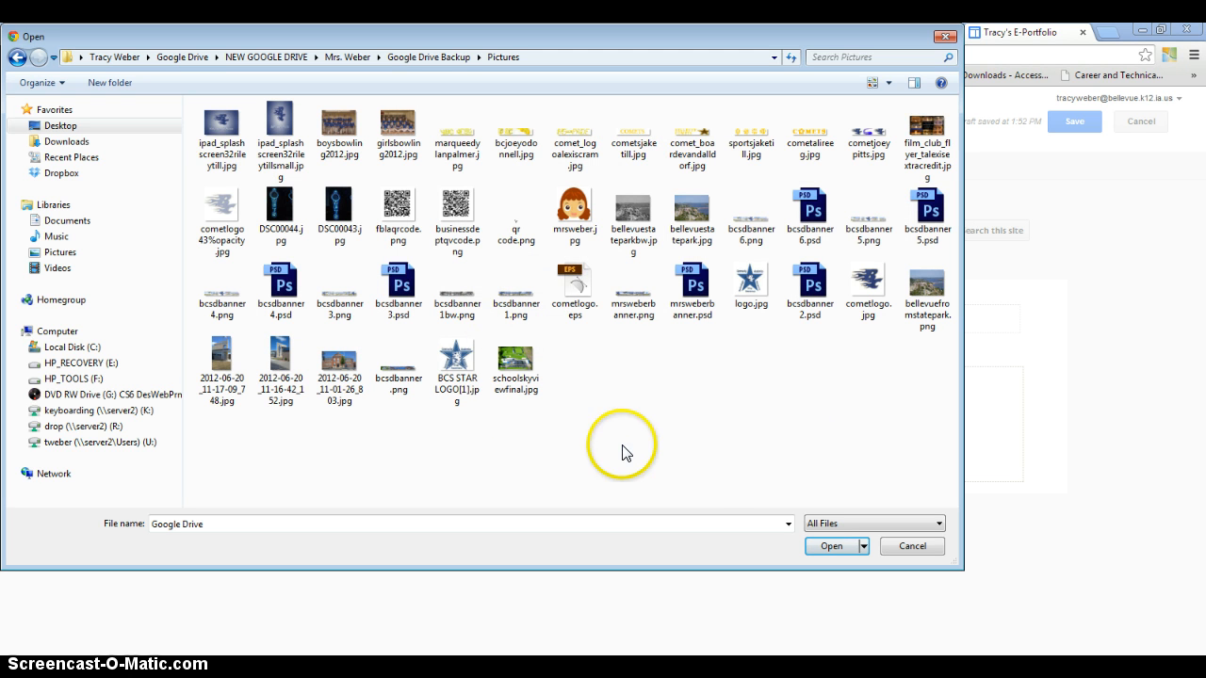
pyautogui.click(457, 368)
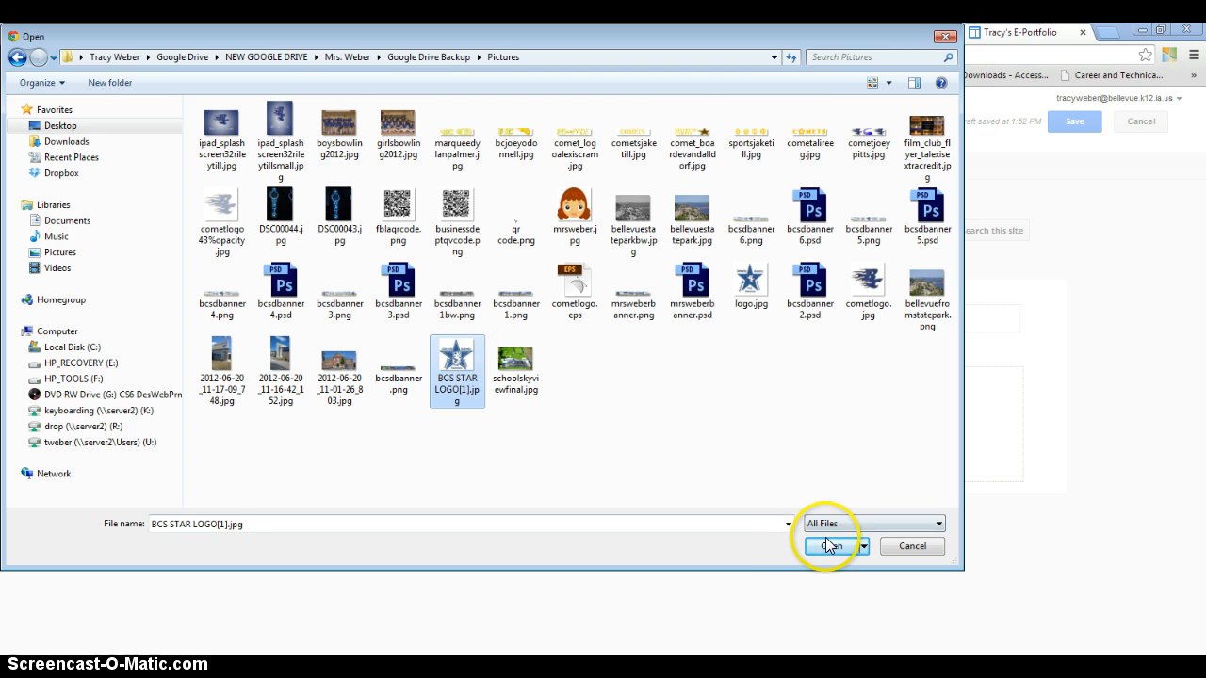
pyautogui.click(826, 547)
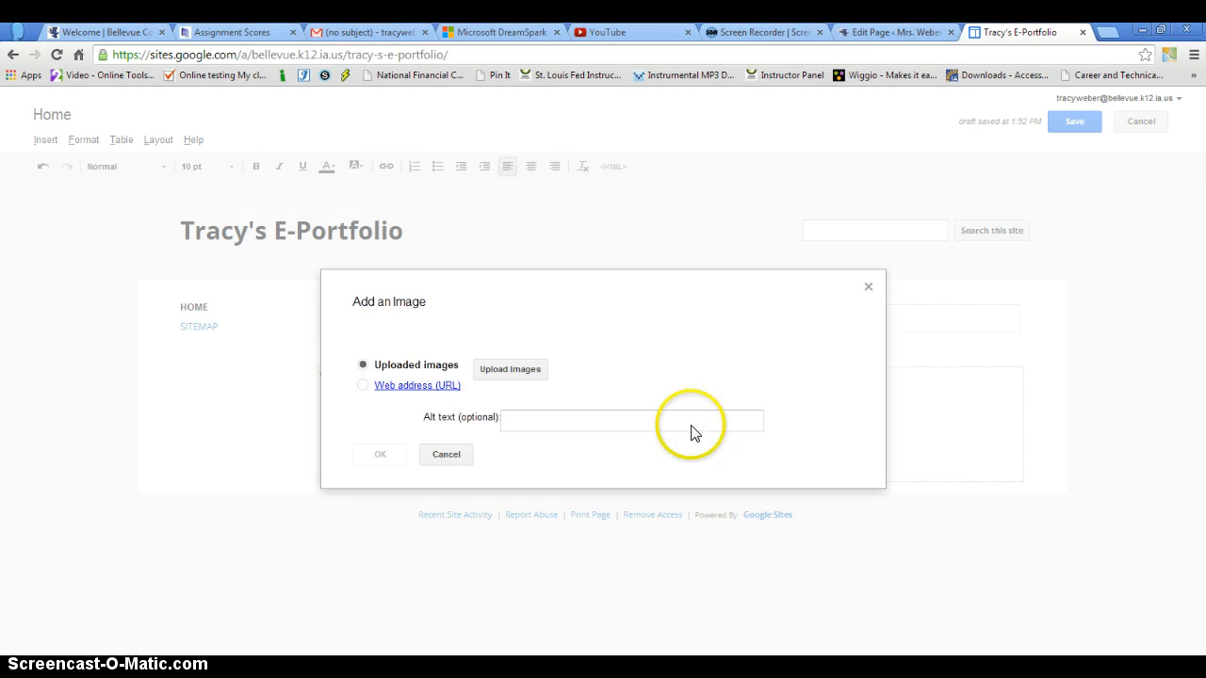
# Step: Dismiss the upload notice and insert the BCS STAR LOGO image below the welcome line
pyautogui.click(510, 368)
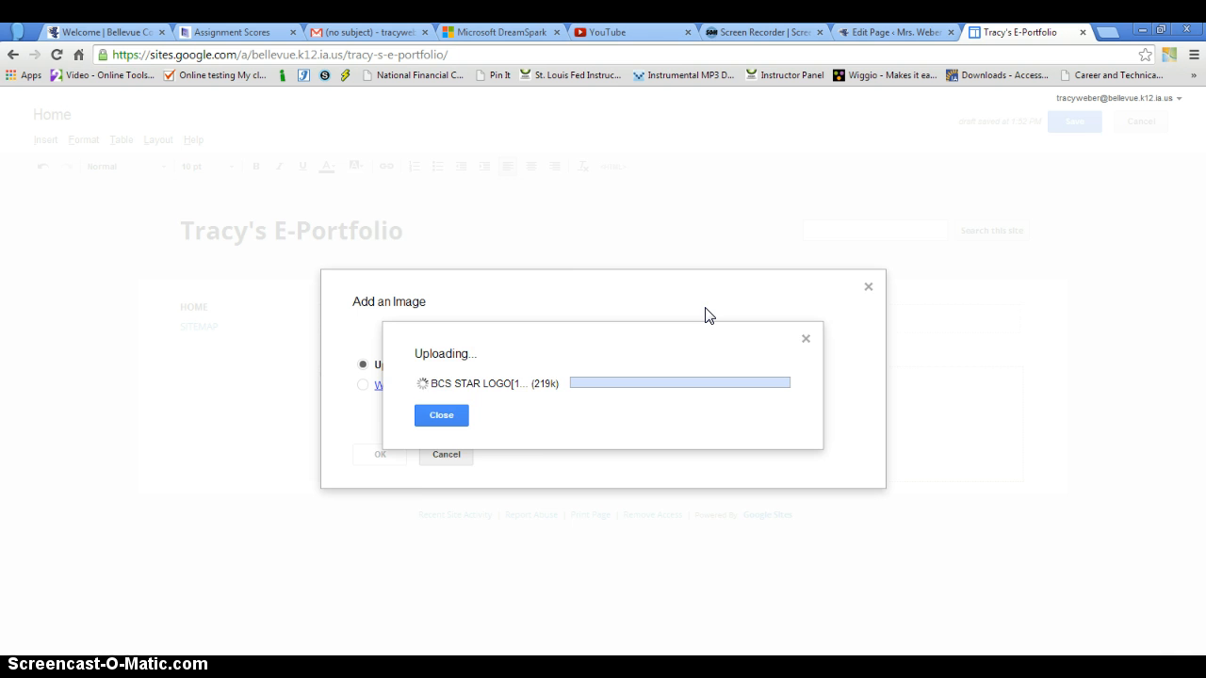
pyautogui.click(441, 415)
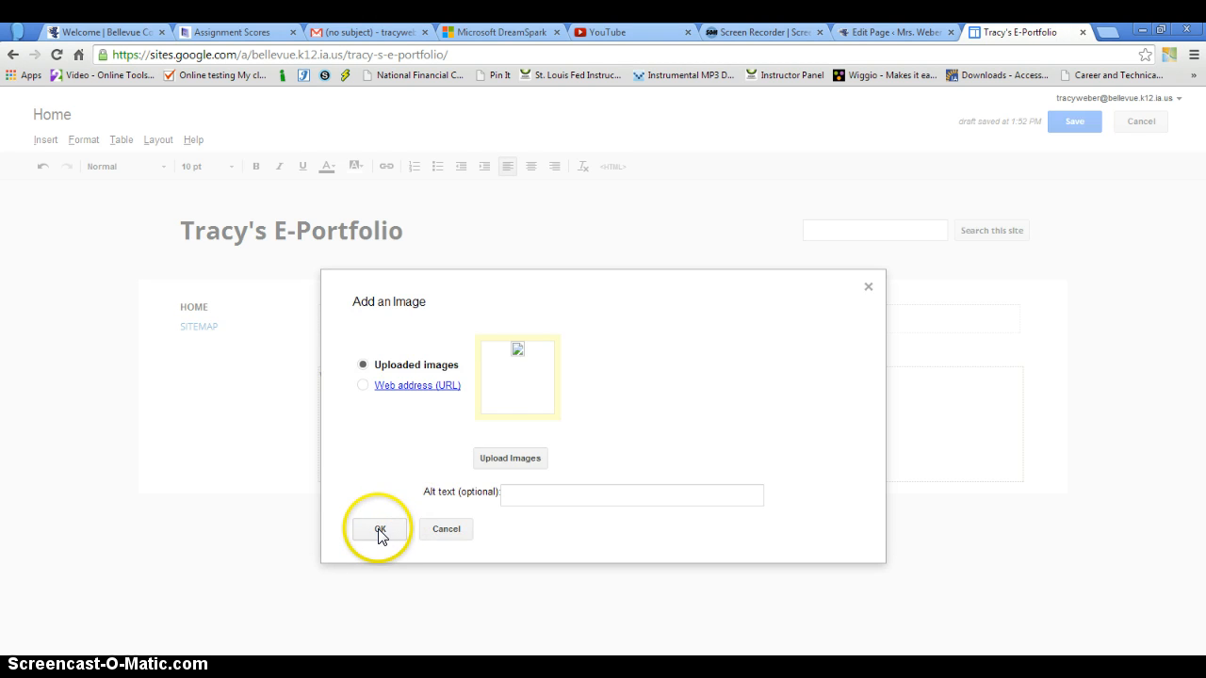
pyautogui.click(380, 529)
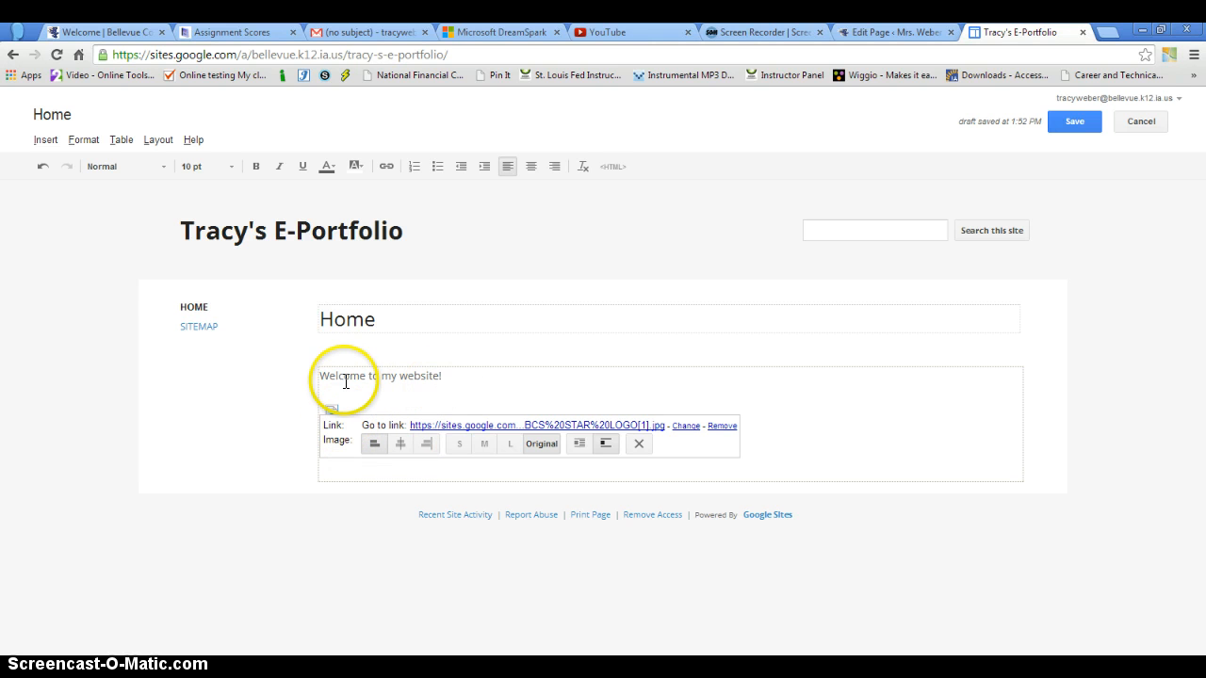
pyautogui.moveTo(344, 165)
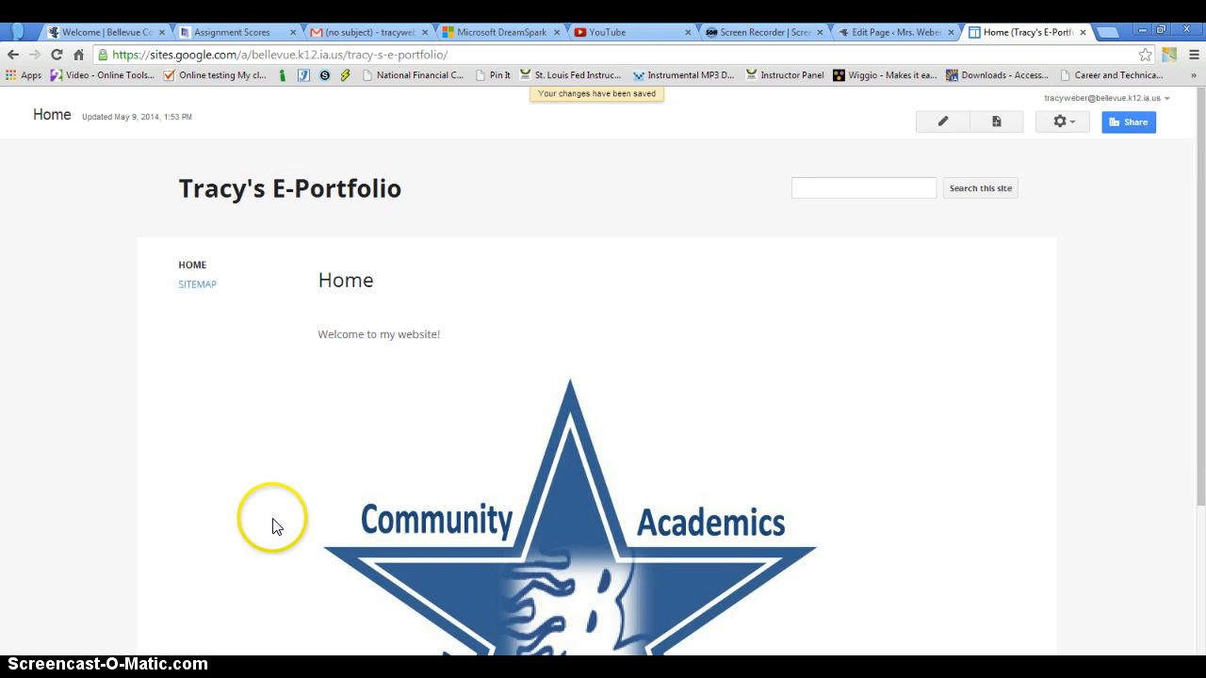
pyautogui.moveTo(1198, 333)
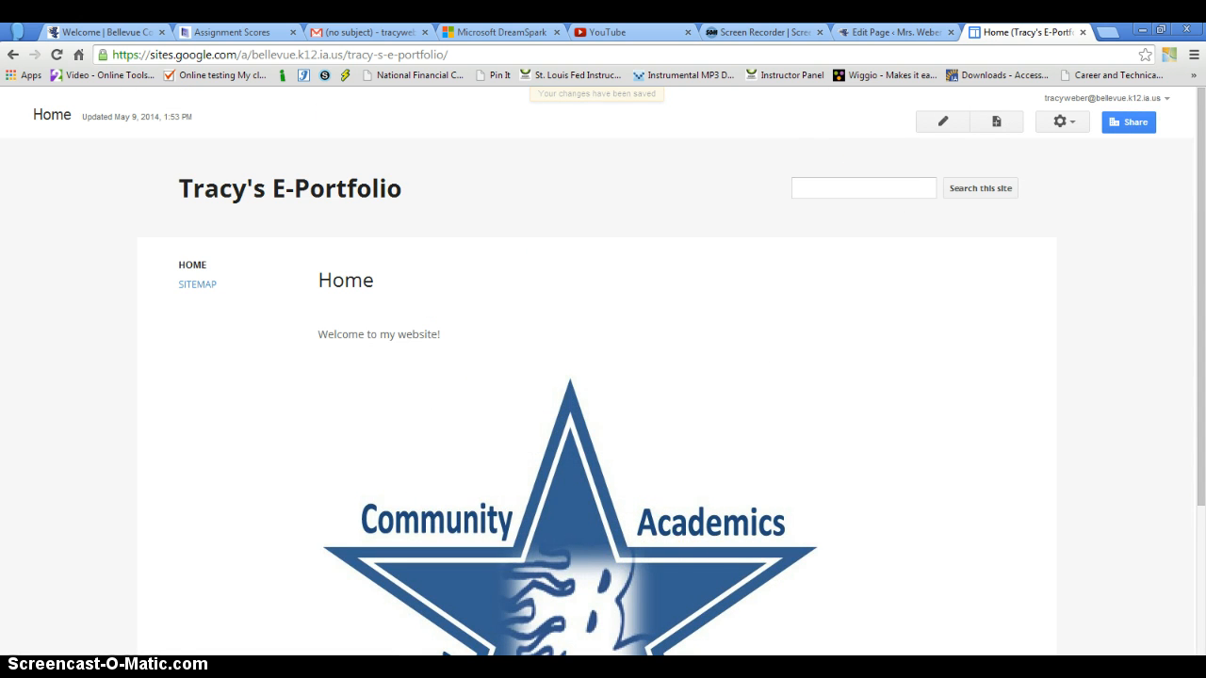
# Step: Reopen the Home page, set the logo to small size centered, and save
pyautogui.click(941, 122)
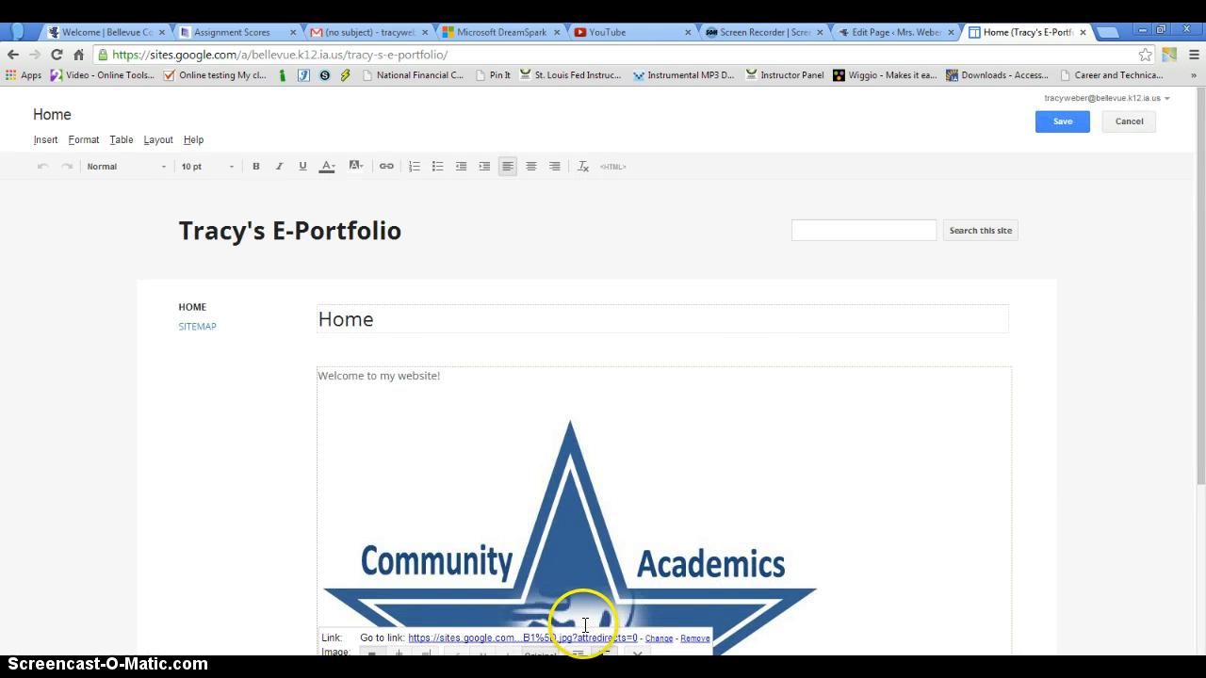
pyautogui.scroll(-3)
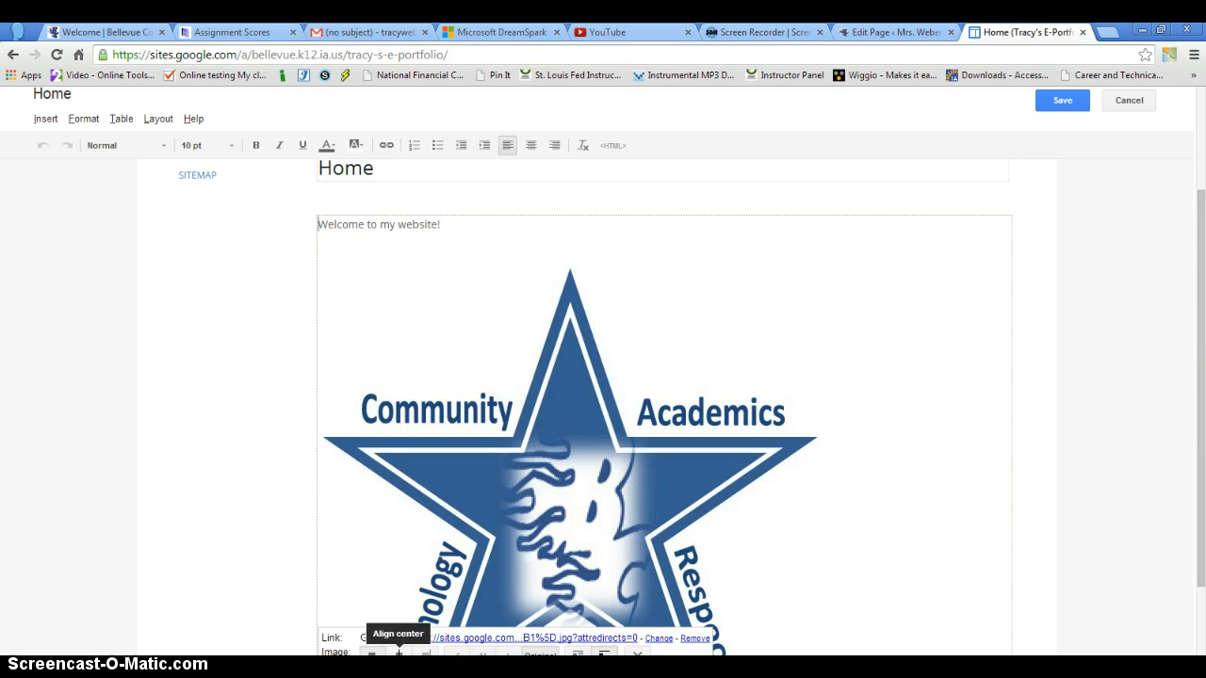
pyautogui.scroll(-3)
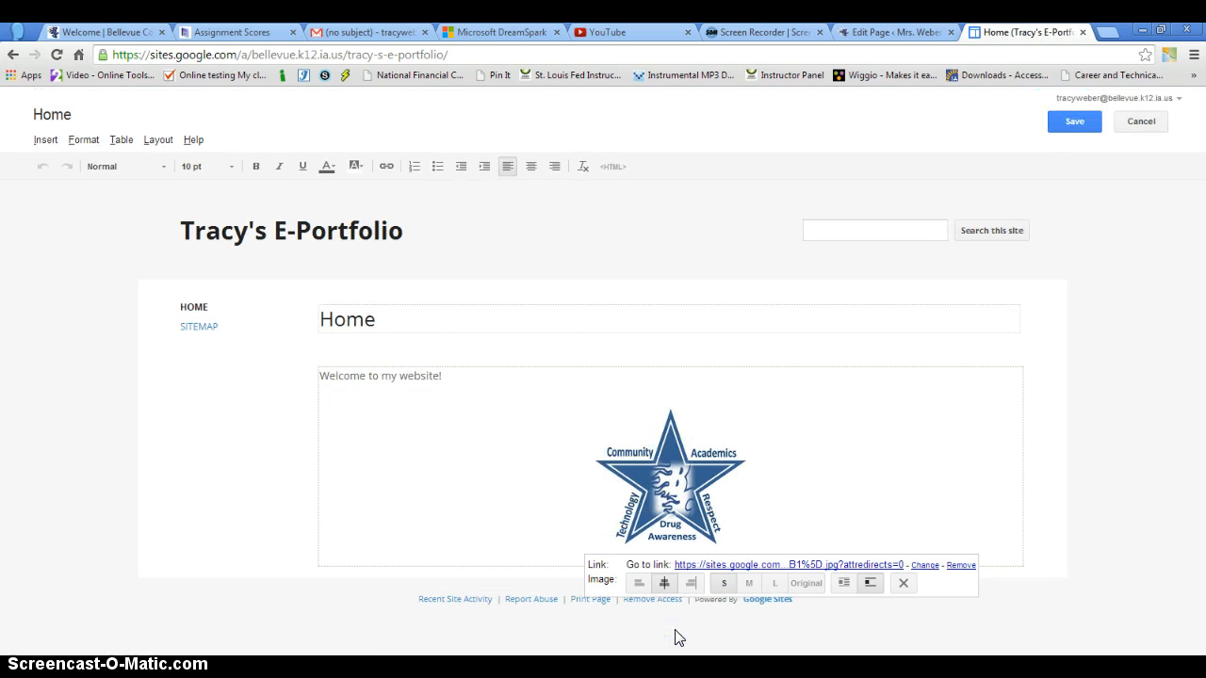
pyautogui.moveTo(916, 398)
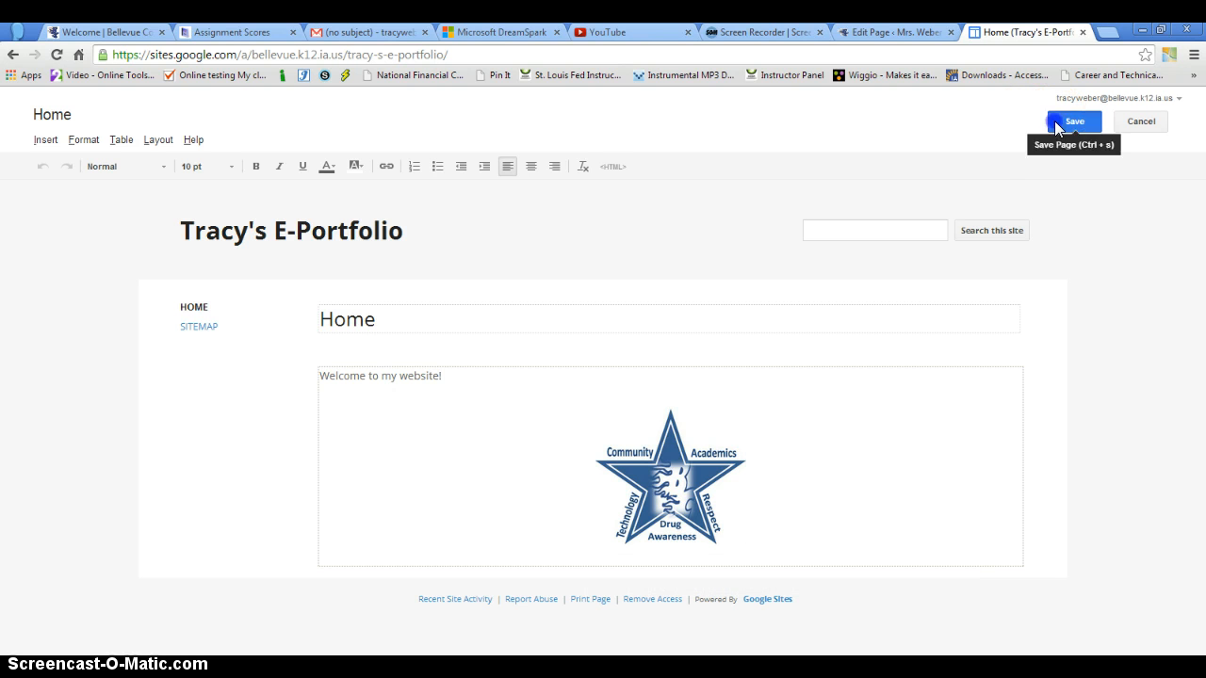
pyautogui.click(1074, 121)
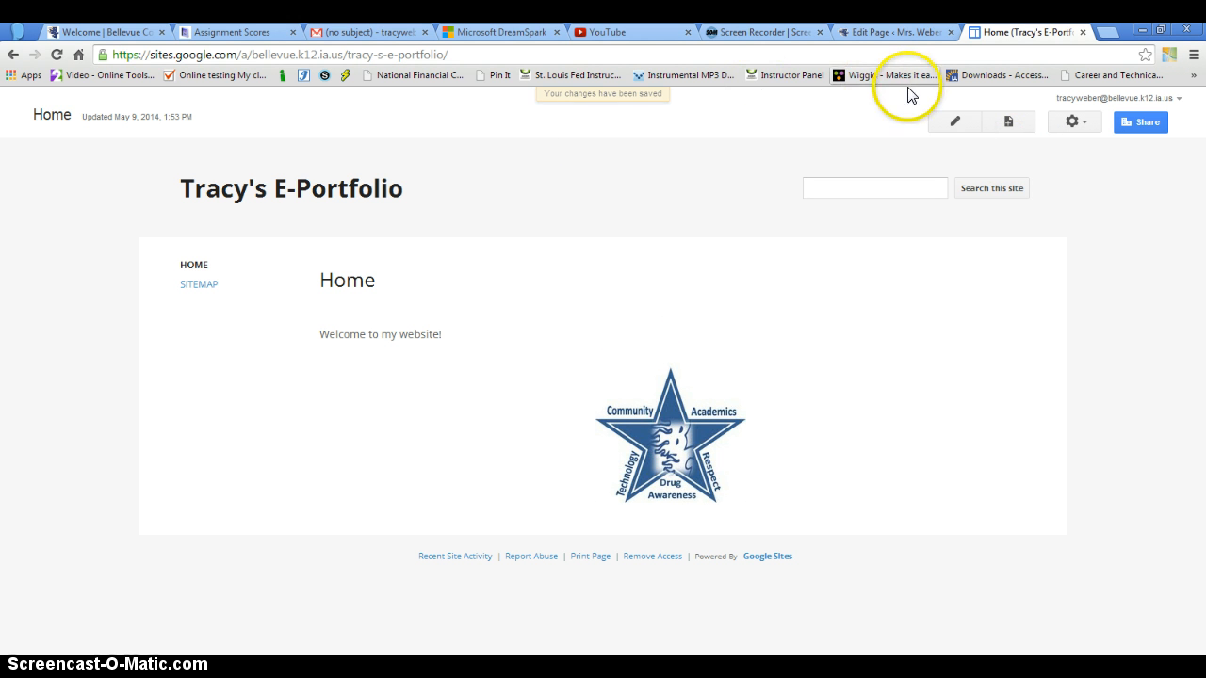
pyautogui.moveTo(1016, 135)
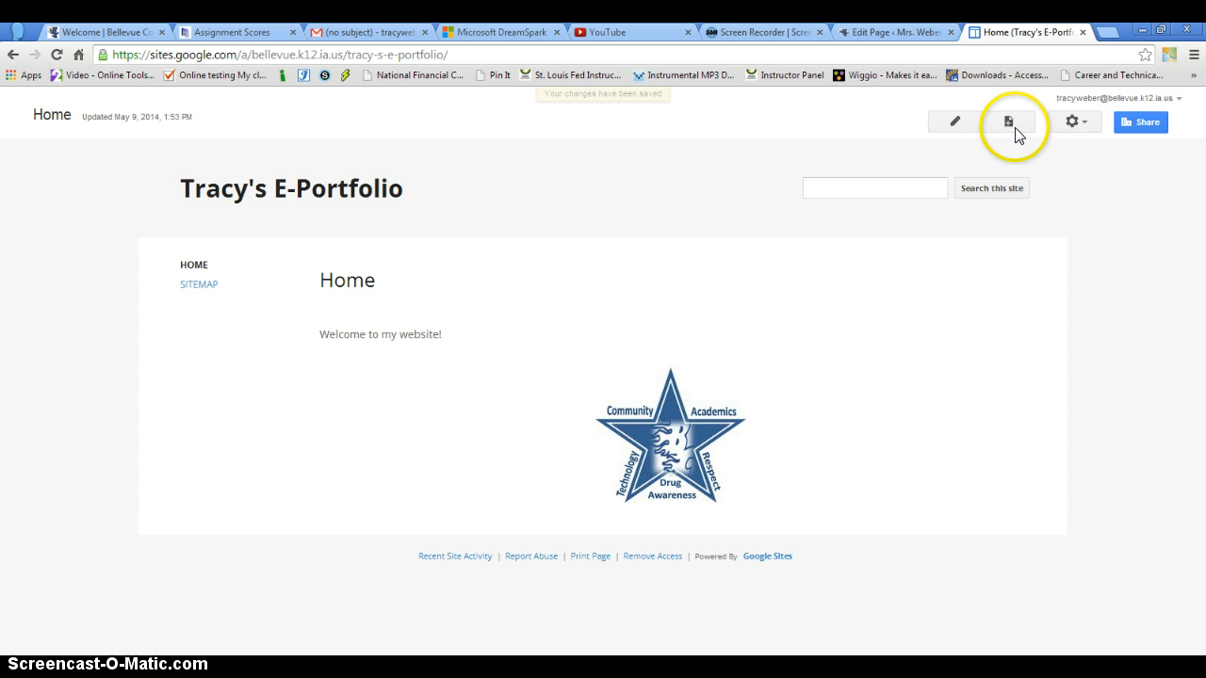
# Step: Open the create-a-page form, checking the assignment instructions tab along the way
pyautogui.click(1010, 121)
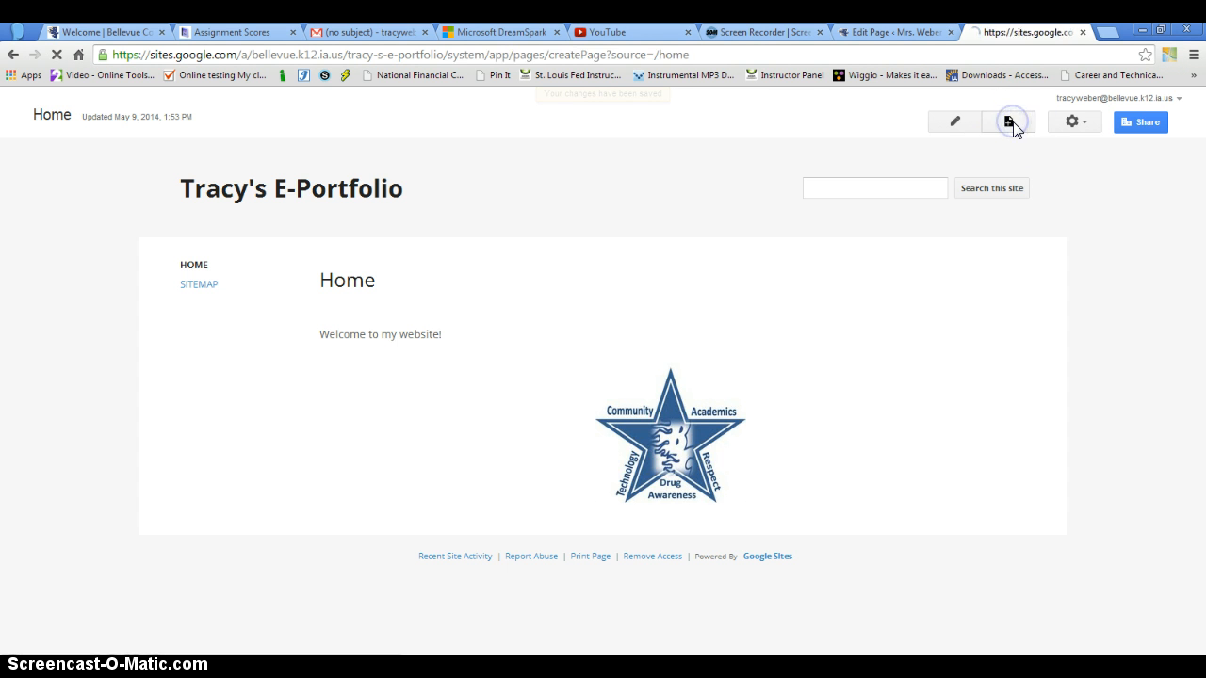
pyautogui.click(1009, 121)
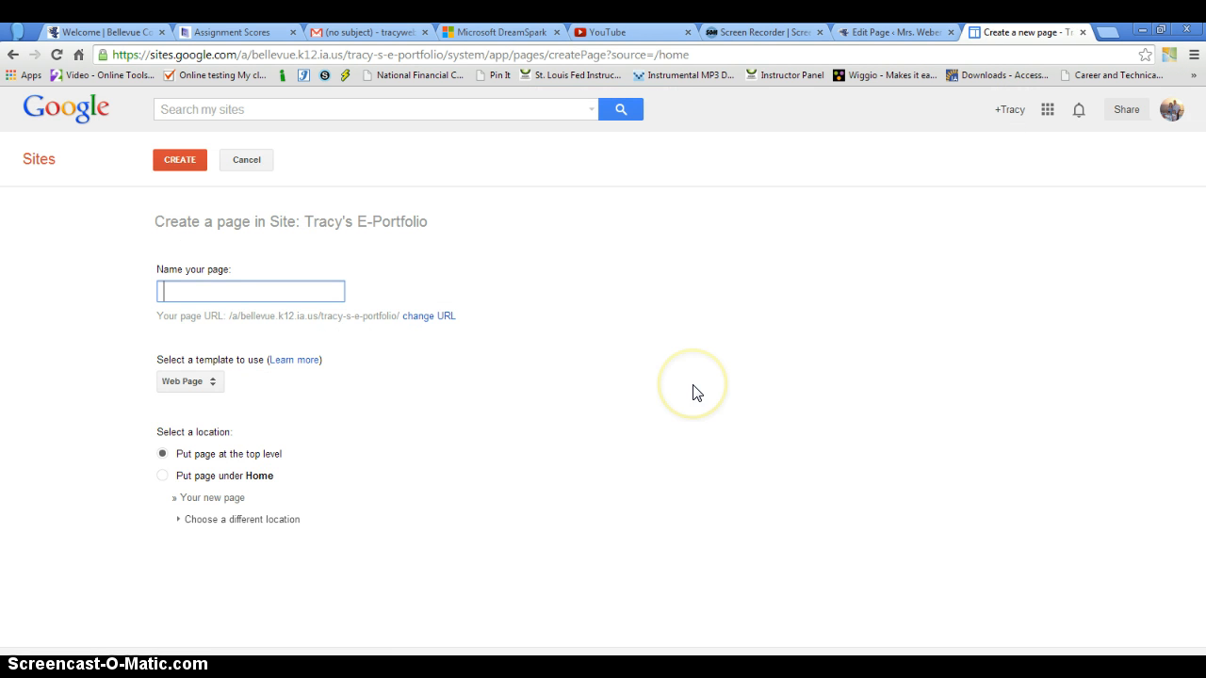
pyautogui.click(890, 31)
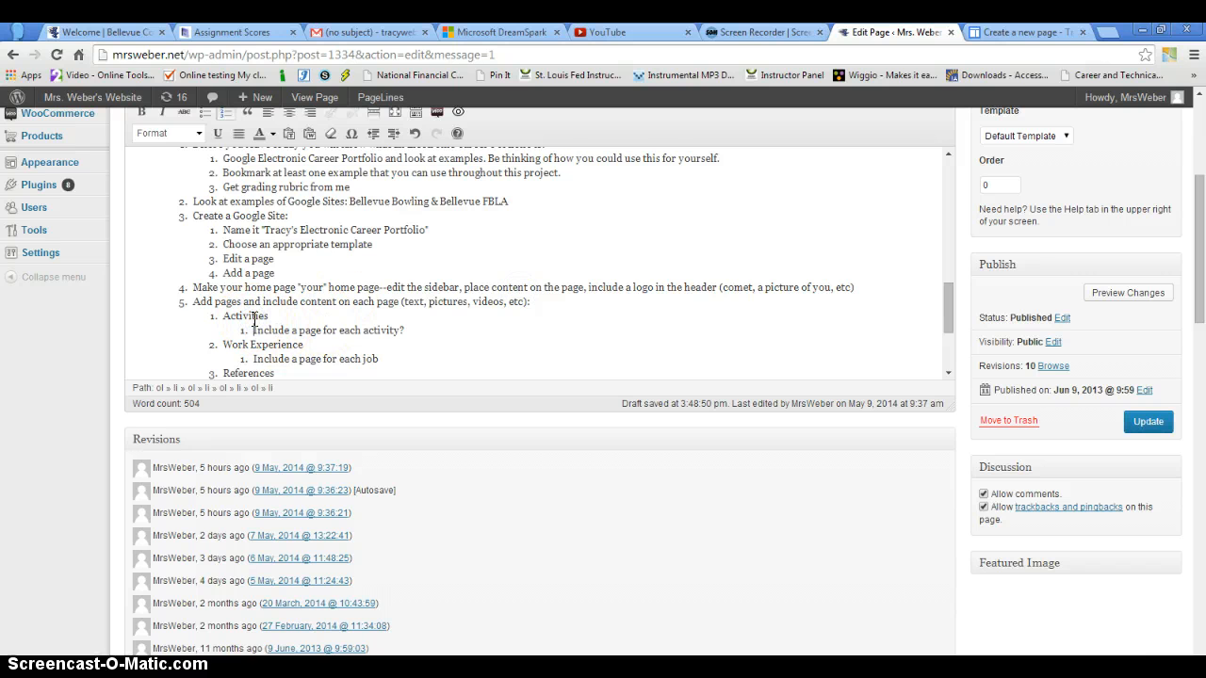
pyautogui.scroll(-3)
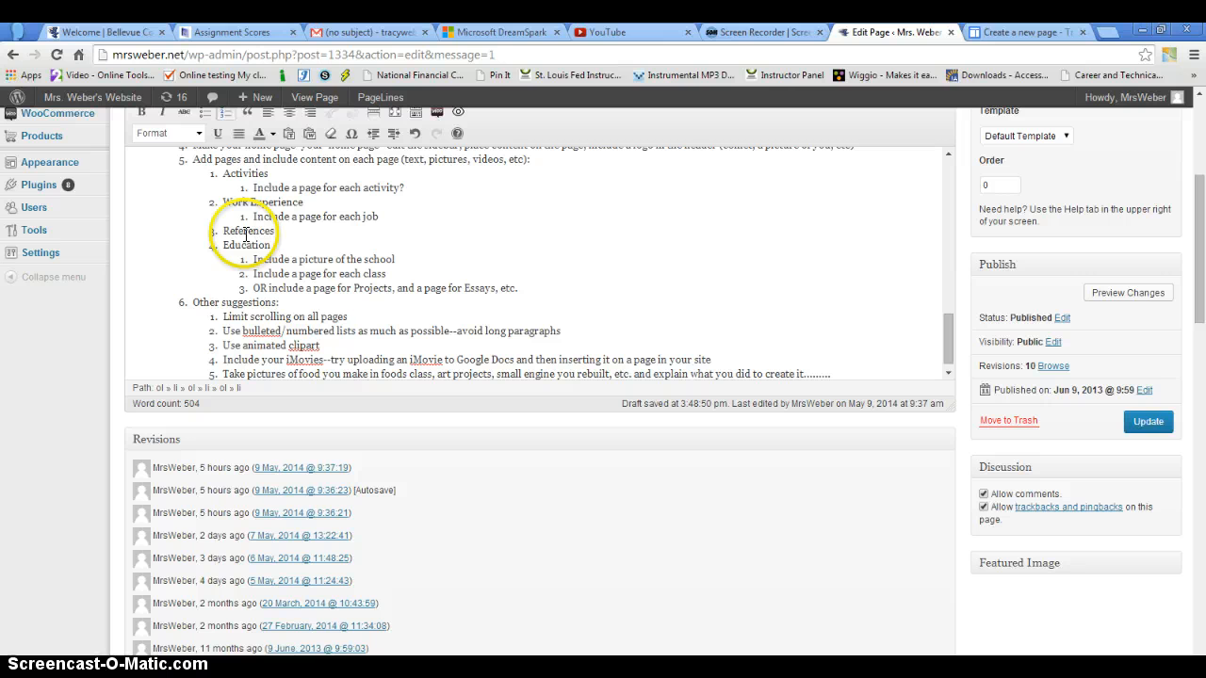
pyautogui.click(1027, 32)
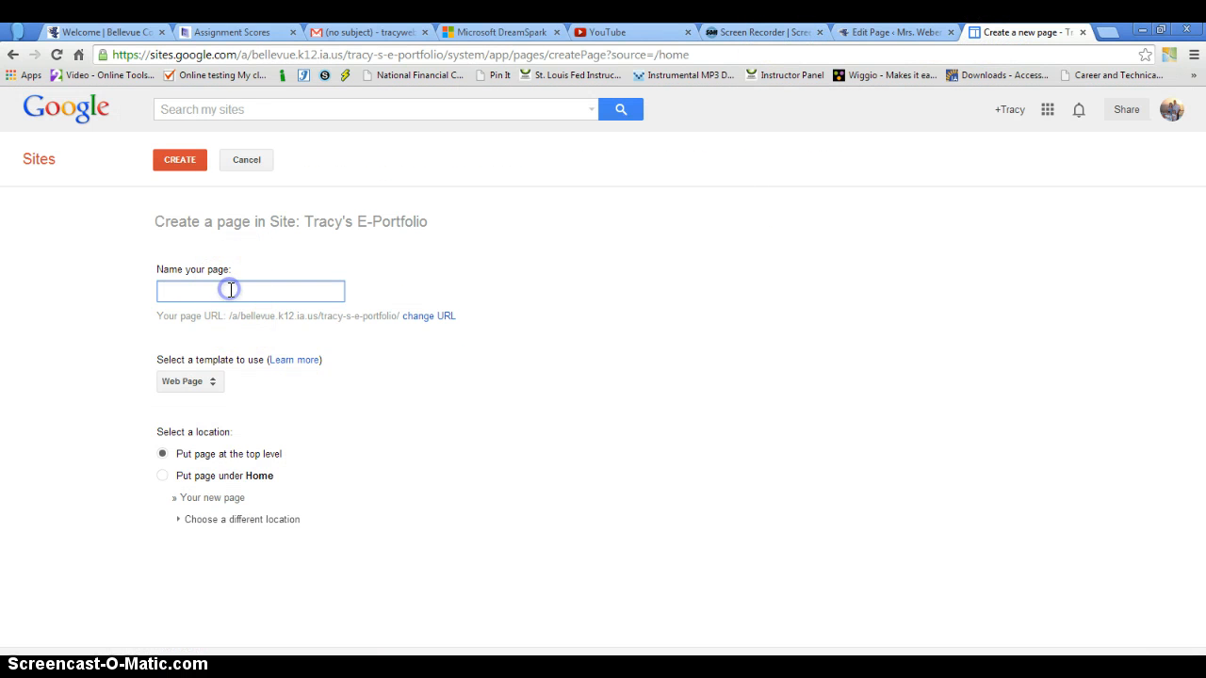
# Step: Name the new page Activities and create it
pyautogui.write('Activities')
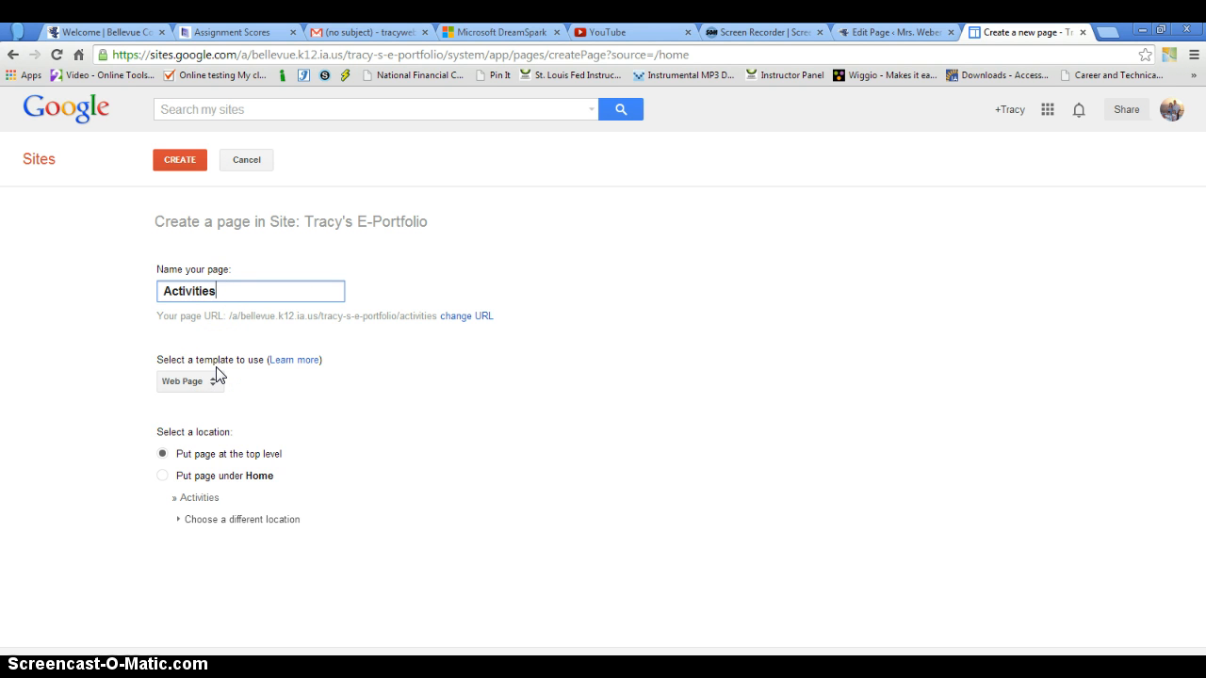
pyautogui.moveTo(261, 446)
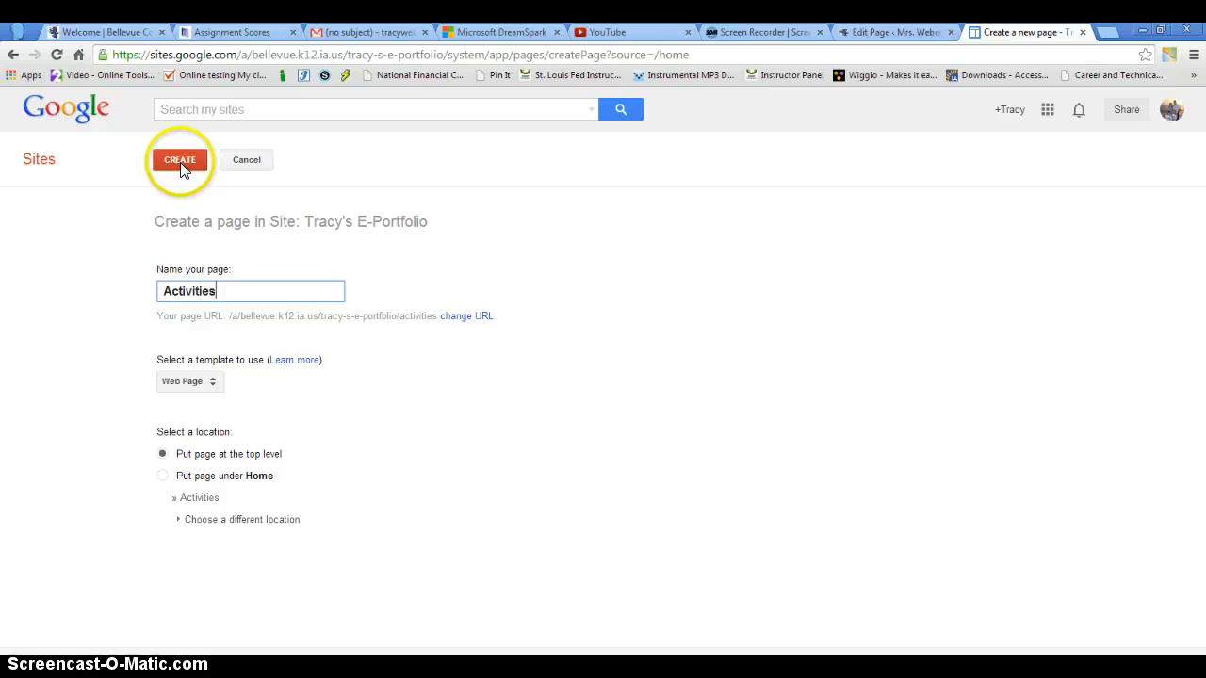
pyautogui.click(179, 160)
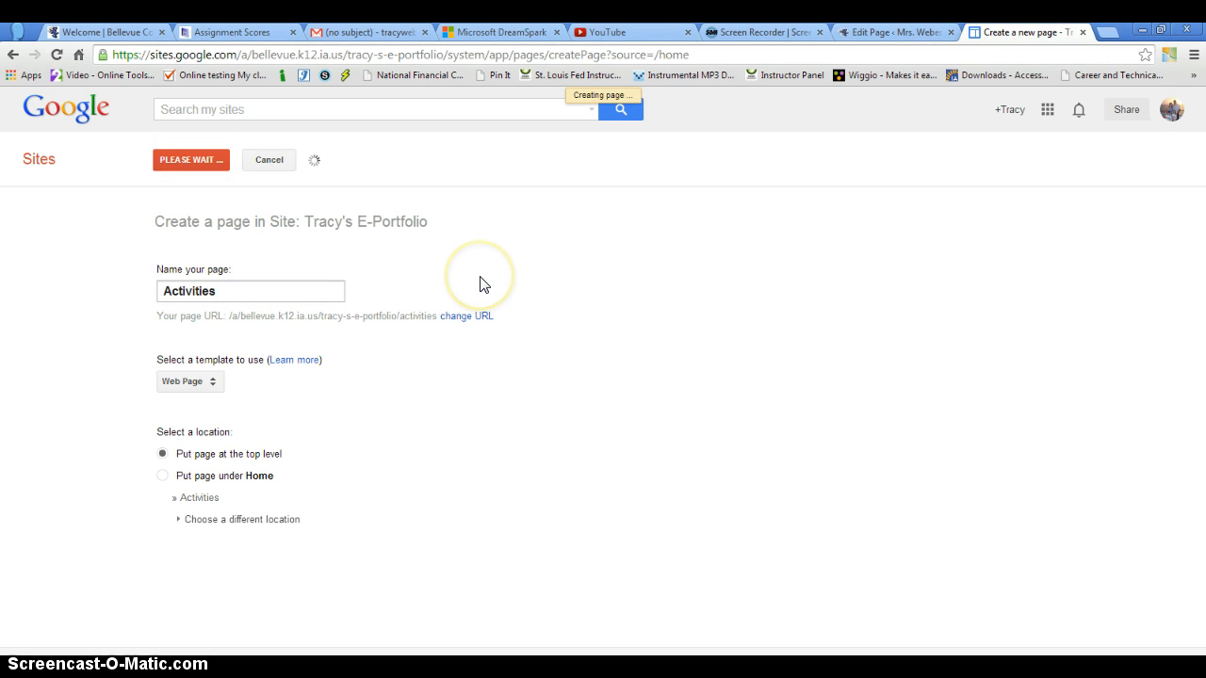
pyautogui.click(190, 159)
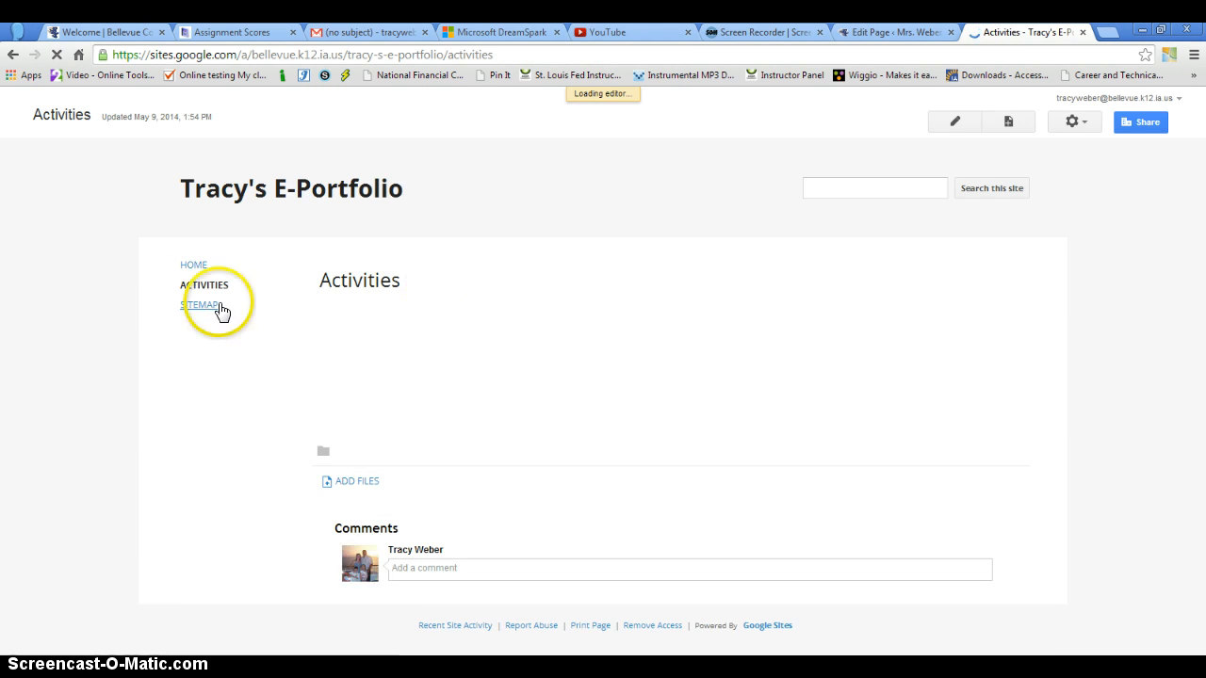
pyautogui.click(954, 121)
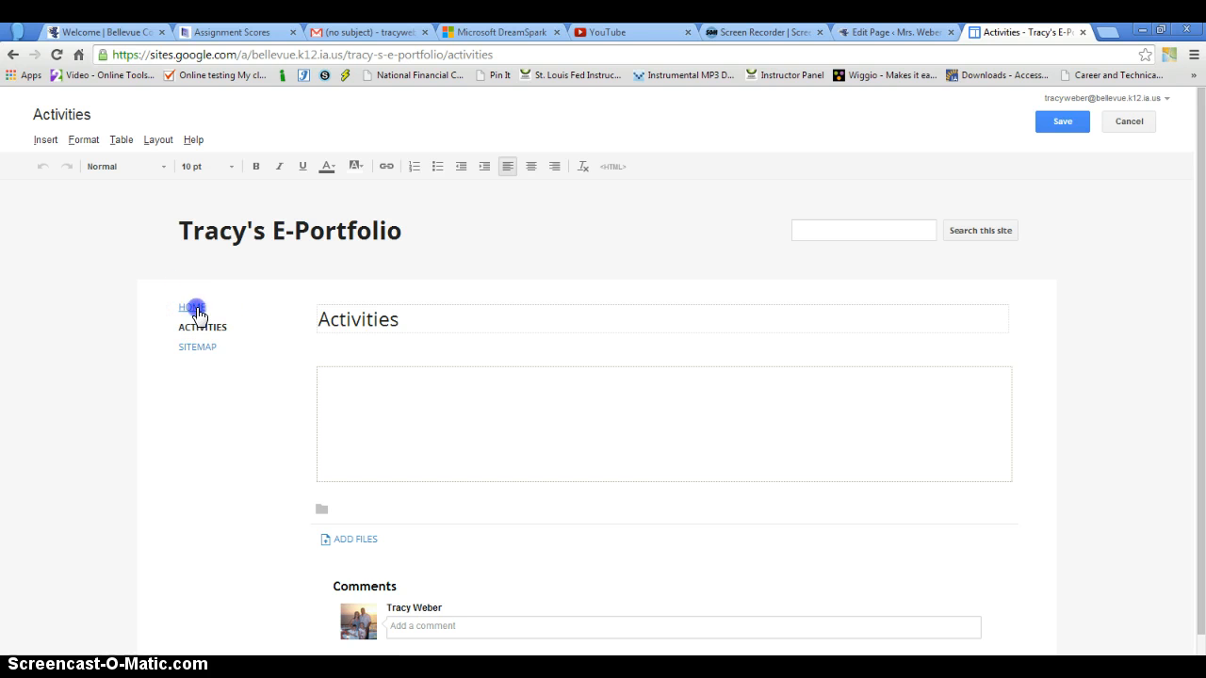
# Step: Check Home, return to Activities, edit and save it with an empty body
pyautogui.click(193, 307)
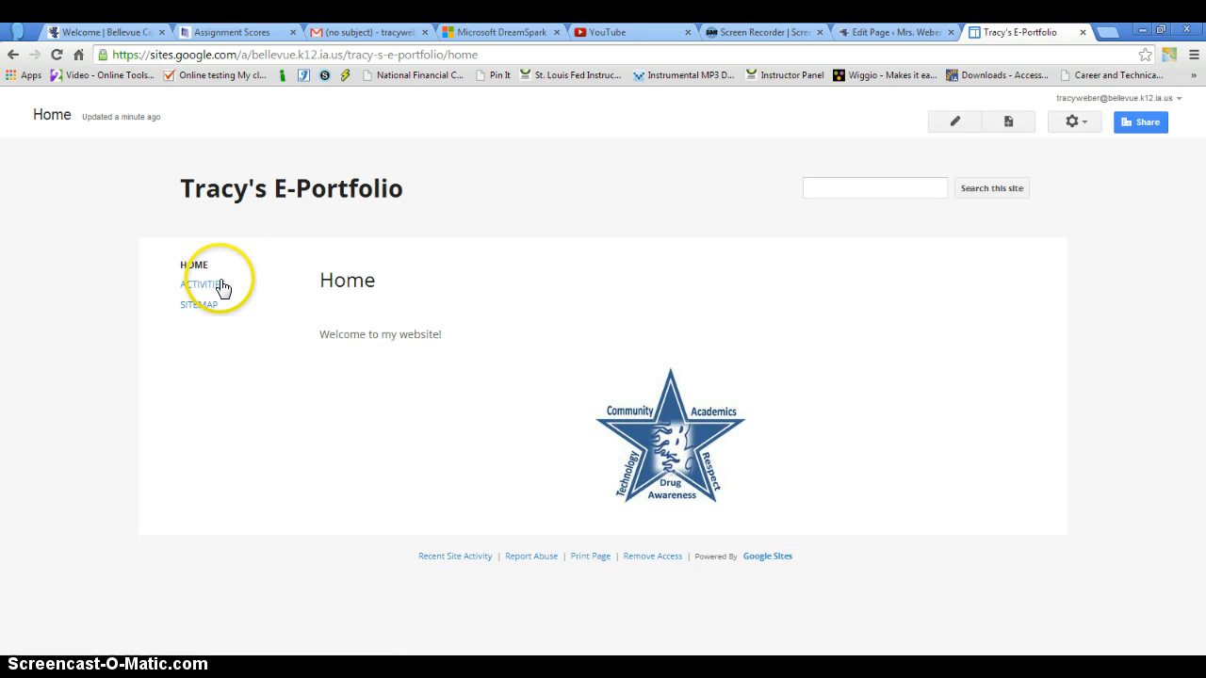
pyautogui.click(198, 284)
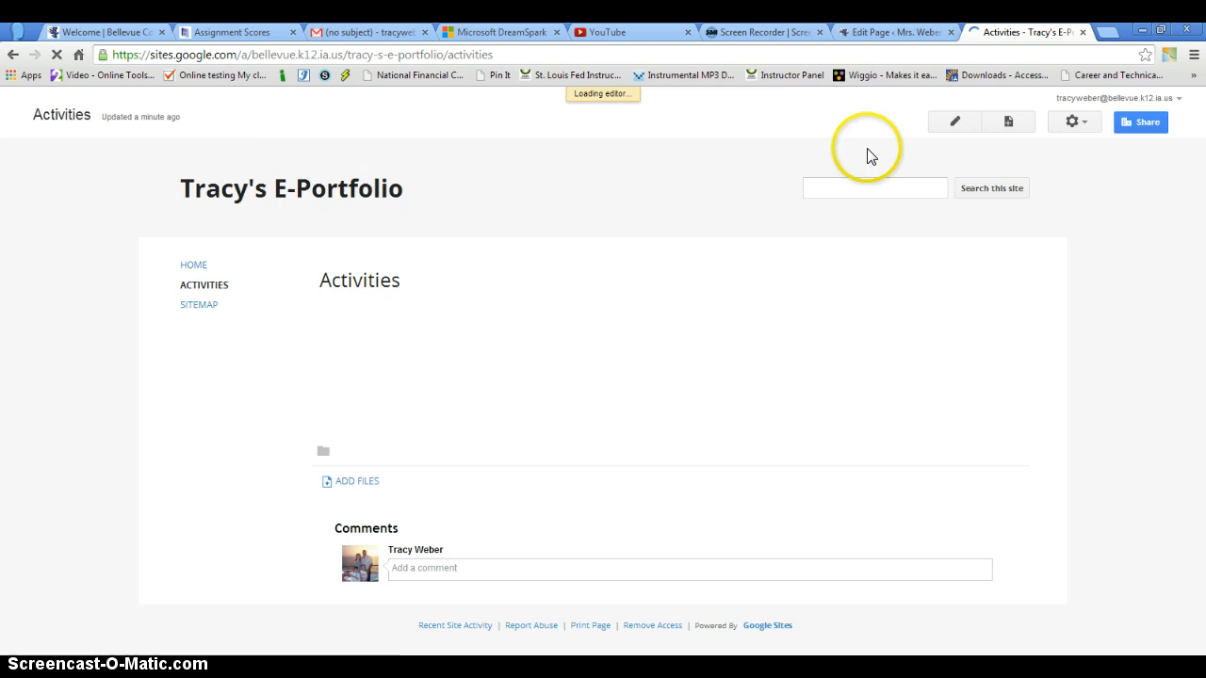
pyautogui.click(954, 121)
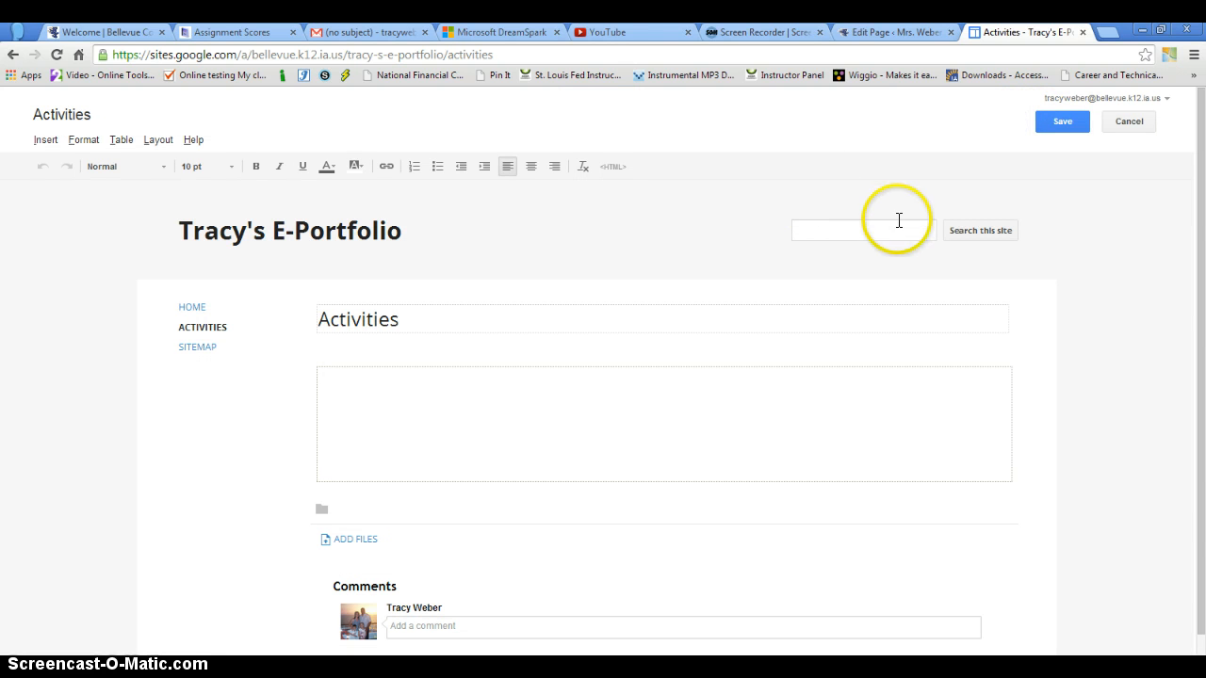
pyautogui.click(1062, 120)
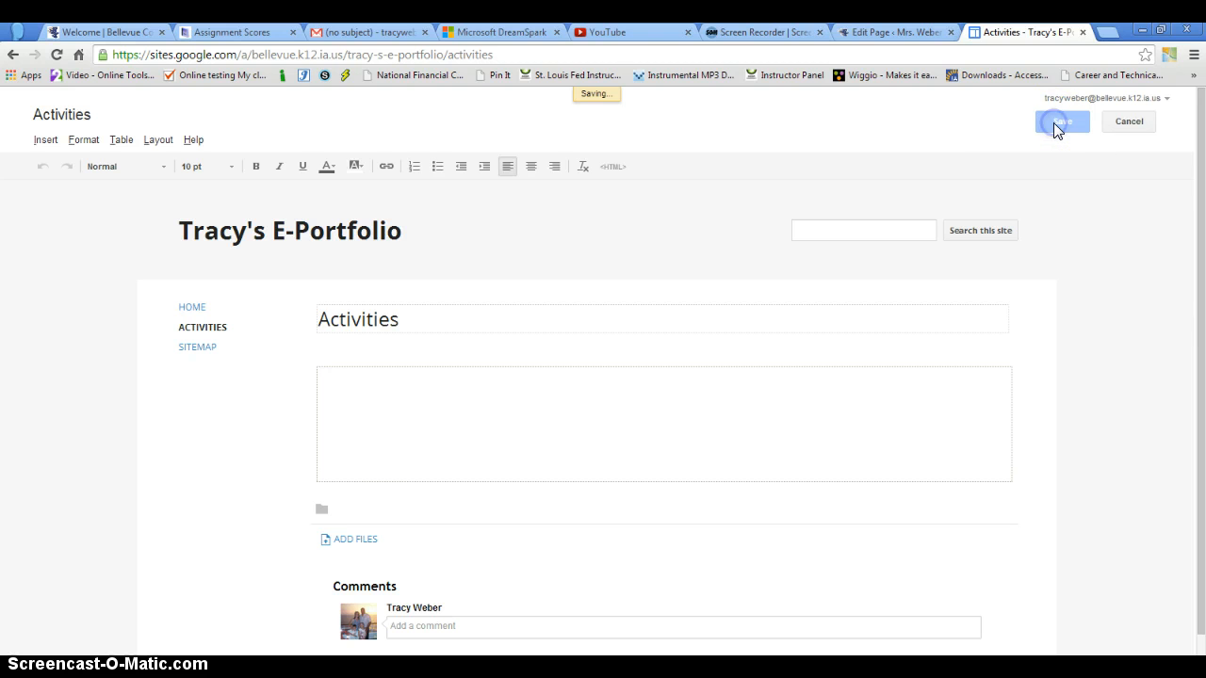
pyautogui.click(1061, 121)
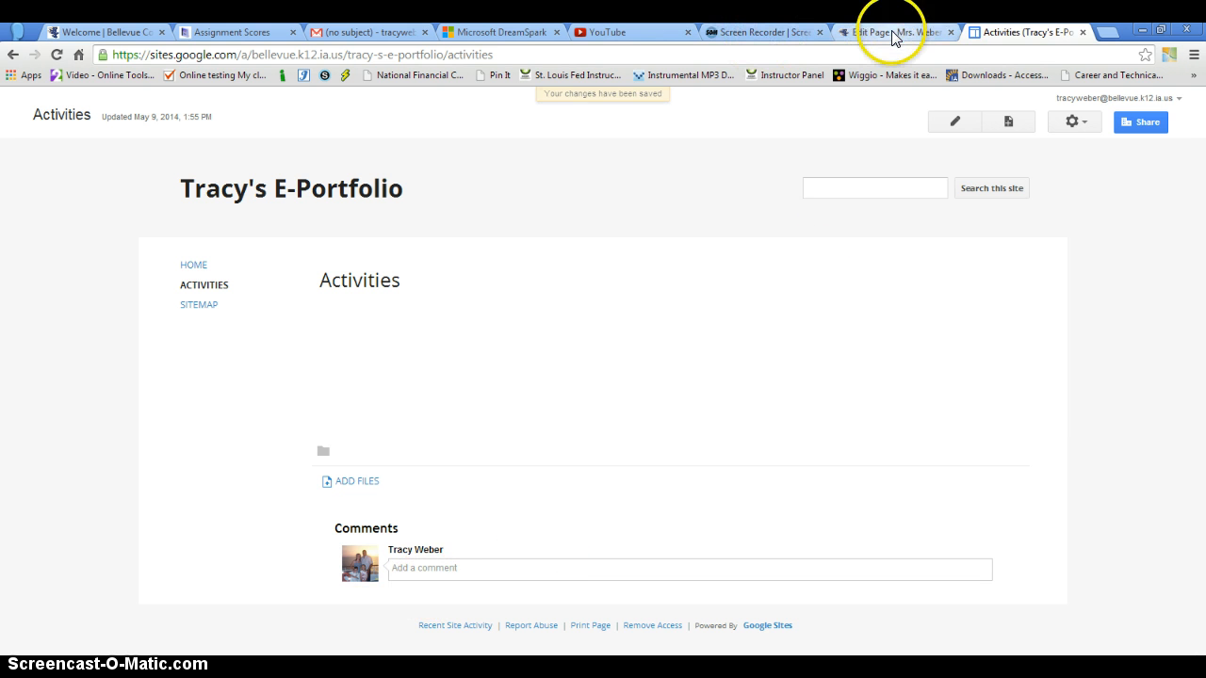
pyautogui.click(890, 31)
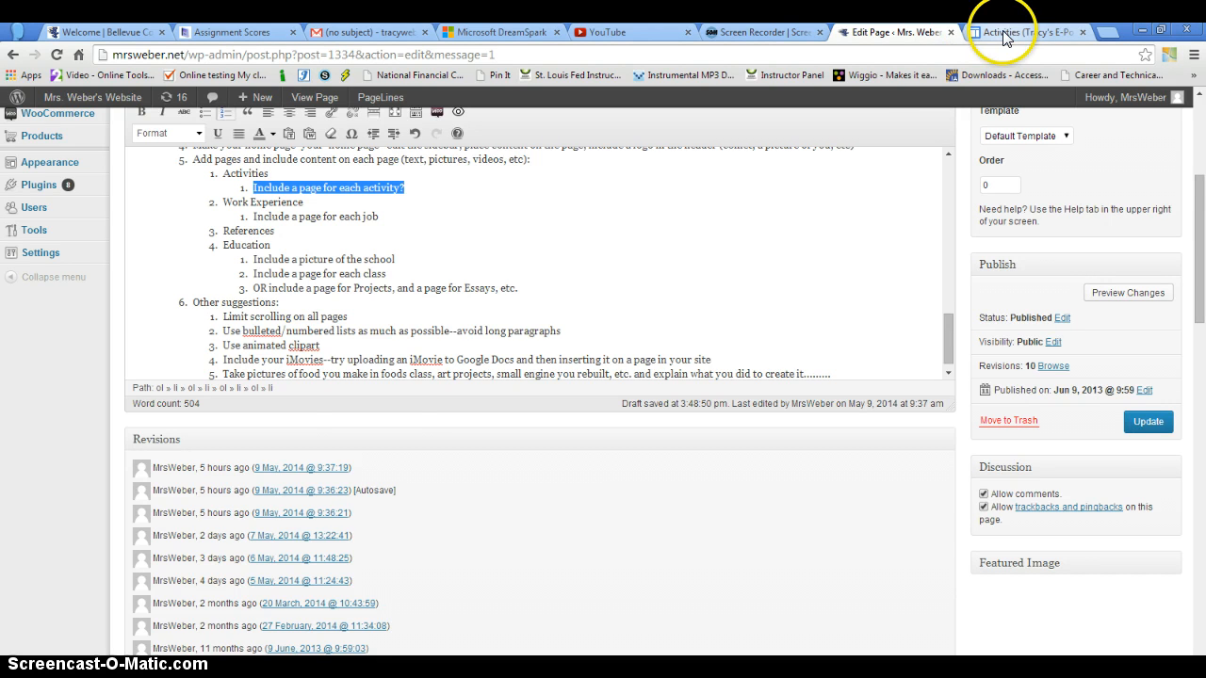
pyautogui.click(1022, 31)
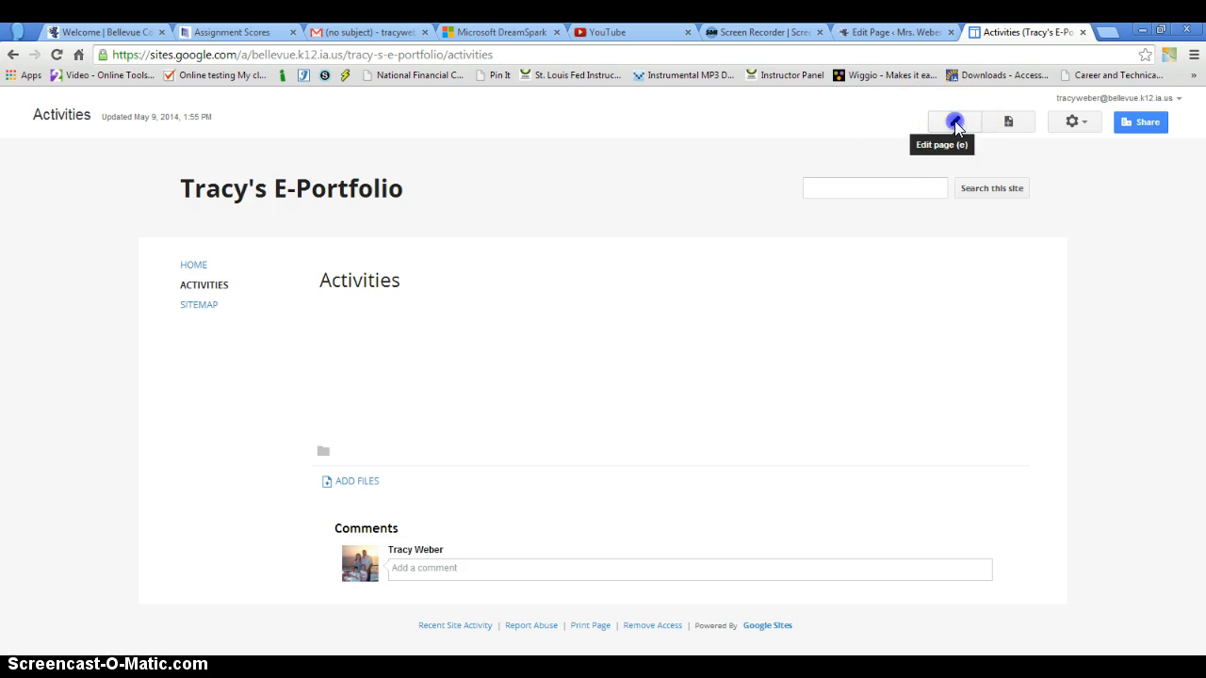
# Step: Write the intro: involvement in extracurricular activities helped me work well with others and manage my time
pyautogui.click(954, 122)
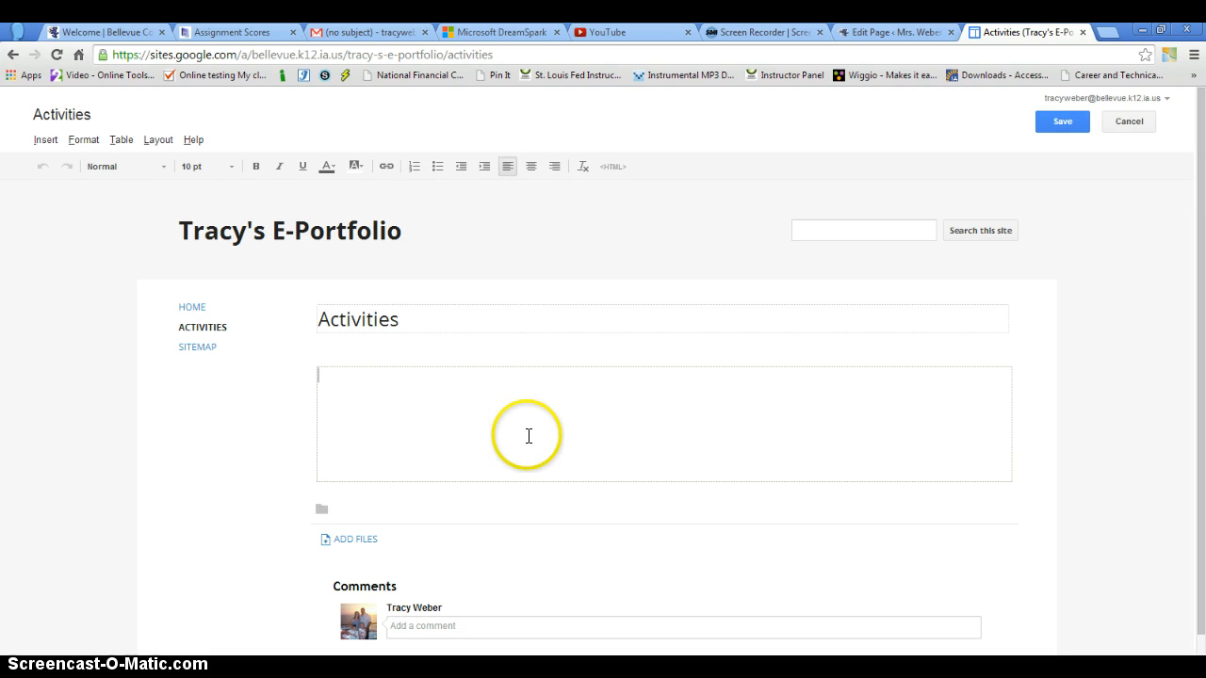
pyautogui.write('I have')
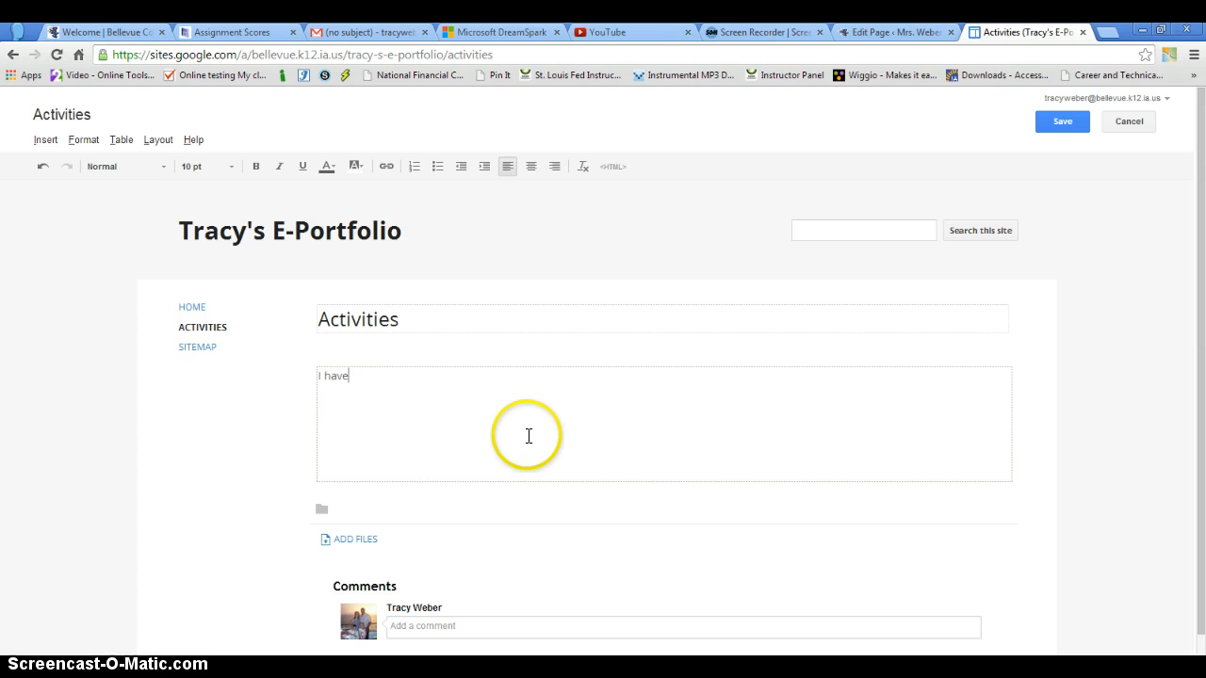
pyautogui.write('been involov')
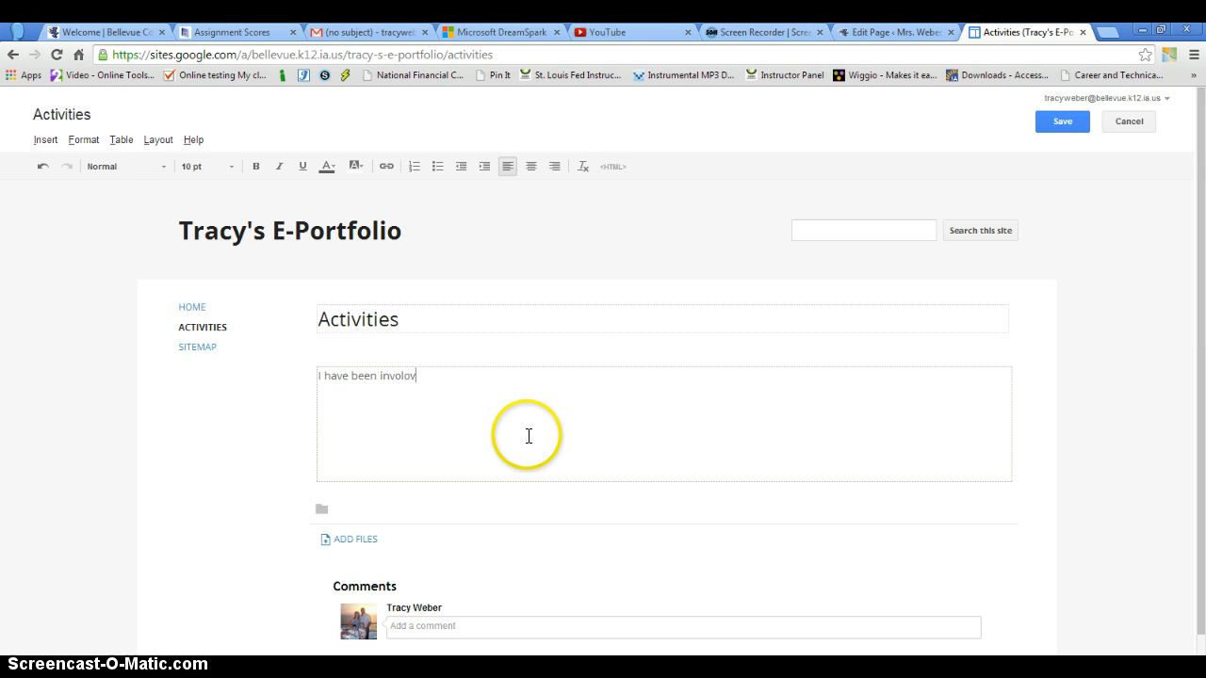
pyautogui.press('backspace')
pyautogui.write('ved in a lot of')
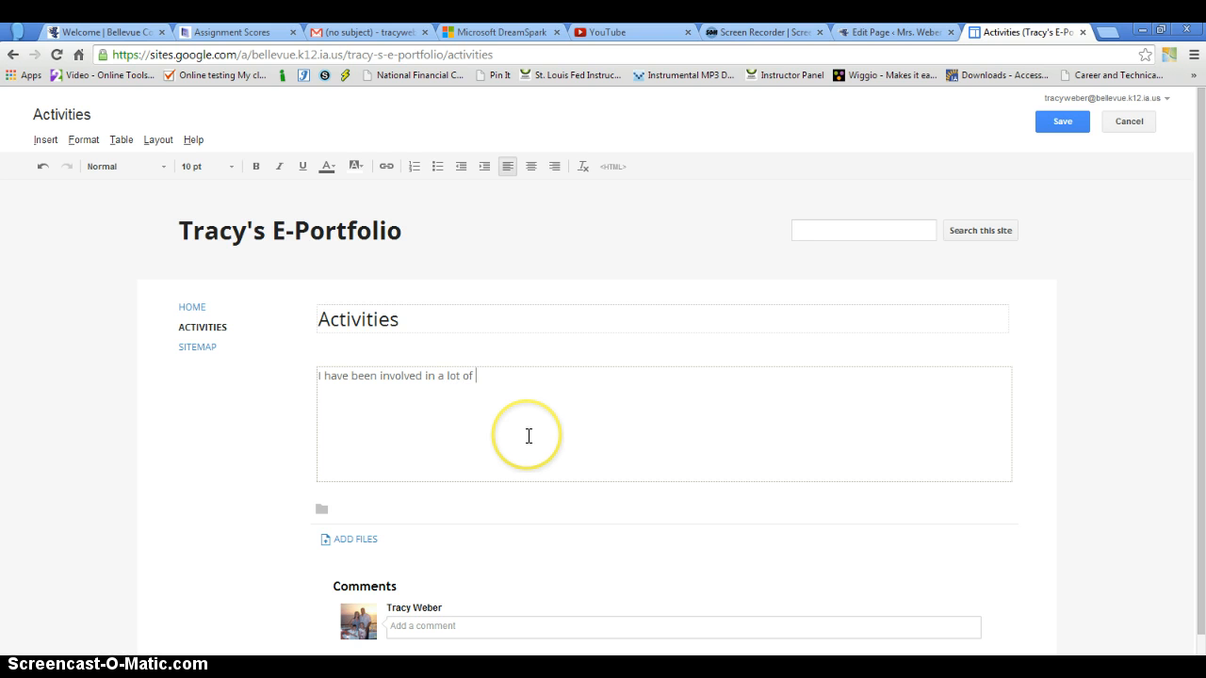
pyautogui.write('extra cu')
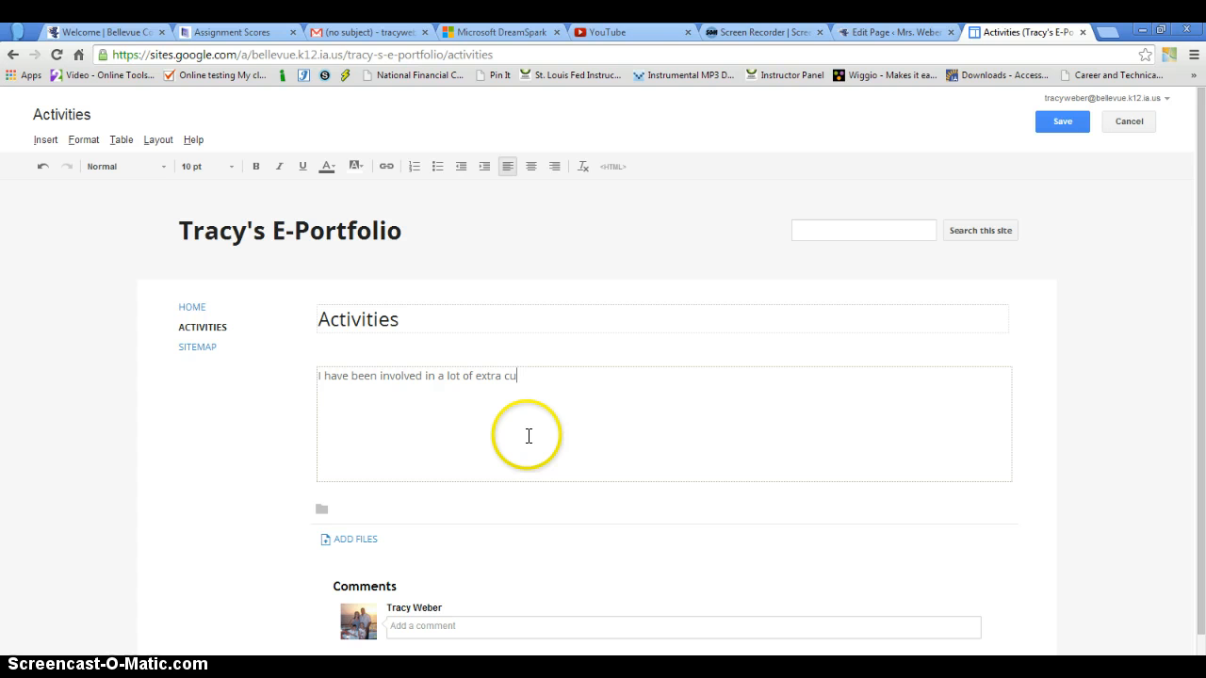
pyautogui.write('rricluat')
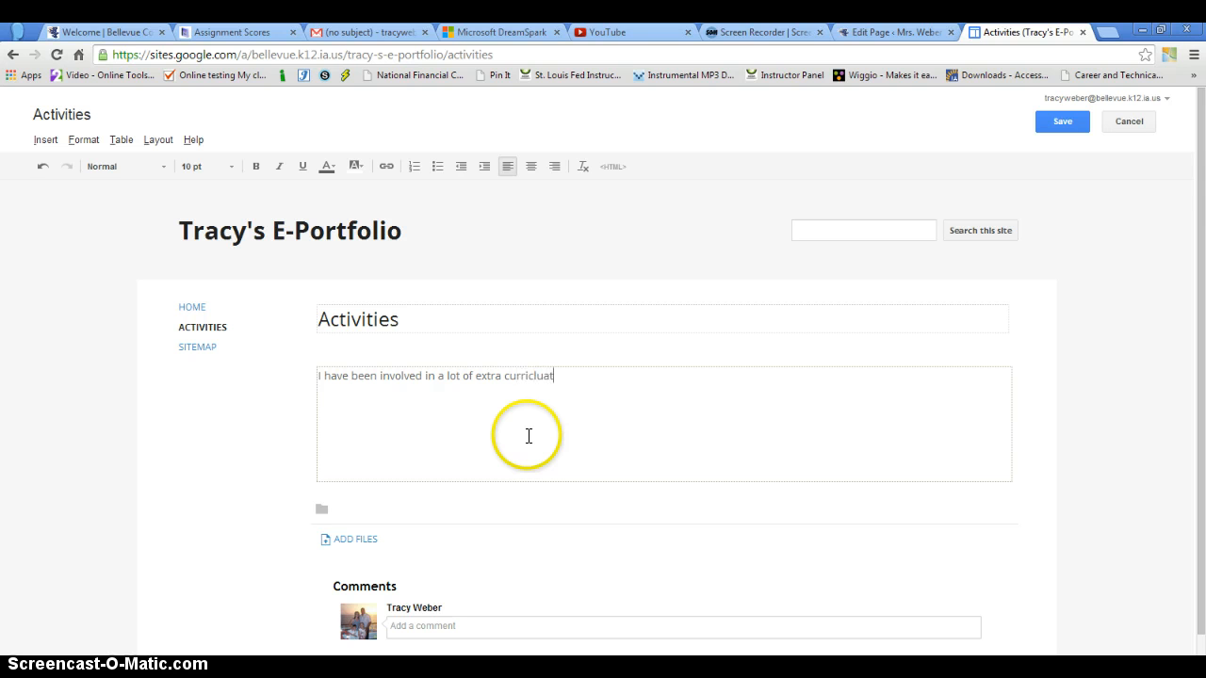
pyautogui.press('Backspace')
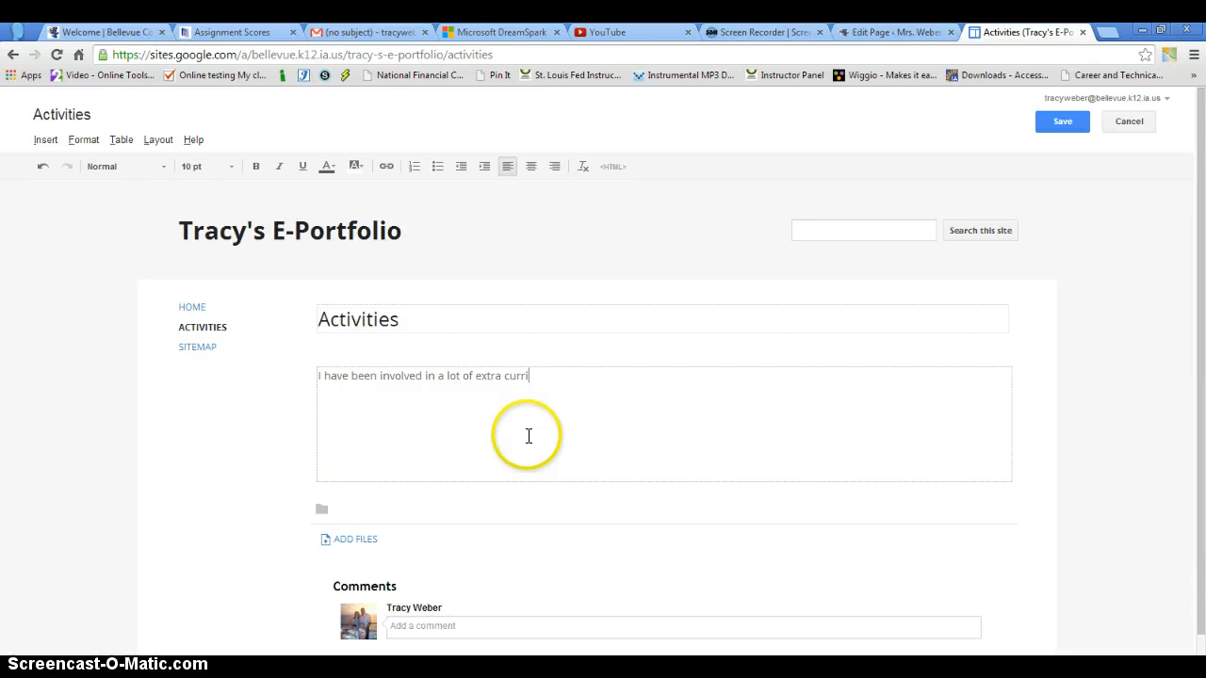
pyautogui.write('cular ac')
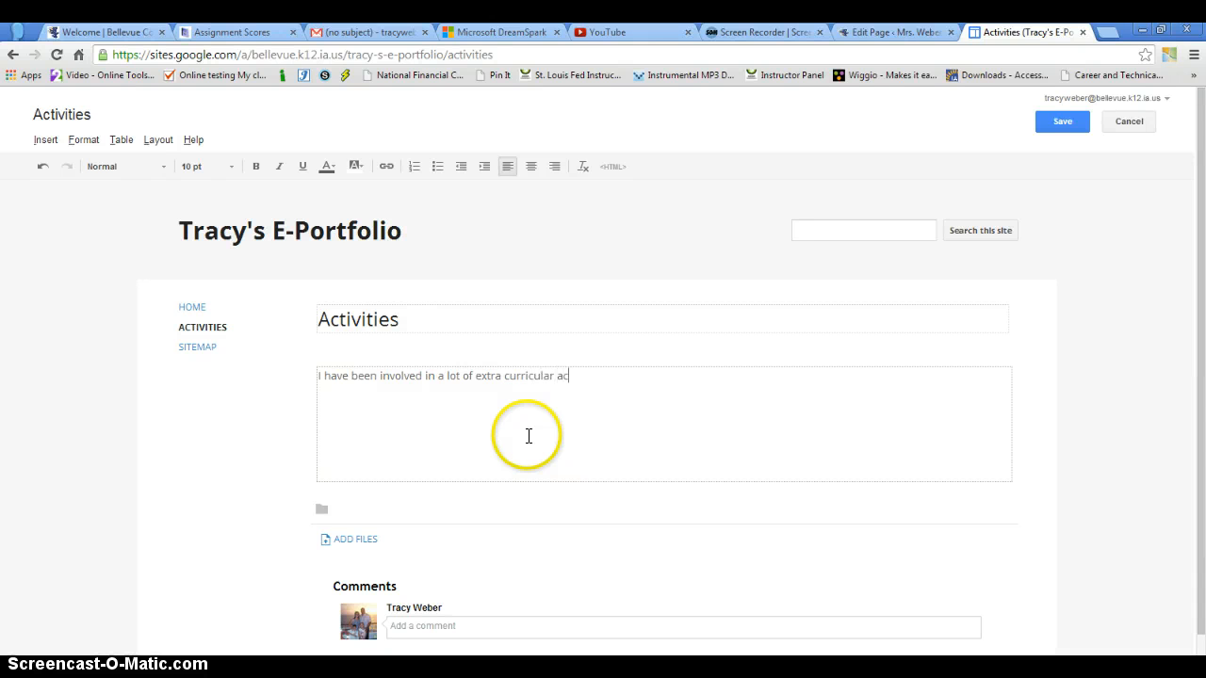
pyautogui.write('tivities. This has b')
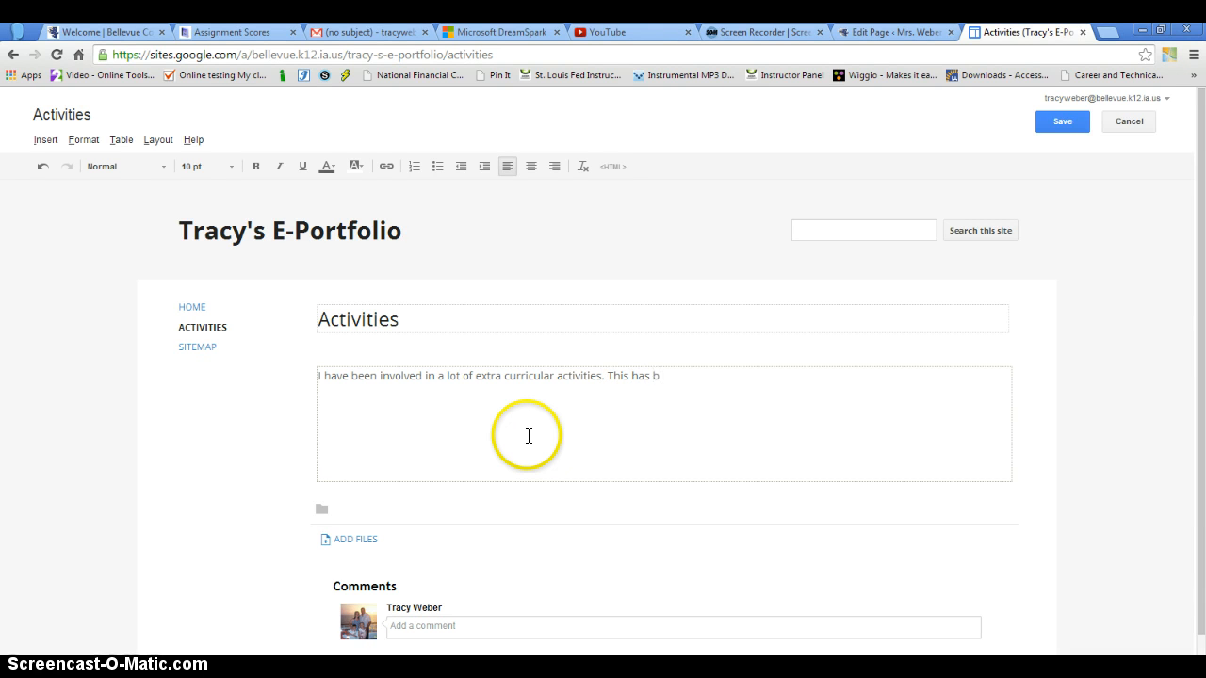
pyautogui.write('elped')
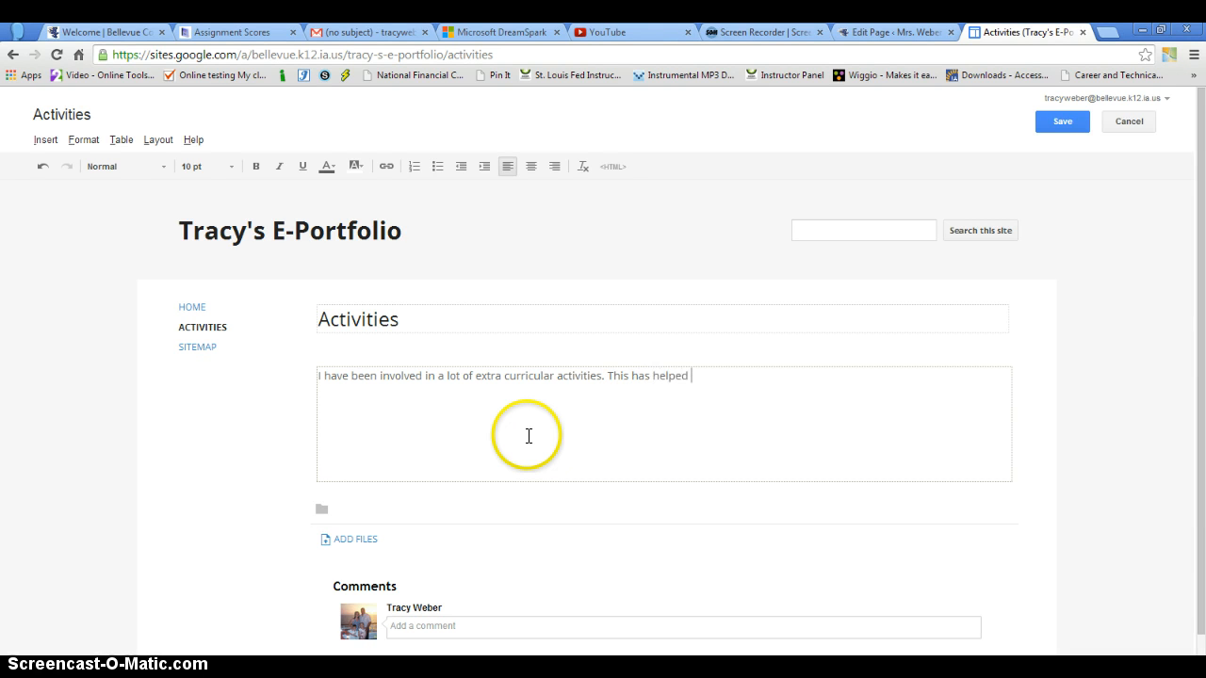
pyautogui.write('me learn ho')
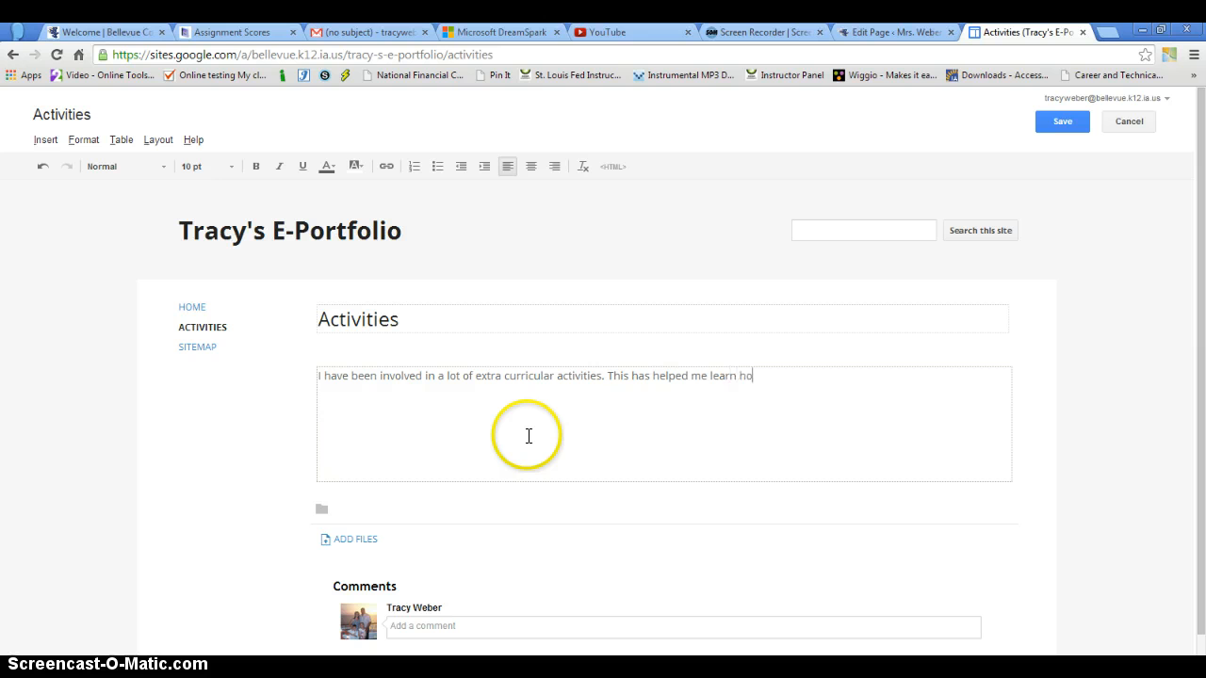
pyautogui.write('w to work')
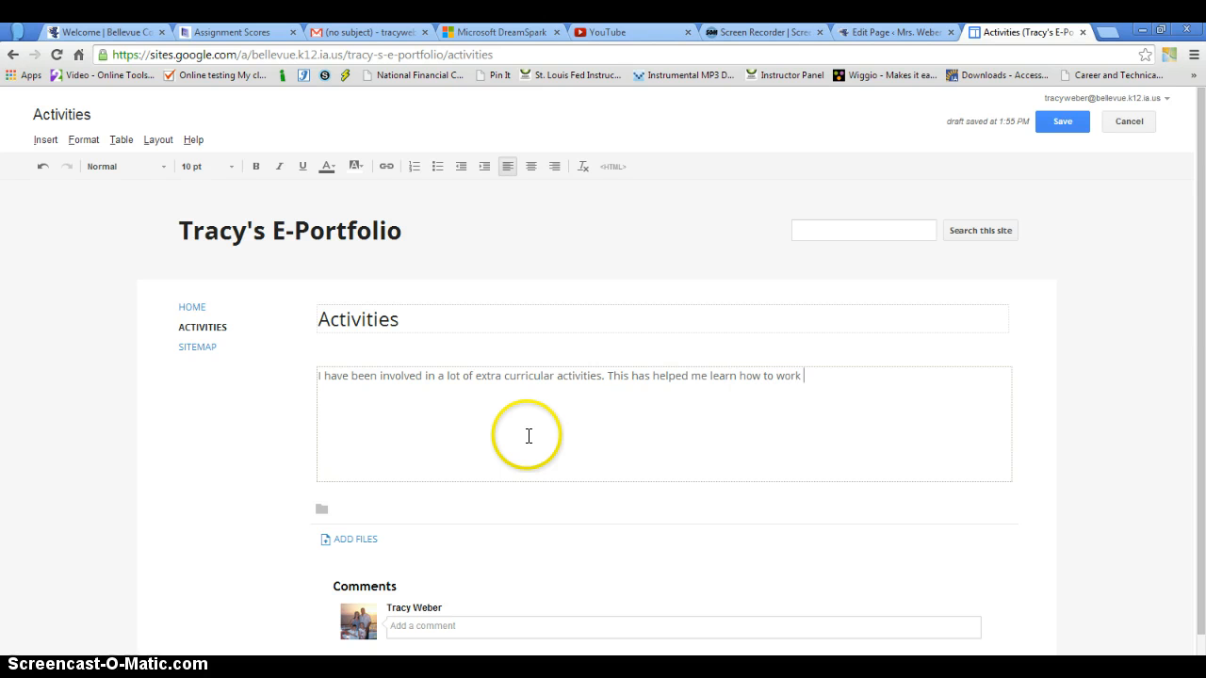
pyautogui.write('well with other')
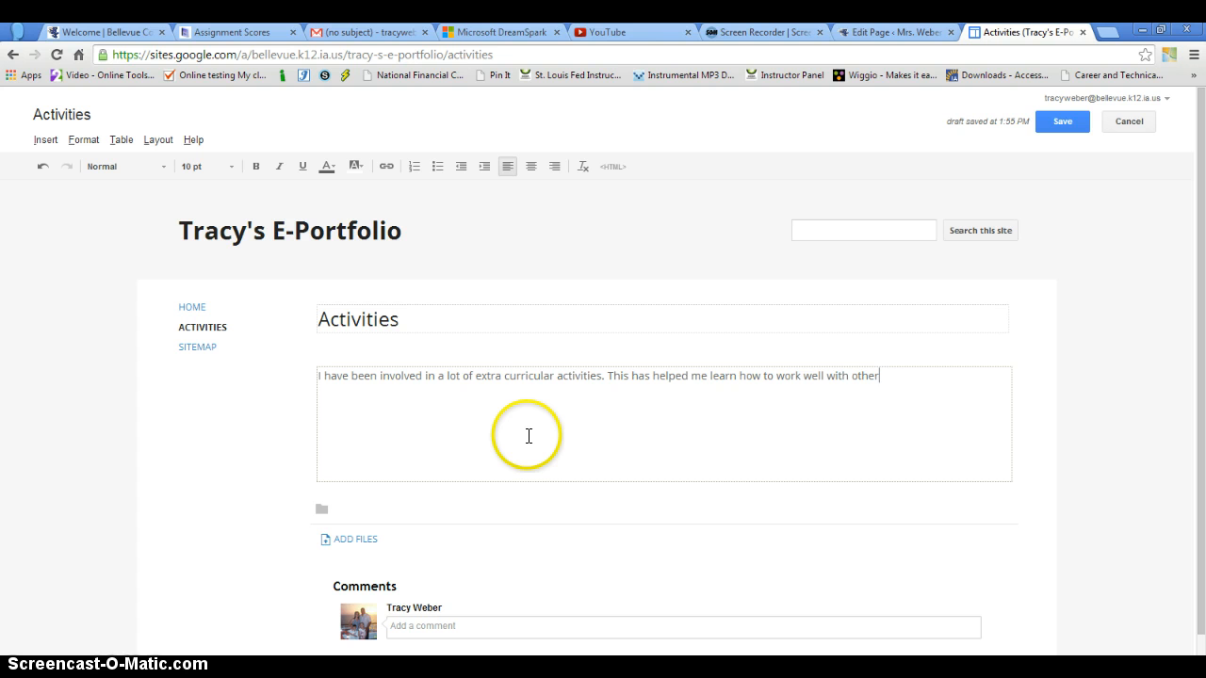
pyautogui.write('s,')
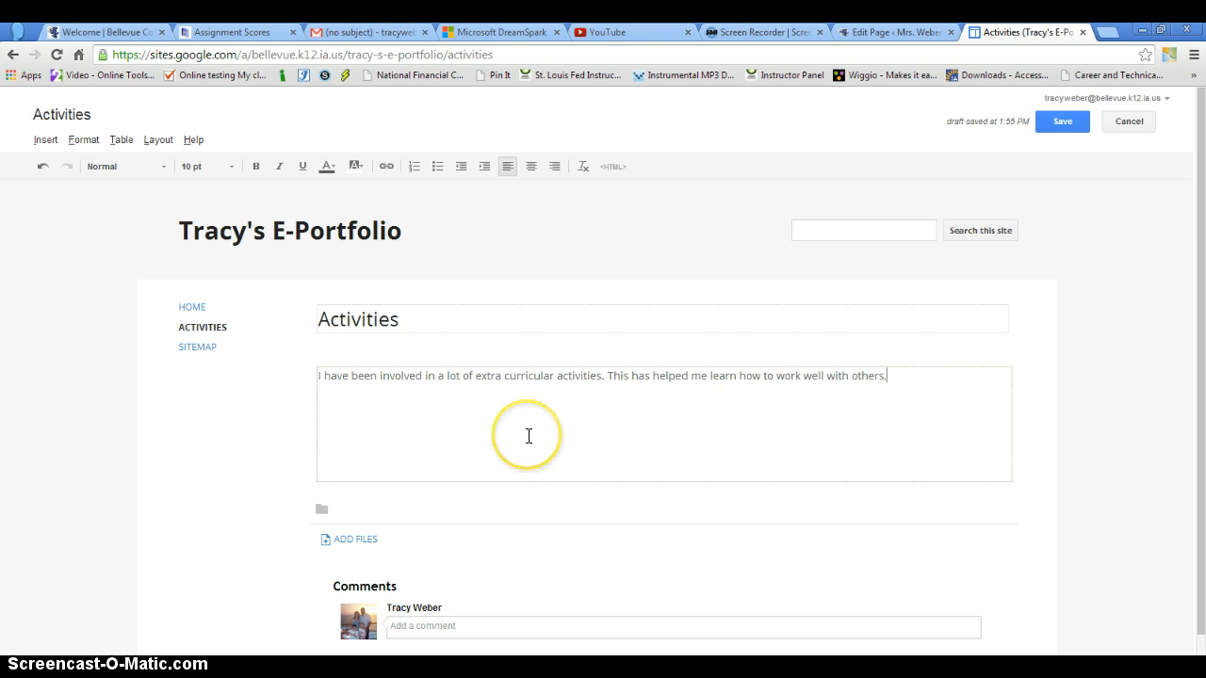
pyautogui.write('and mag')
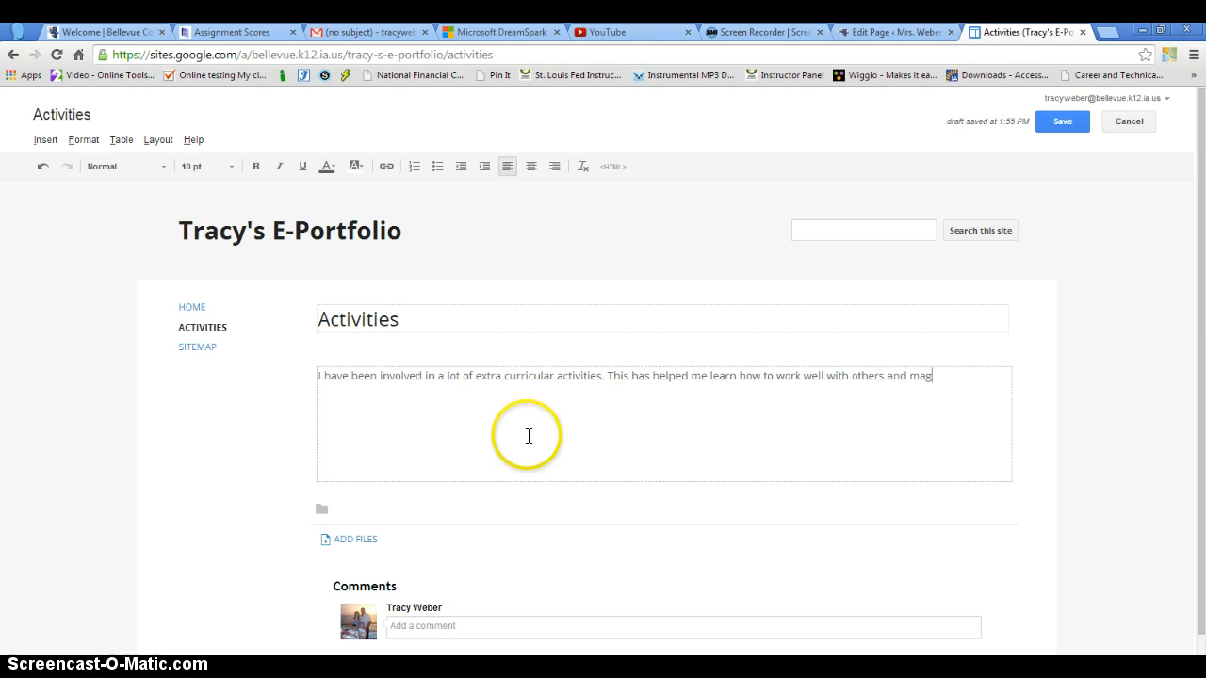
pyautogui.write('age m')
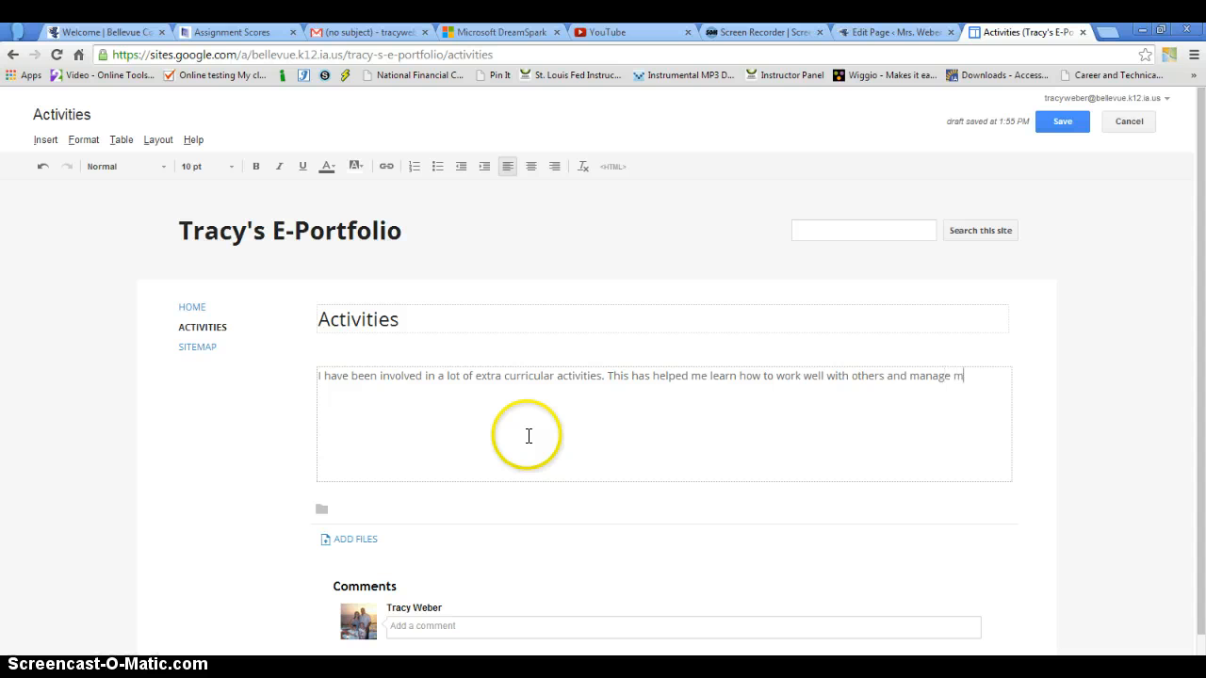
pyautogui.write('y time.')
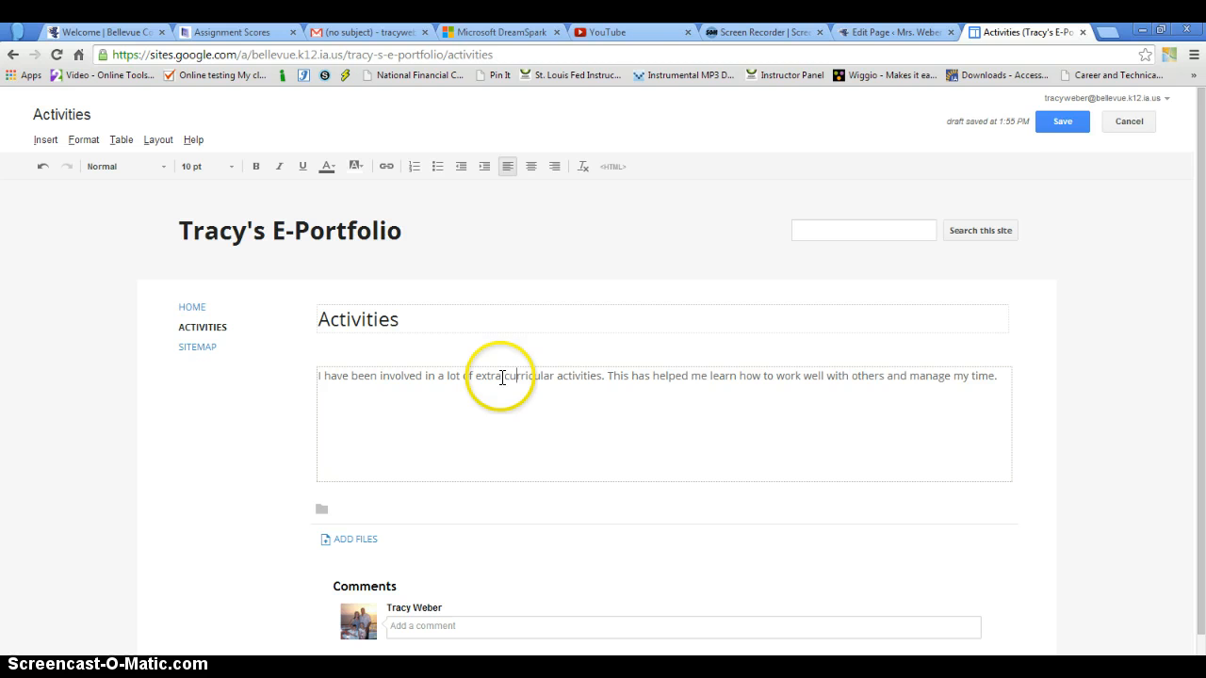
# Step: Save the Activities page with the new intro paragraph
pyautogui.click(1061, 120)
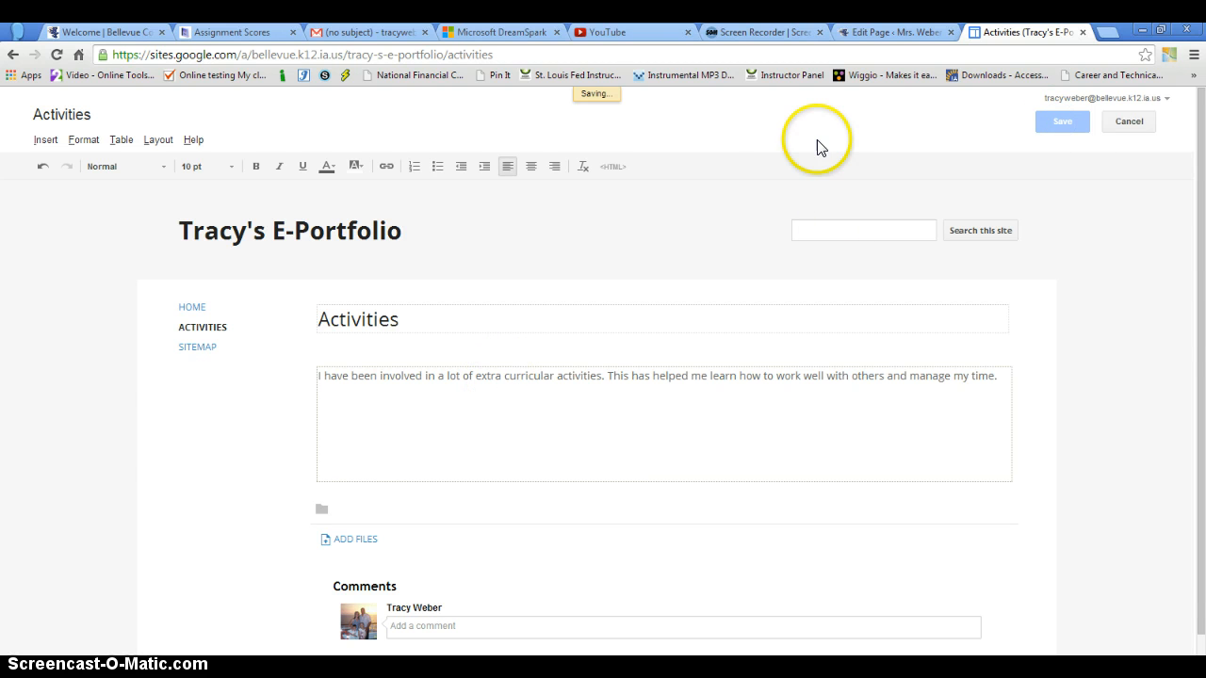
pyautogui.click(1061, 121)
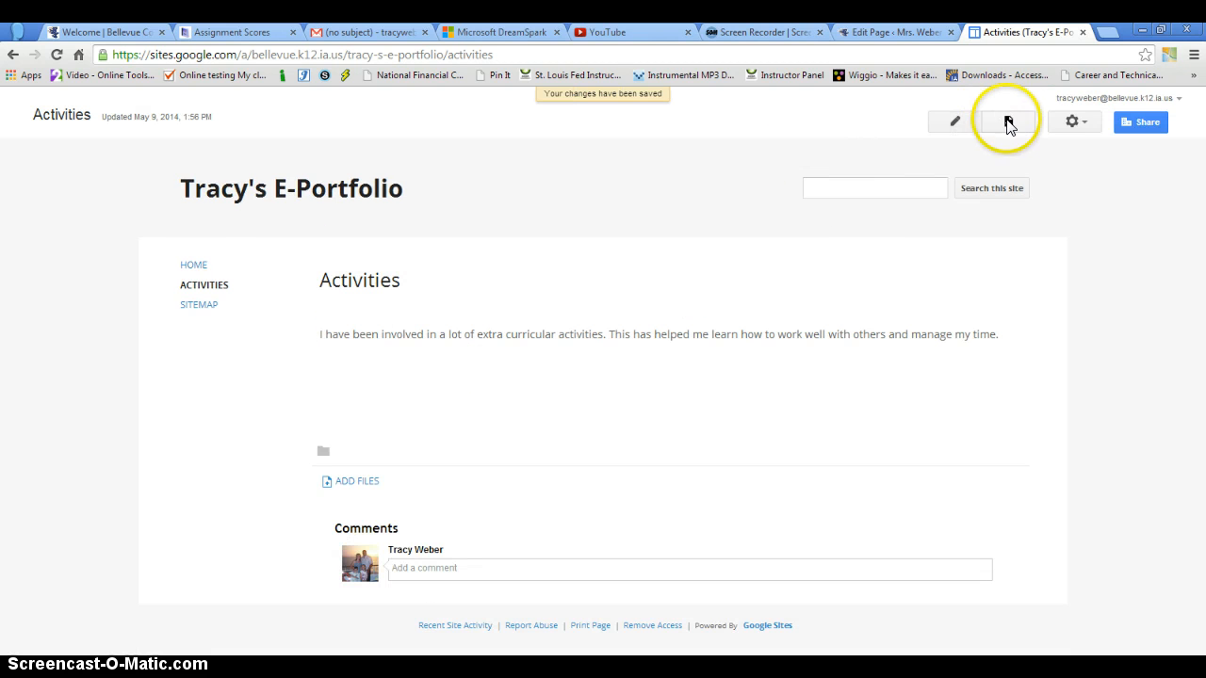
# Step: Create a new page named Future Business Leaders of America, nested under Activities
pyautogui.click(1007, 121)
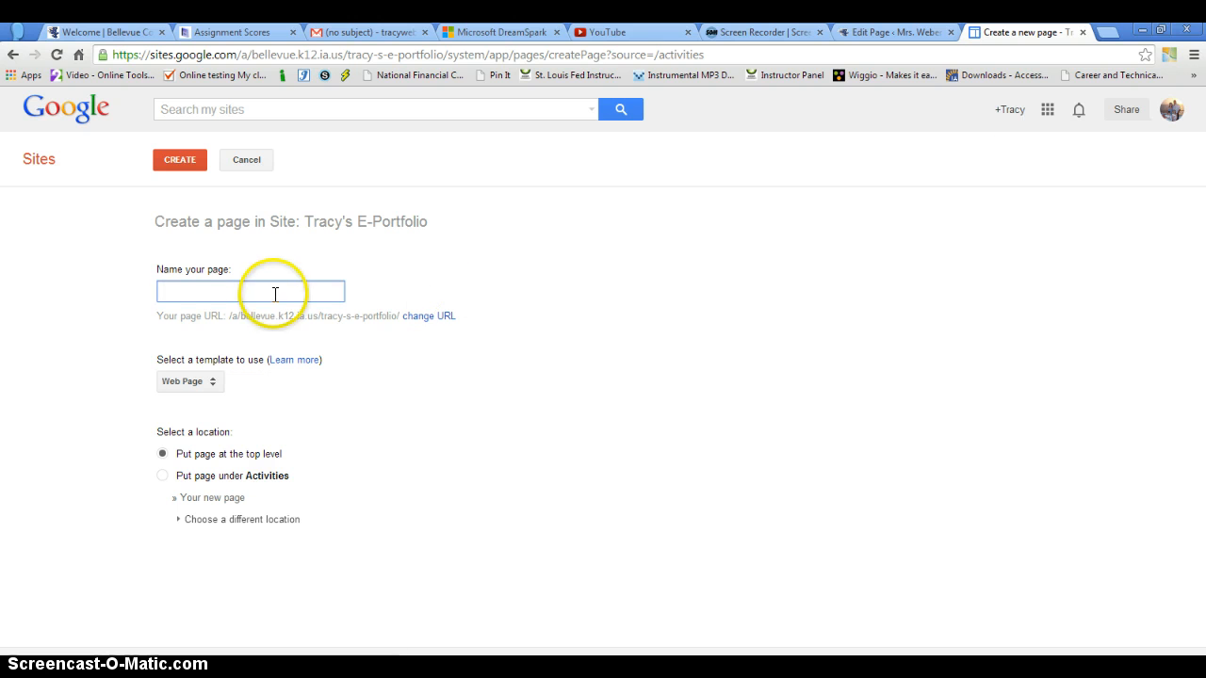
pyautogui.write('Future Busienss')
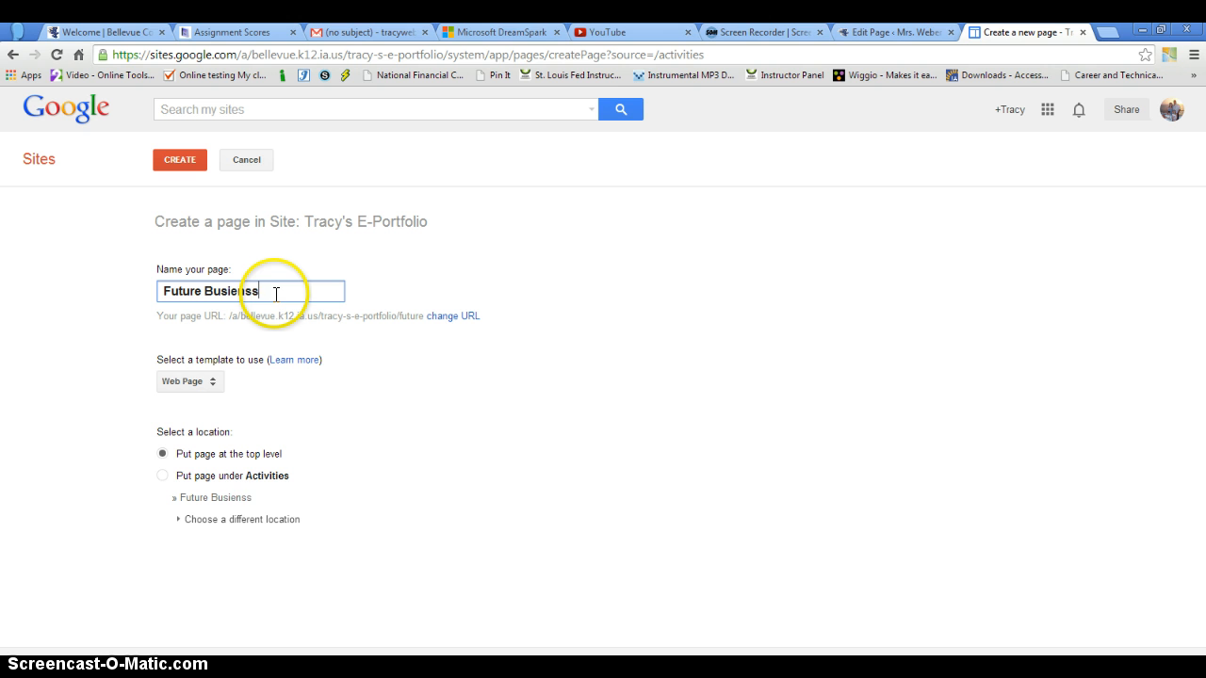
pyautogui.write('Lea')
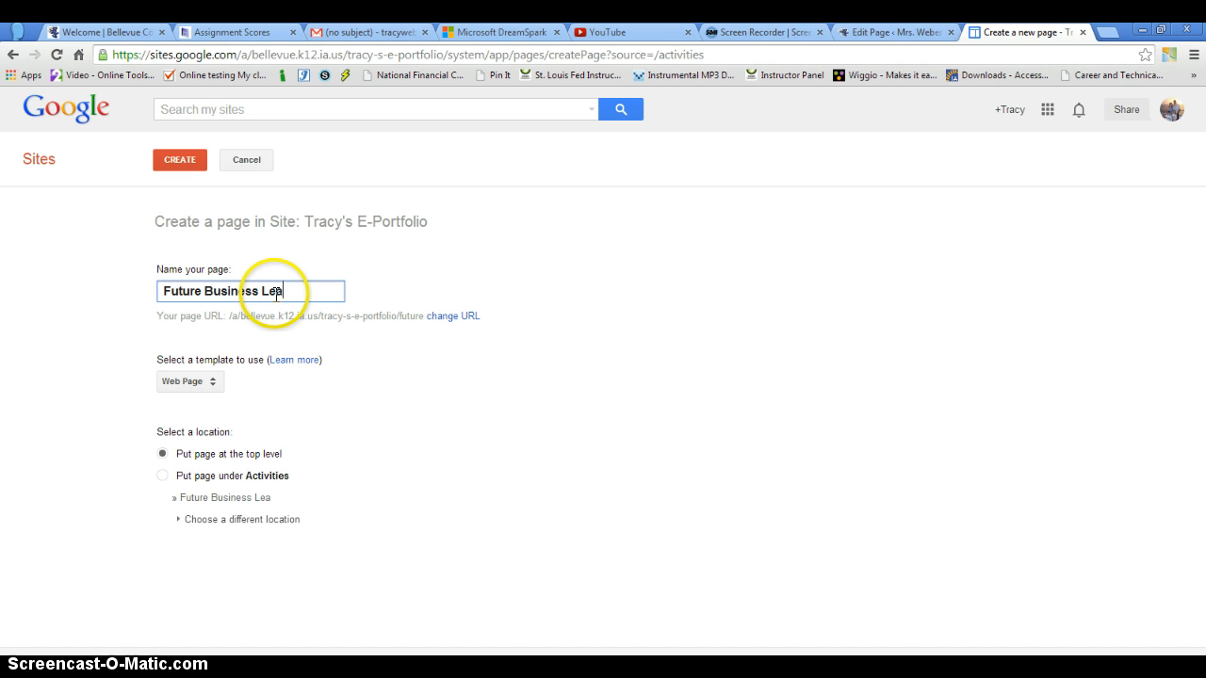
pyautogui.write('ders of America')
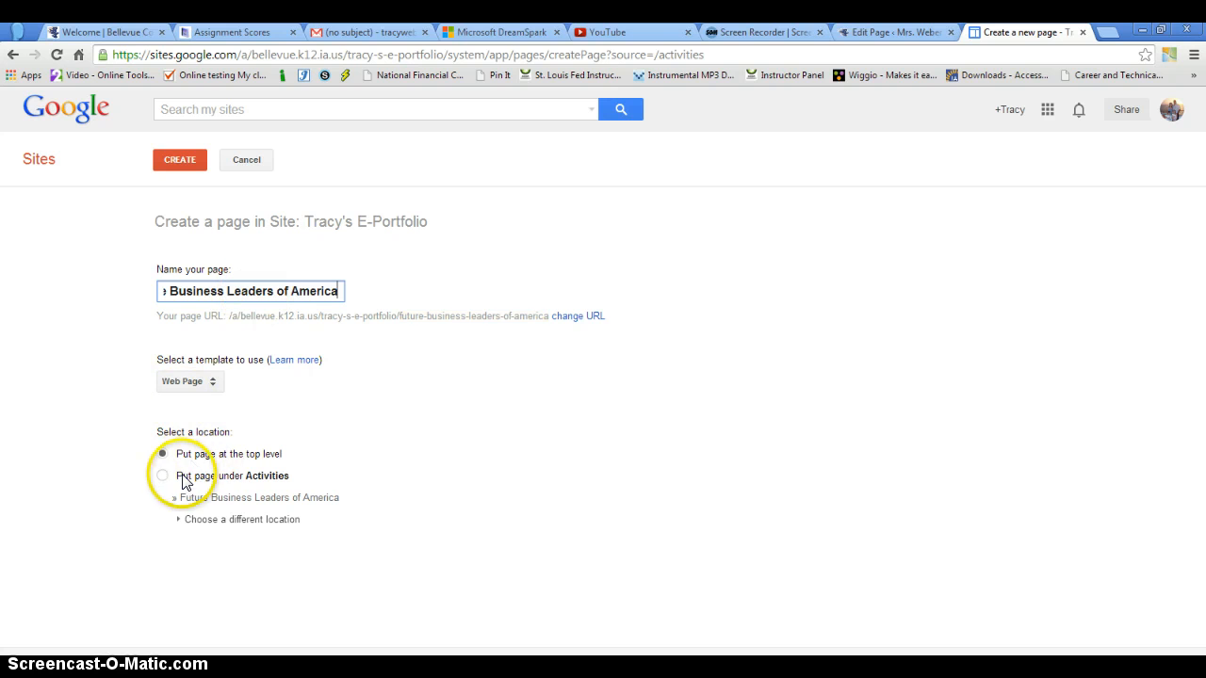
pyautogui.click(163, 475)
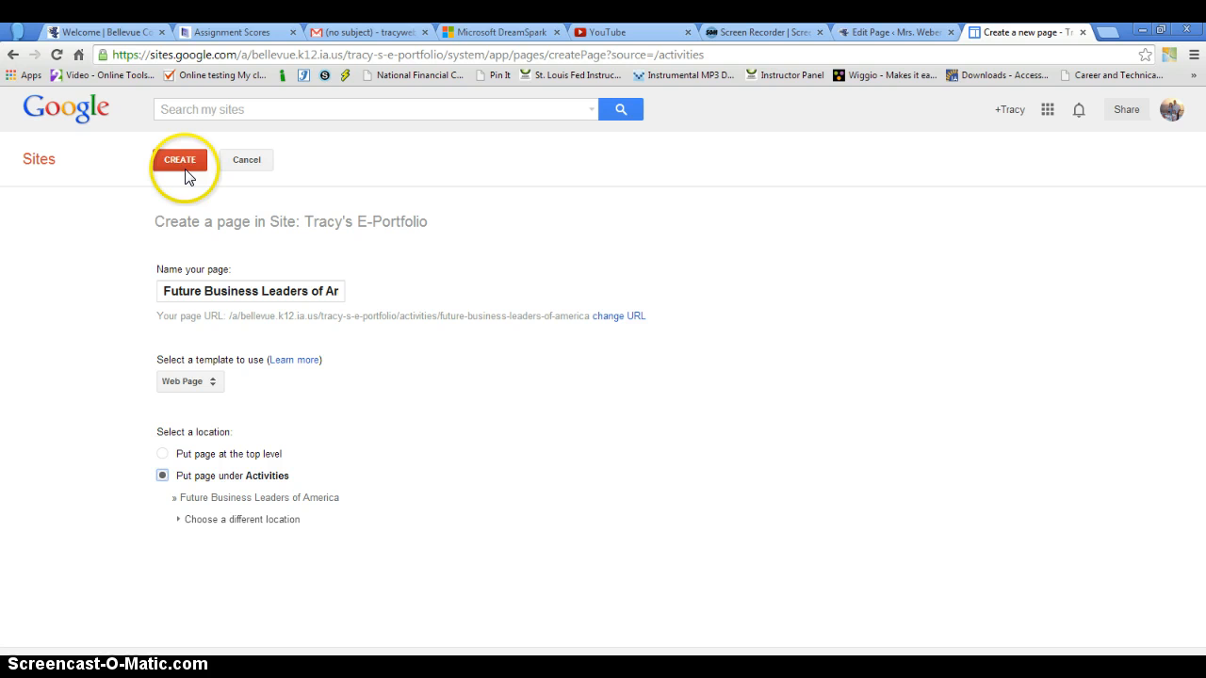
pyautogui.click(180, 159)
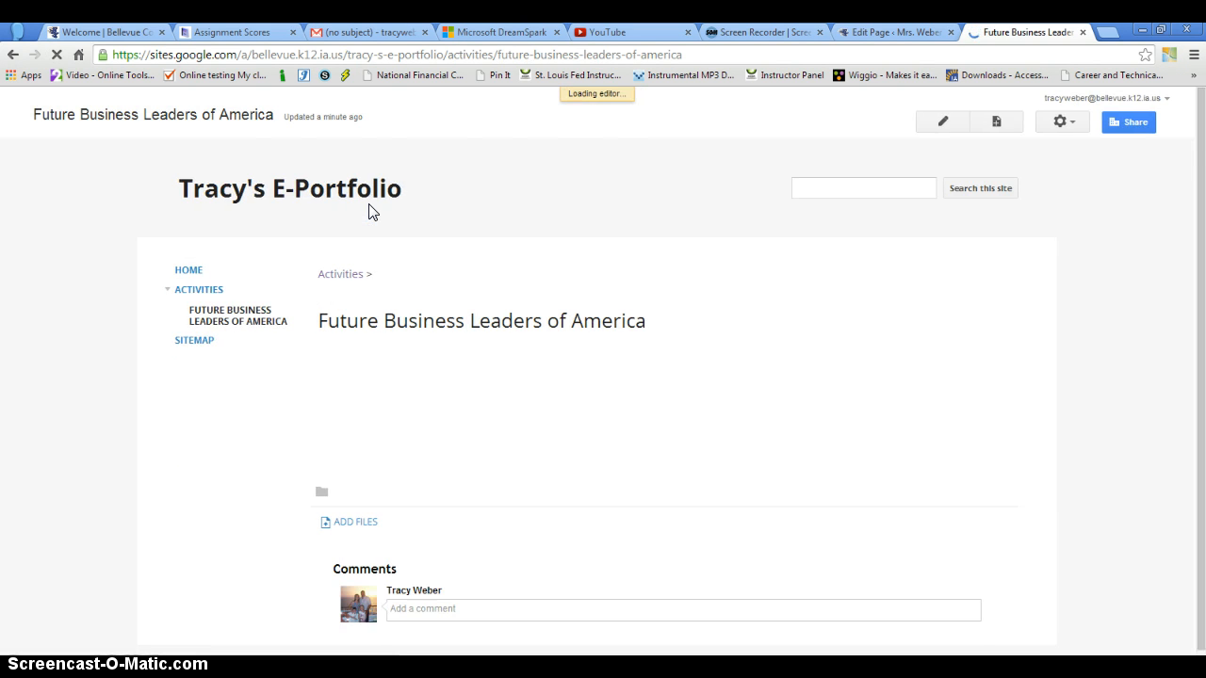
# Step: Edit the empty Future Business Leaders of America page and bring up the Insert options
pyautogui.click(941, 121)
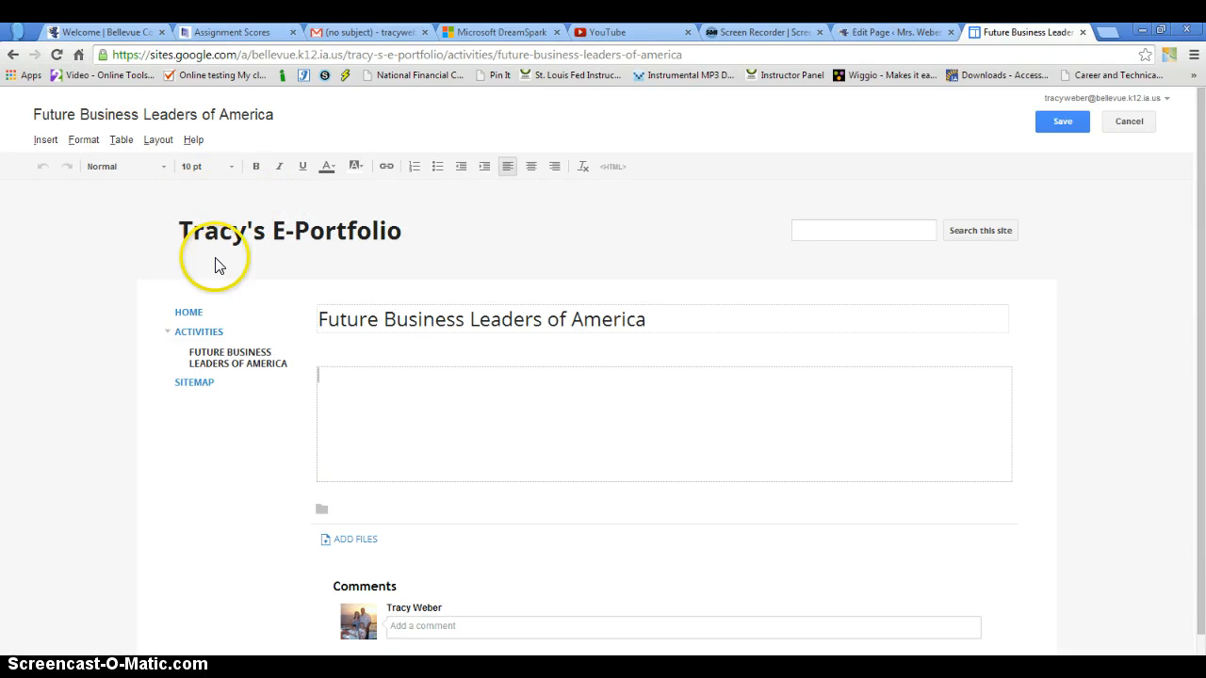
pyautogui.click(45, 139)
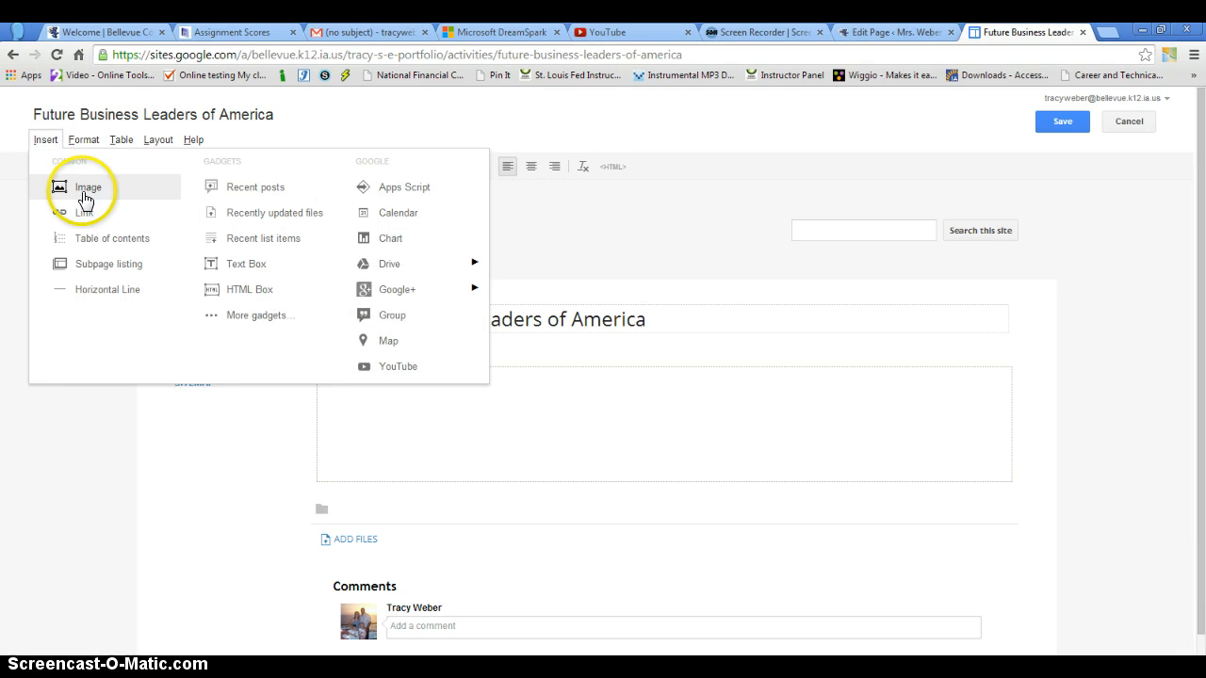
# Step: Insert the photo IMG_20130922_172417_185.jpg uploaded from the FBLA folder into the page body
pyautogui.click(88, 187)
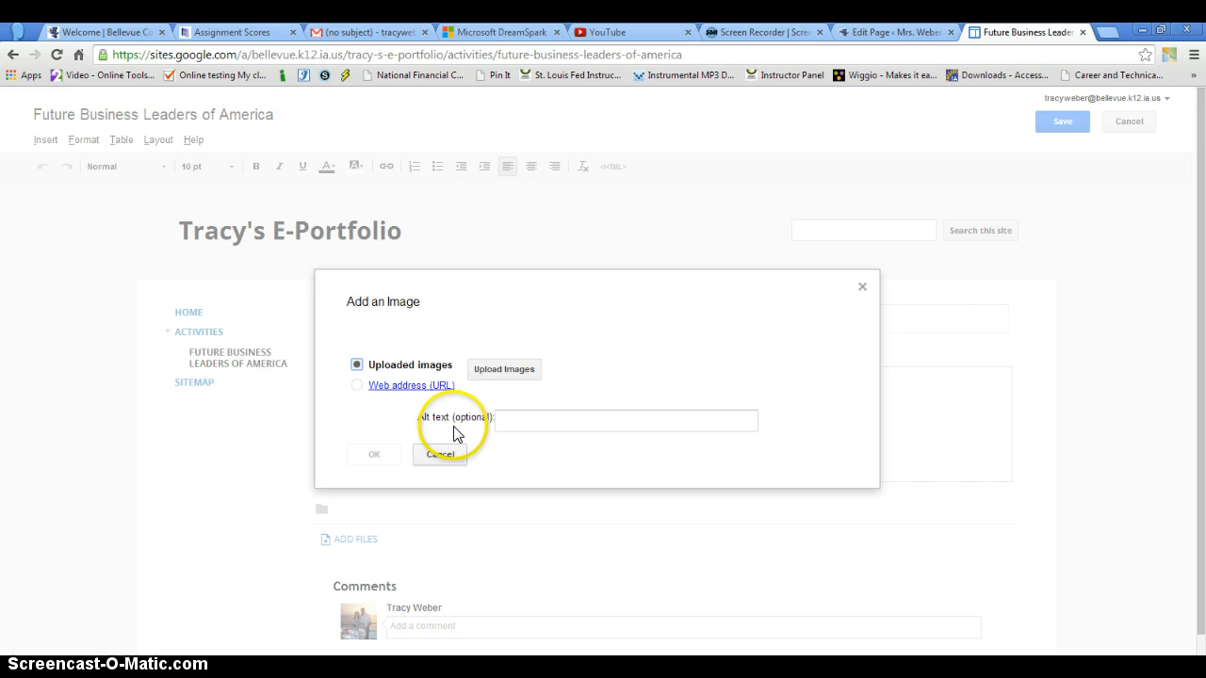
pyautogui.click(504, 368)
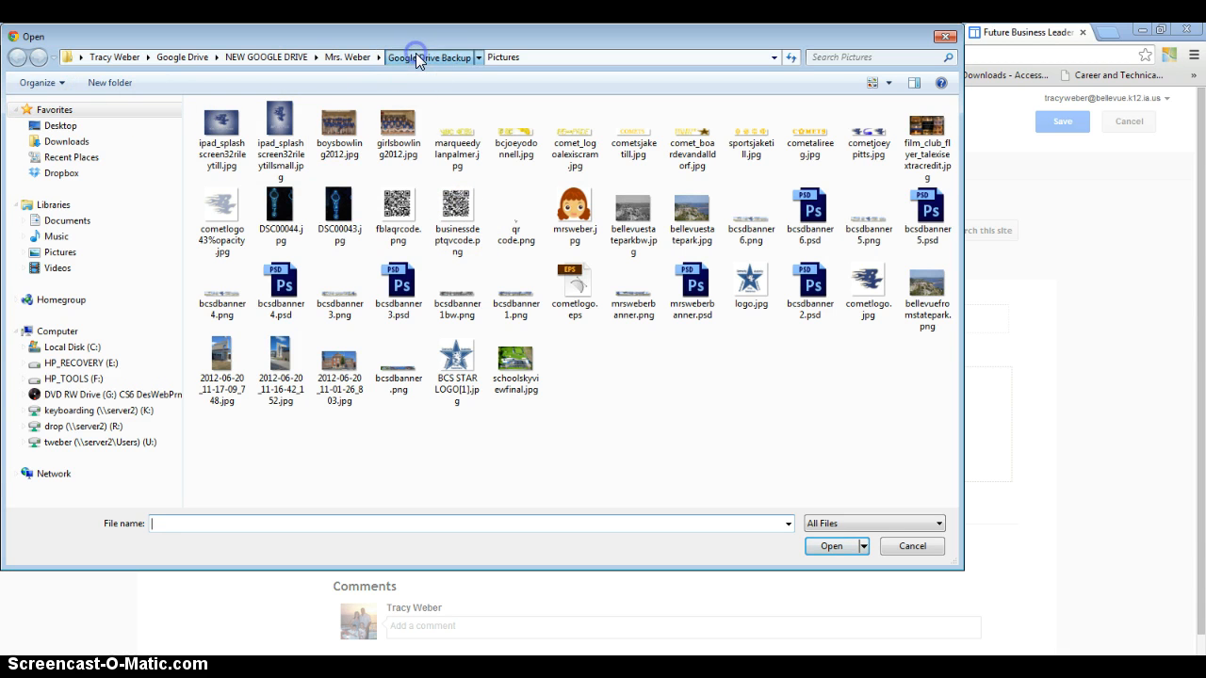
pyautogui.click(348, 57)
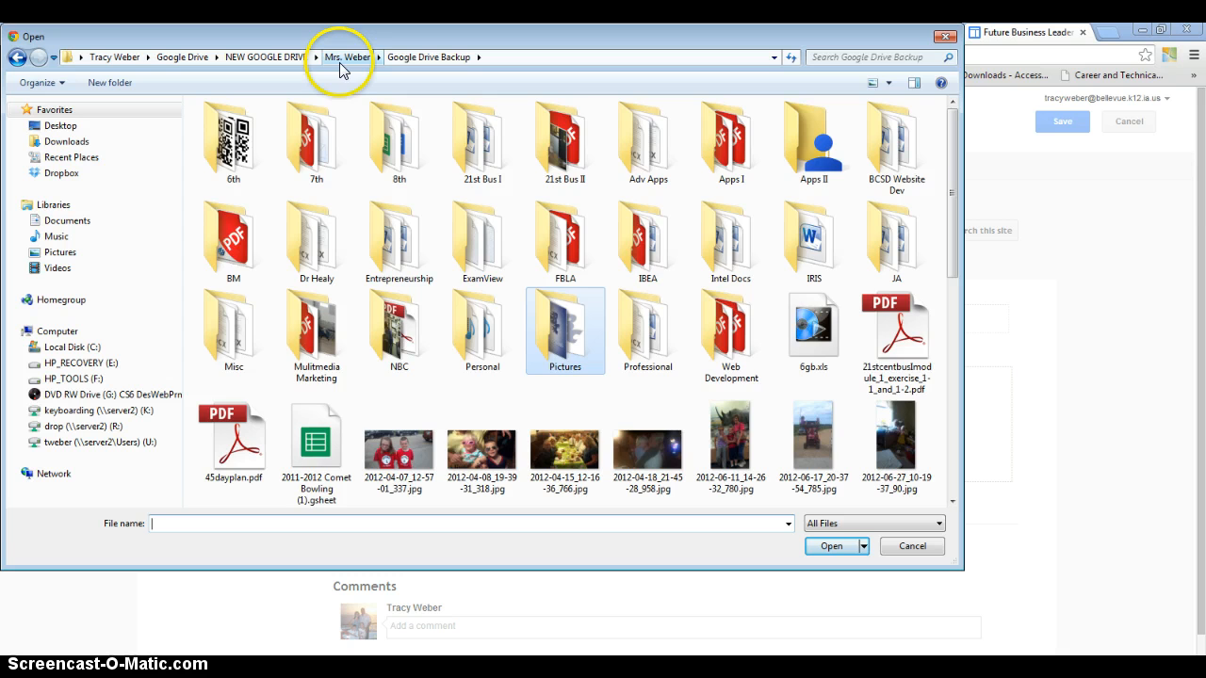
pyautogui.doubleClick(565, 240)
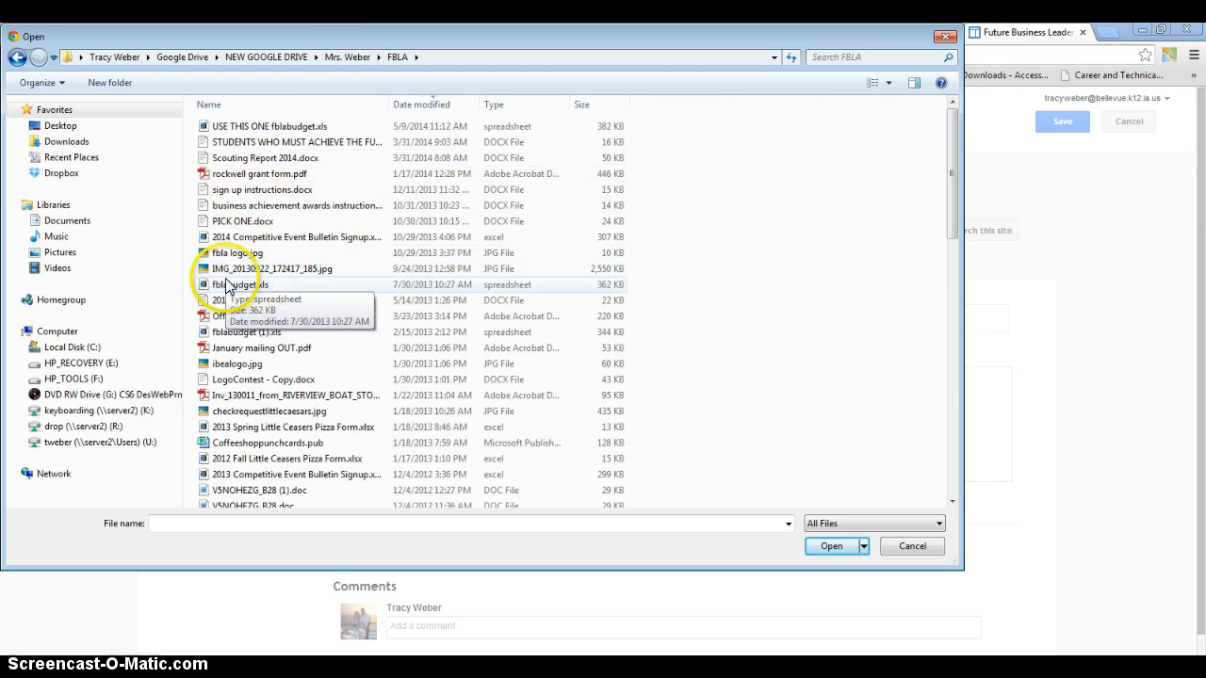
pyautogui.moveTo(346, 363)
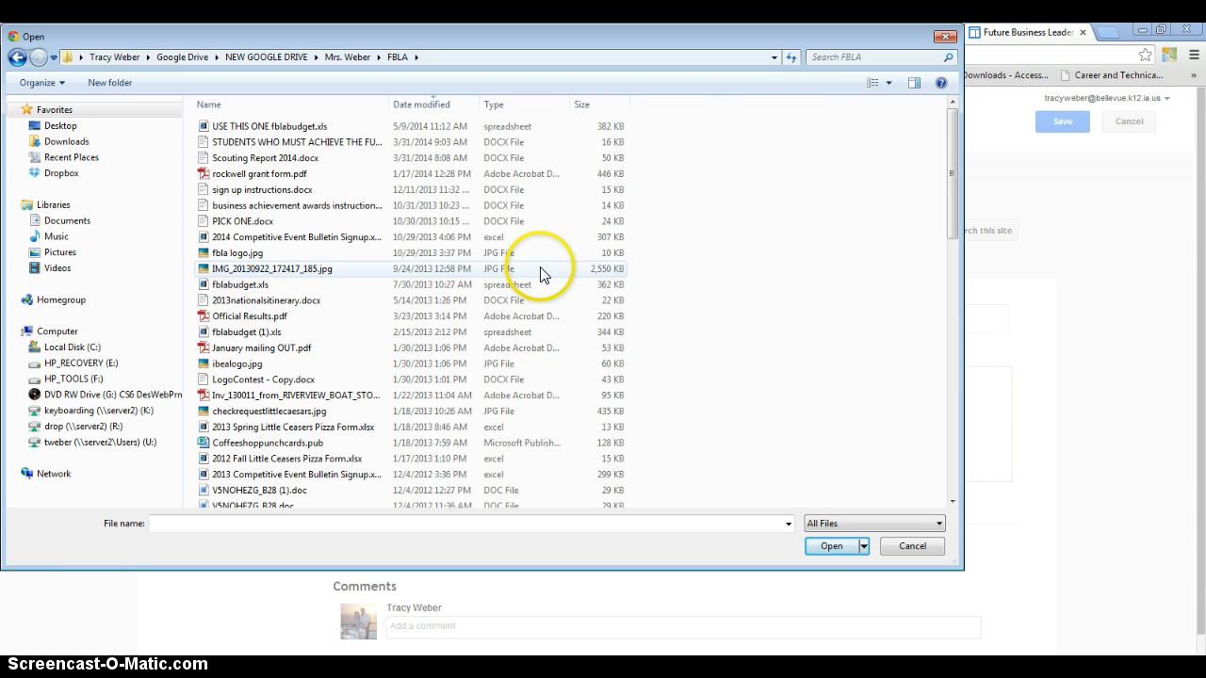
pyautogui.click(830, 547)
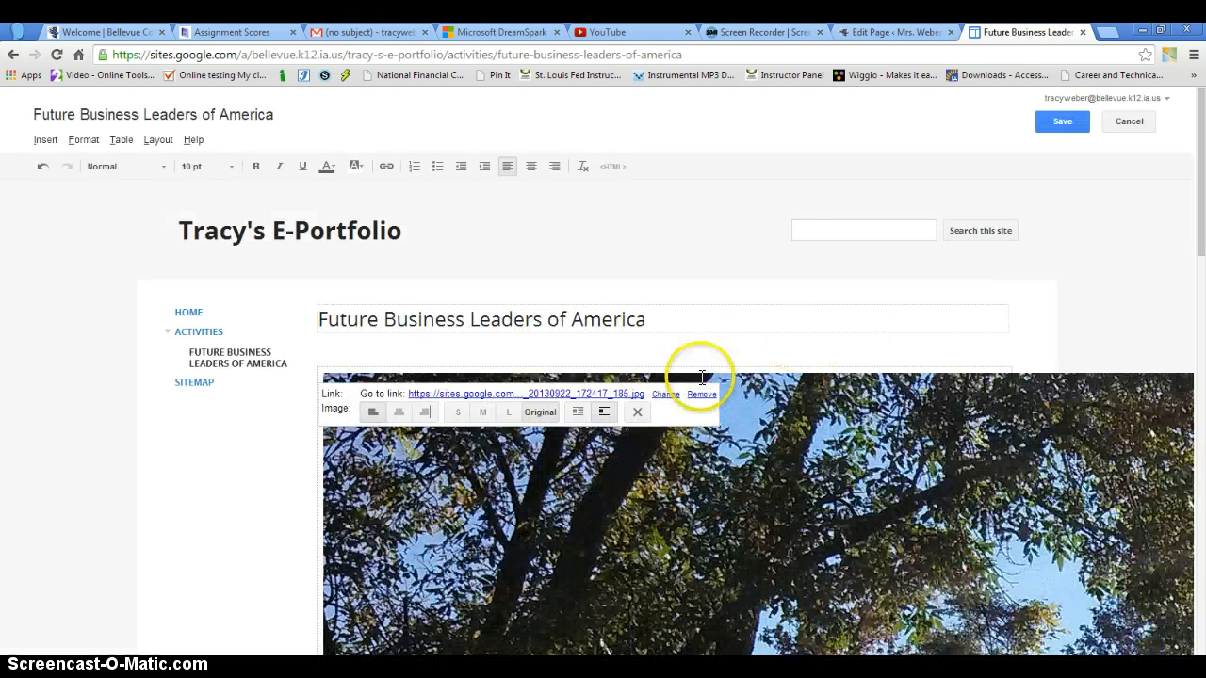
# Step: Shrink the photo to small size and caption it '2013 State Fall Leadership Conference'
pyautogui.click(457, 412)
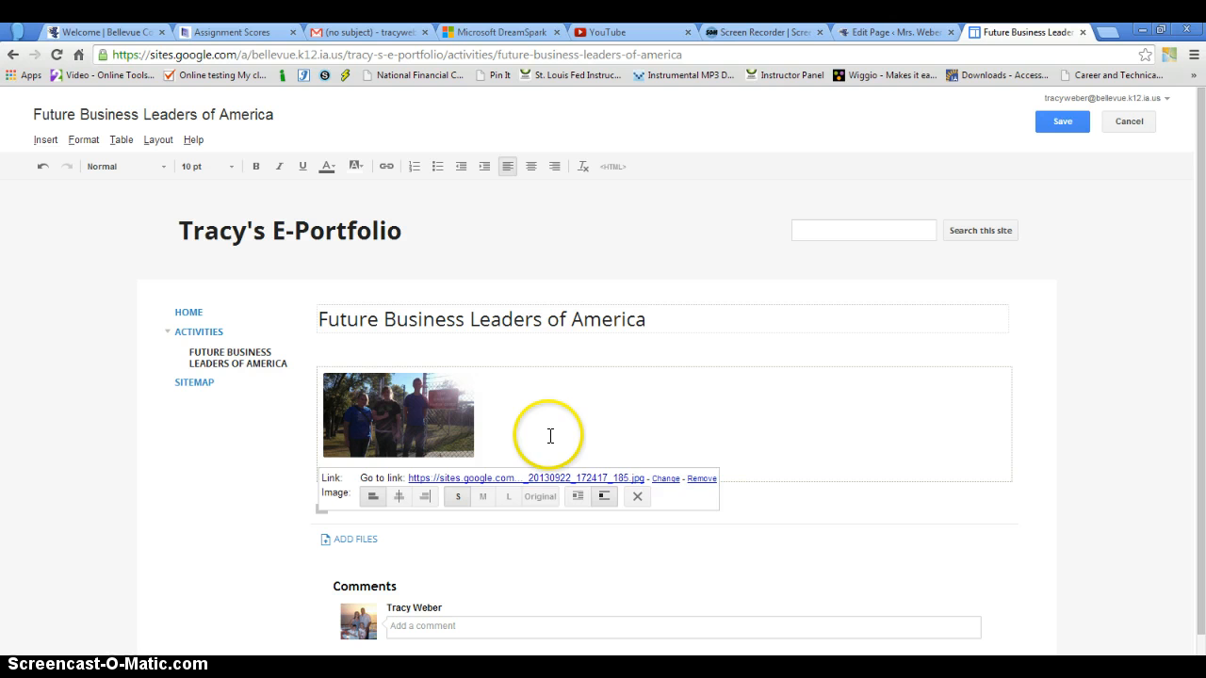
pyautogui.click(550, 435)
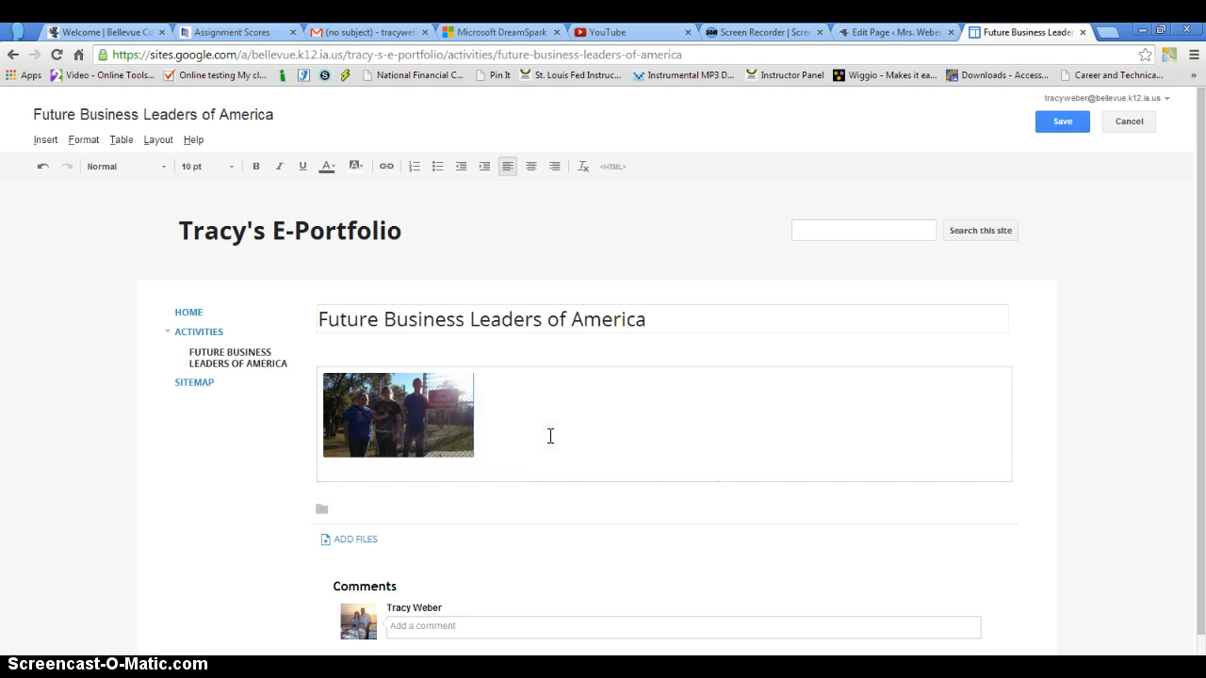
pyautogui.write('2')
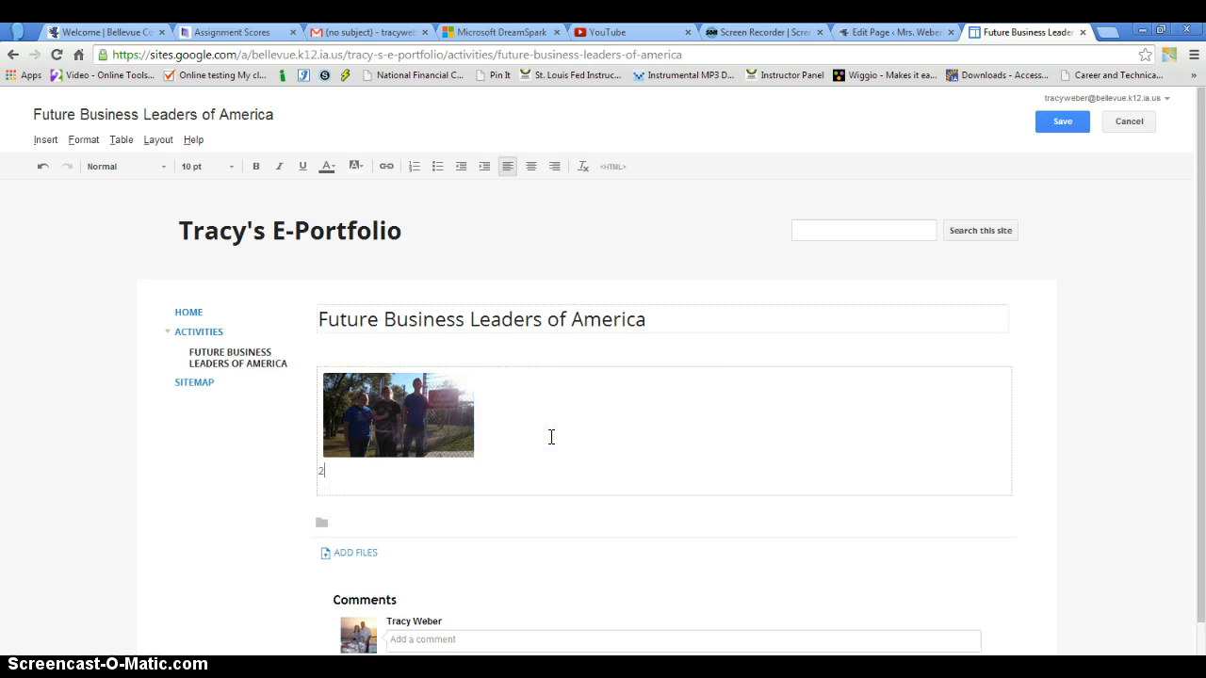
pyautogui.write('013')
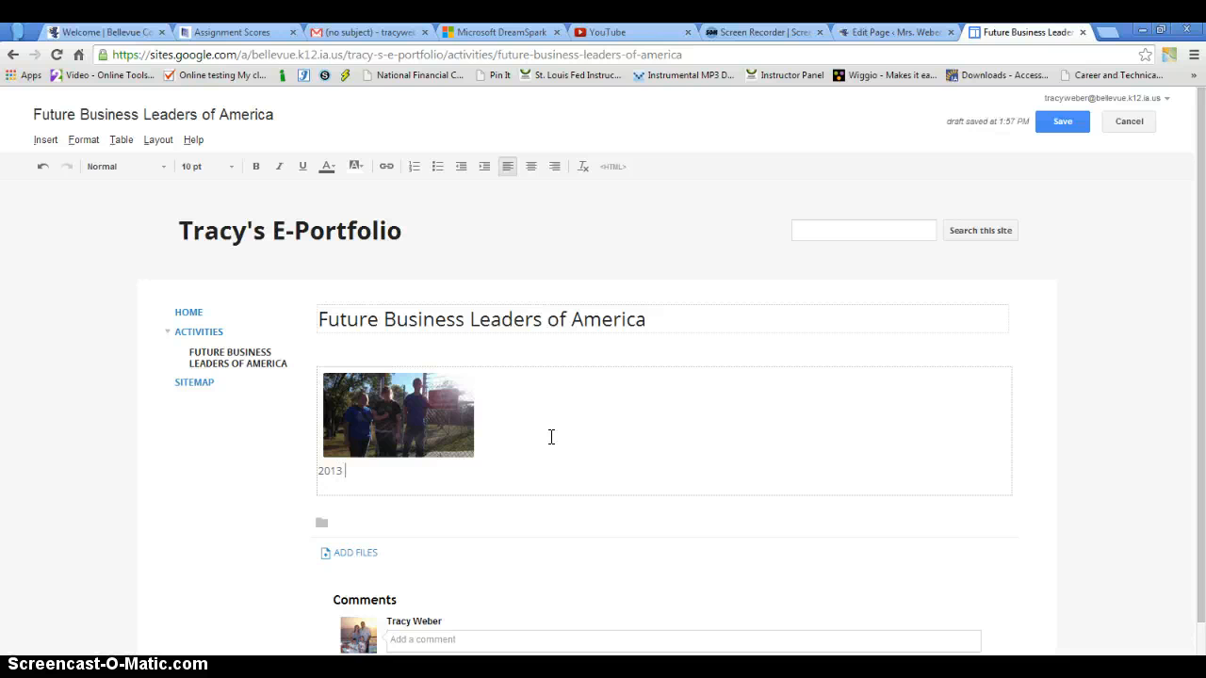
pyautogui.write('State Fall Leade')
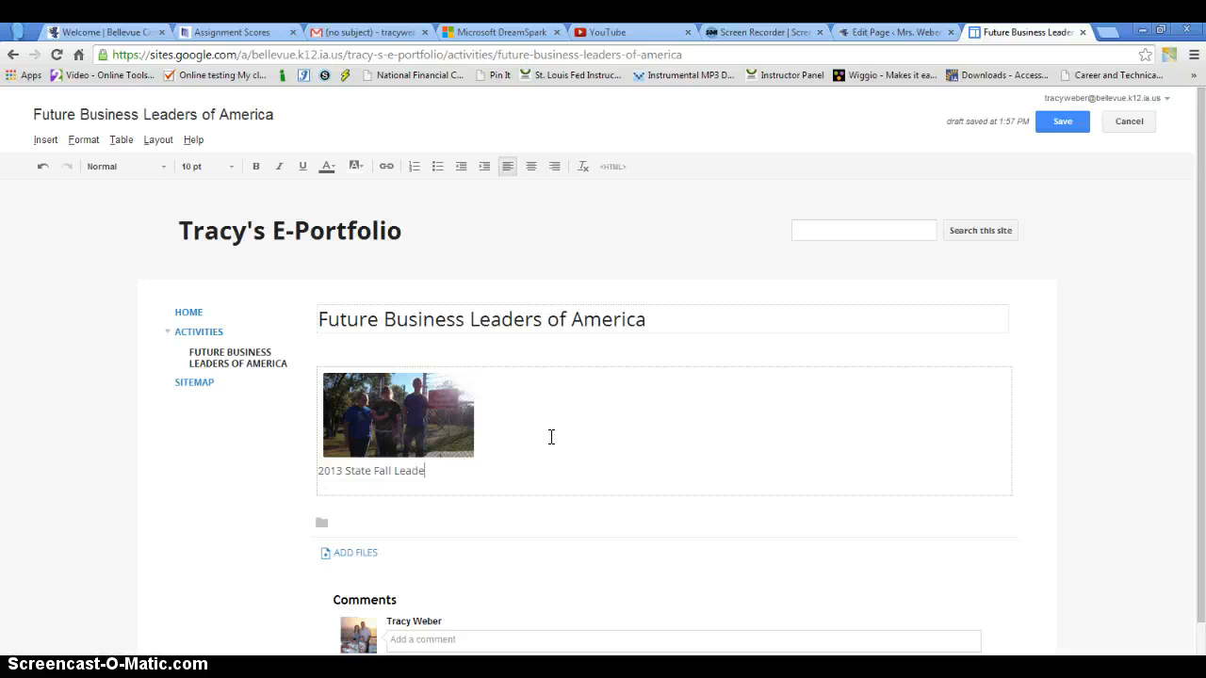
pyautogui.write('rship Confere')
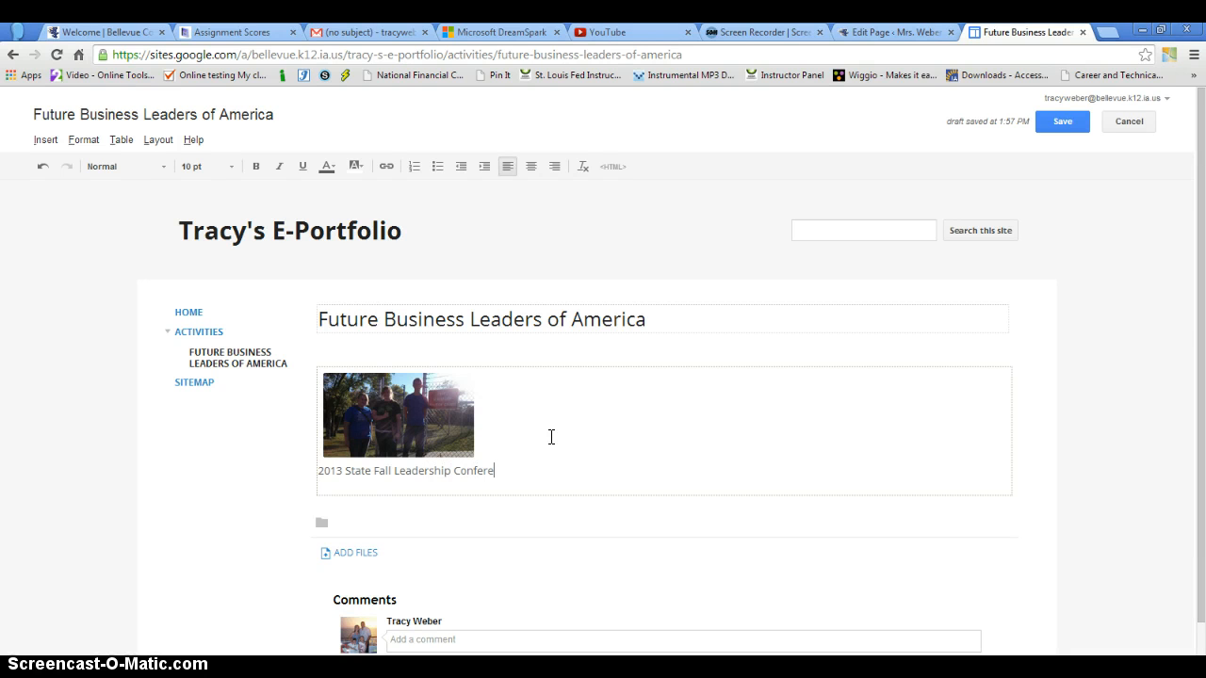
pyautogui.write('nce')
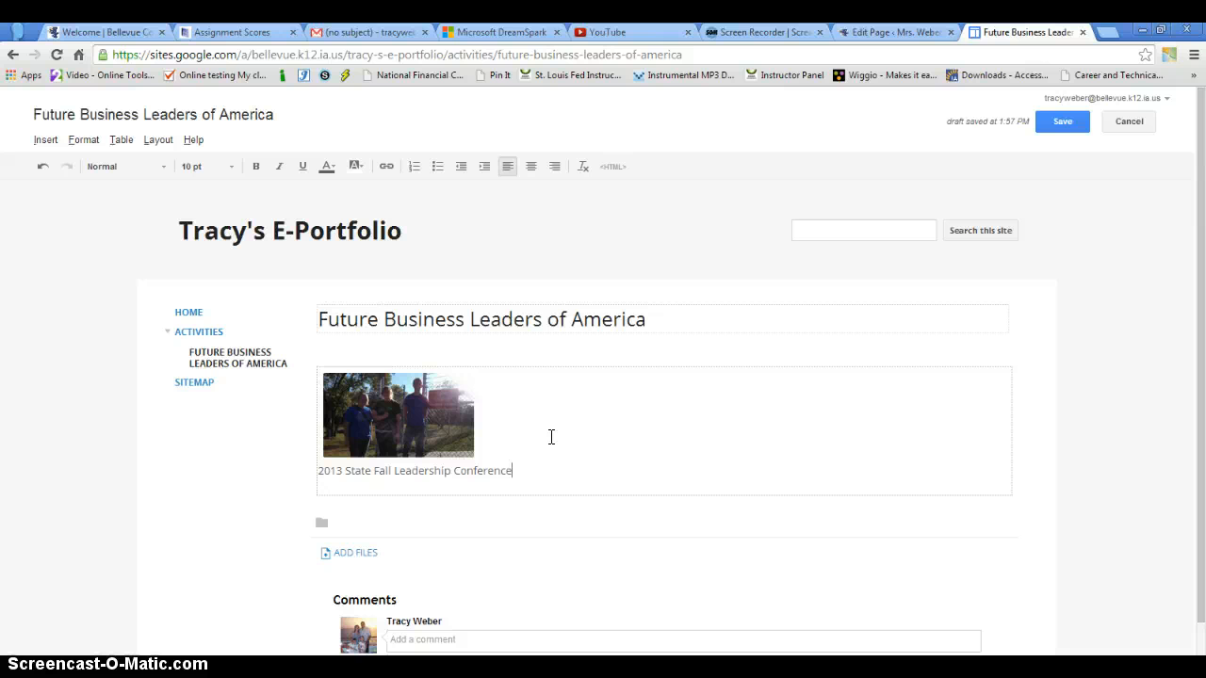
pyautogui.moveTo(1062, 121)
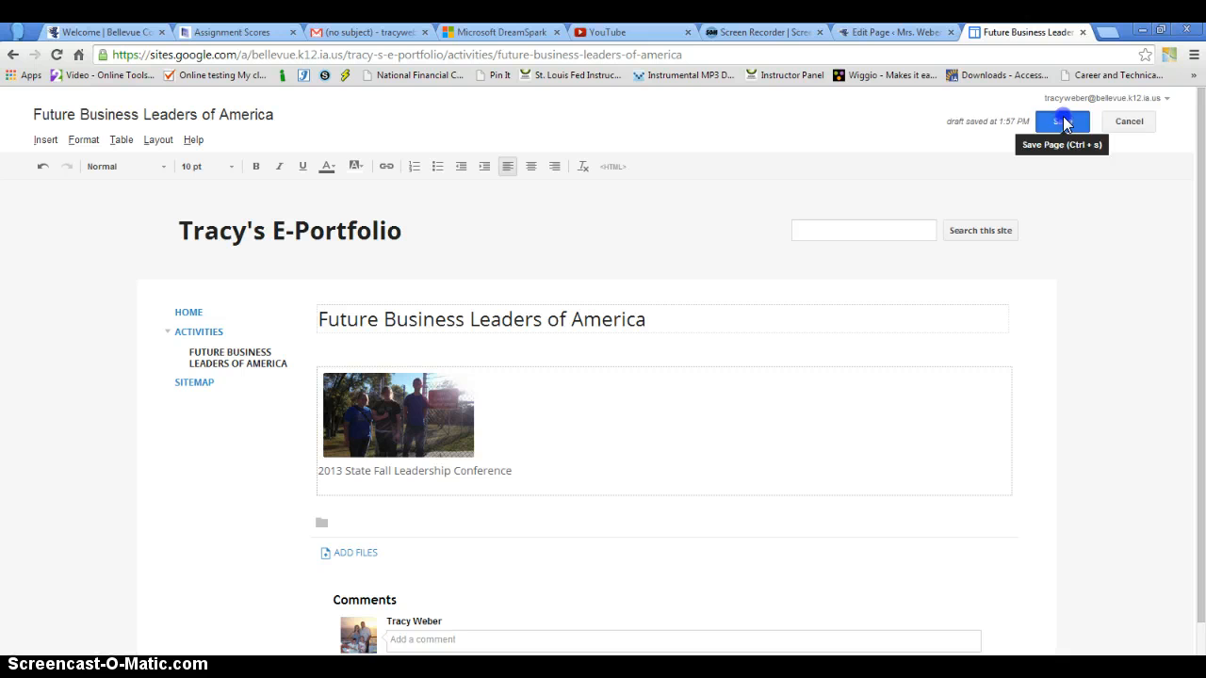
# Step: Save the page with its small captioned conference photo
pyautogui.click(1062, 120)
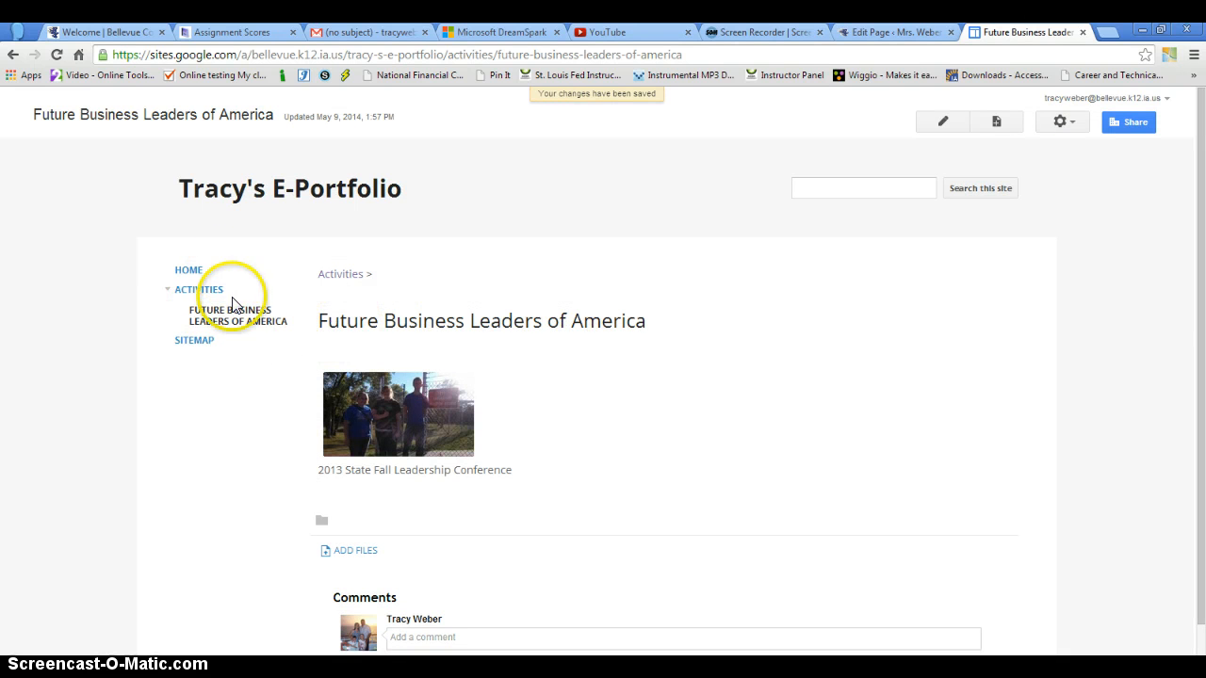
pyautogui.moveTo(695, 386)
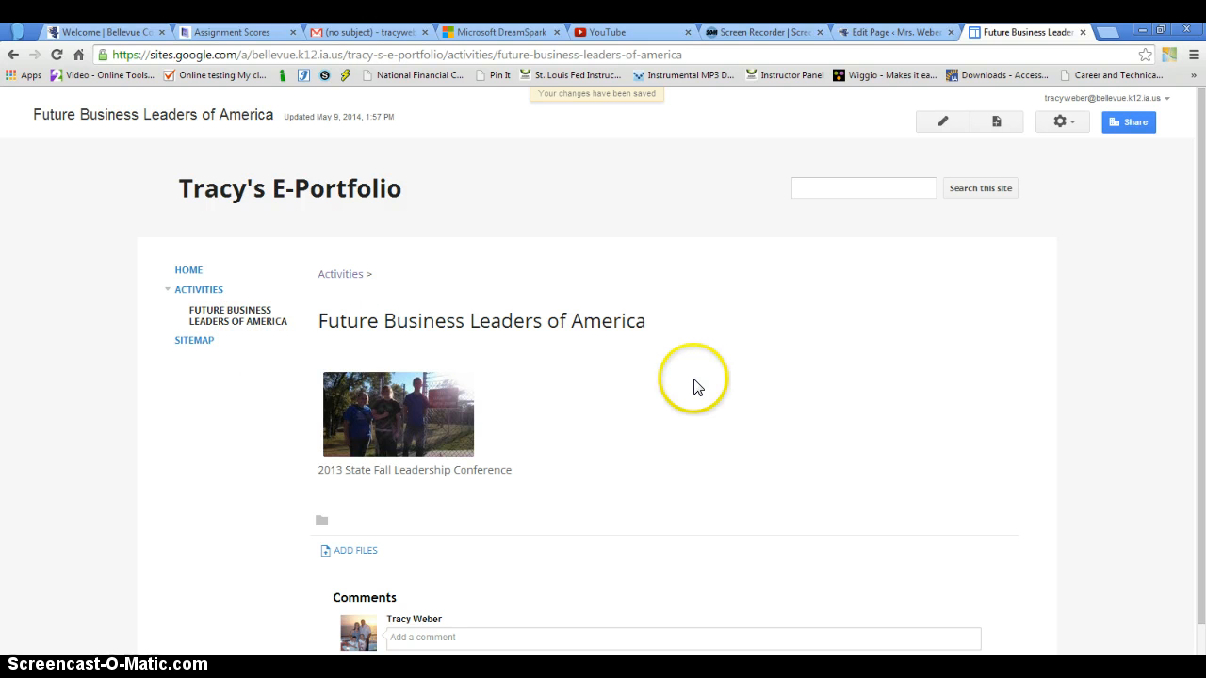
pyautogui.moveTo(698, 387)
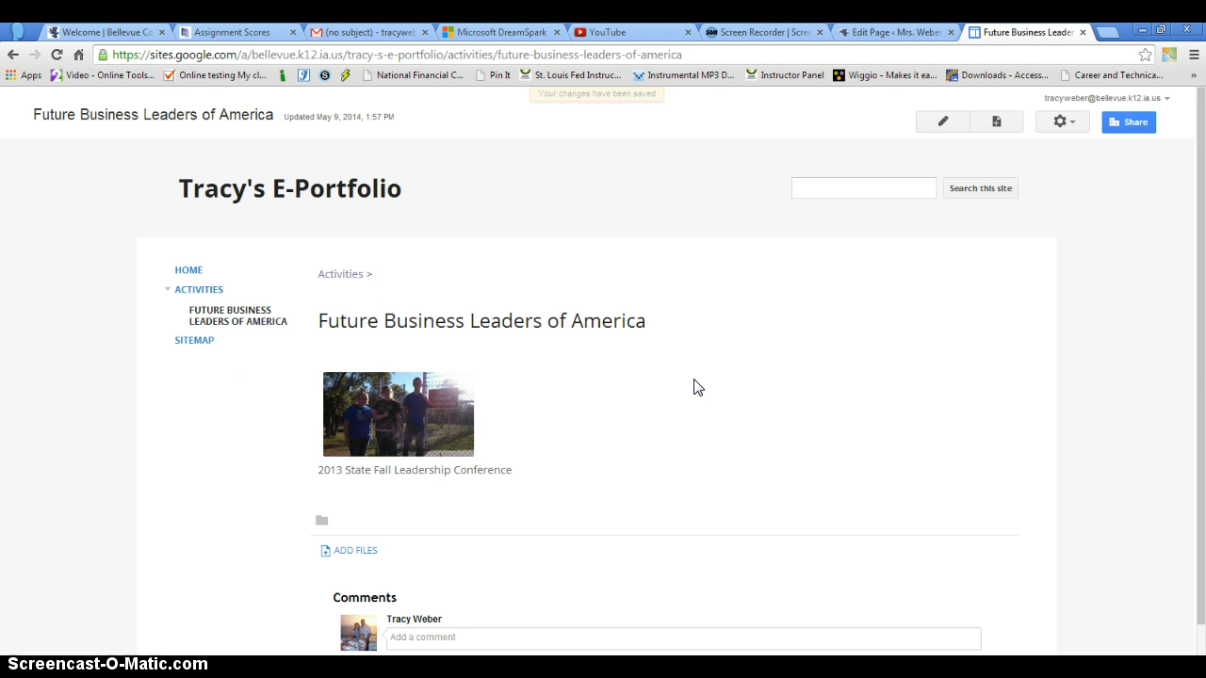